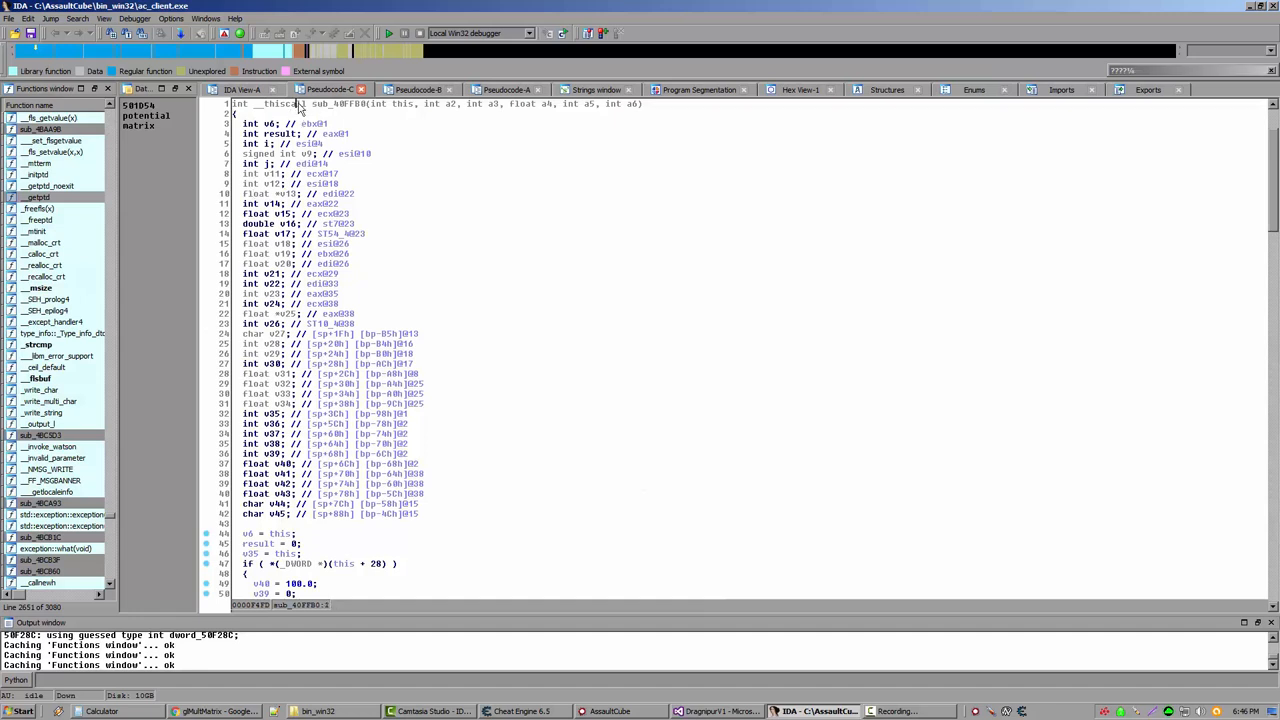
Step: Scroll sub_40FFB0's pseudocode to line 92 and display its offset 44 as 0x2C
double_click(341, 105)
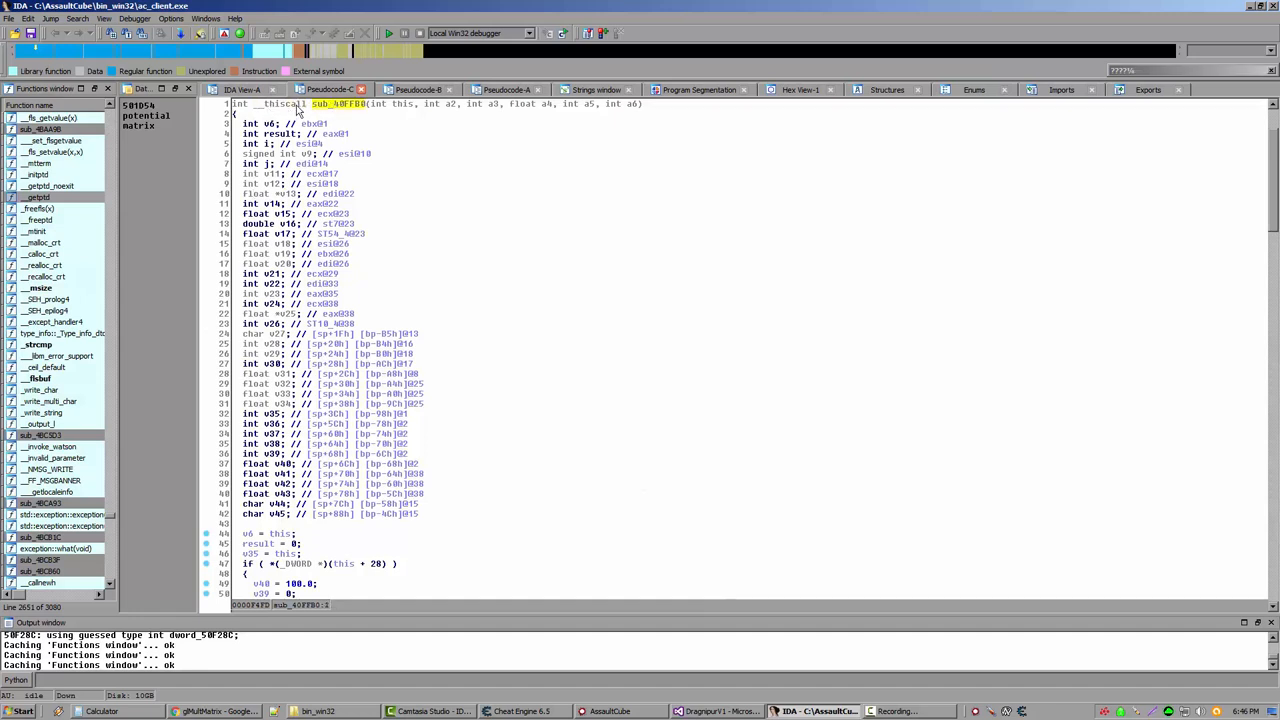
mouse_move(310, 197)
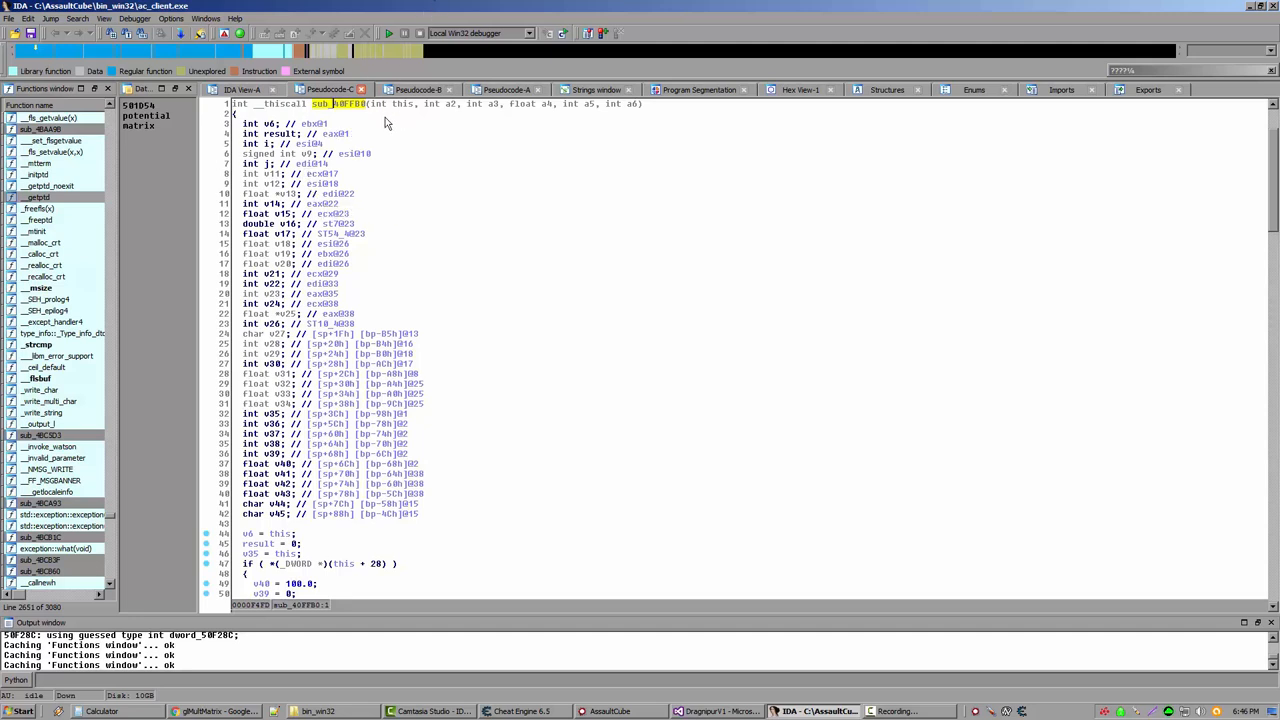
mouse_move(390, 207)
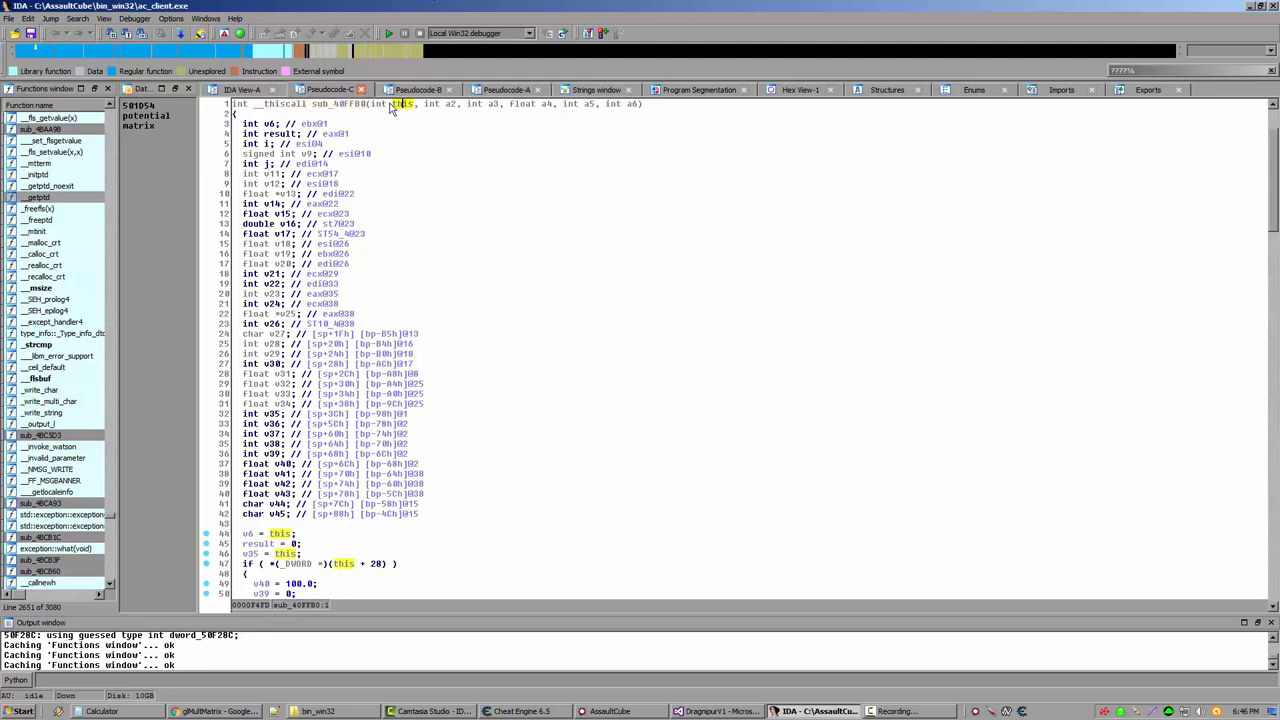
scroll(down, 3)
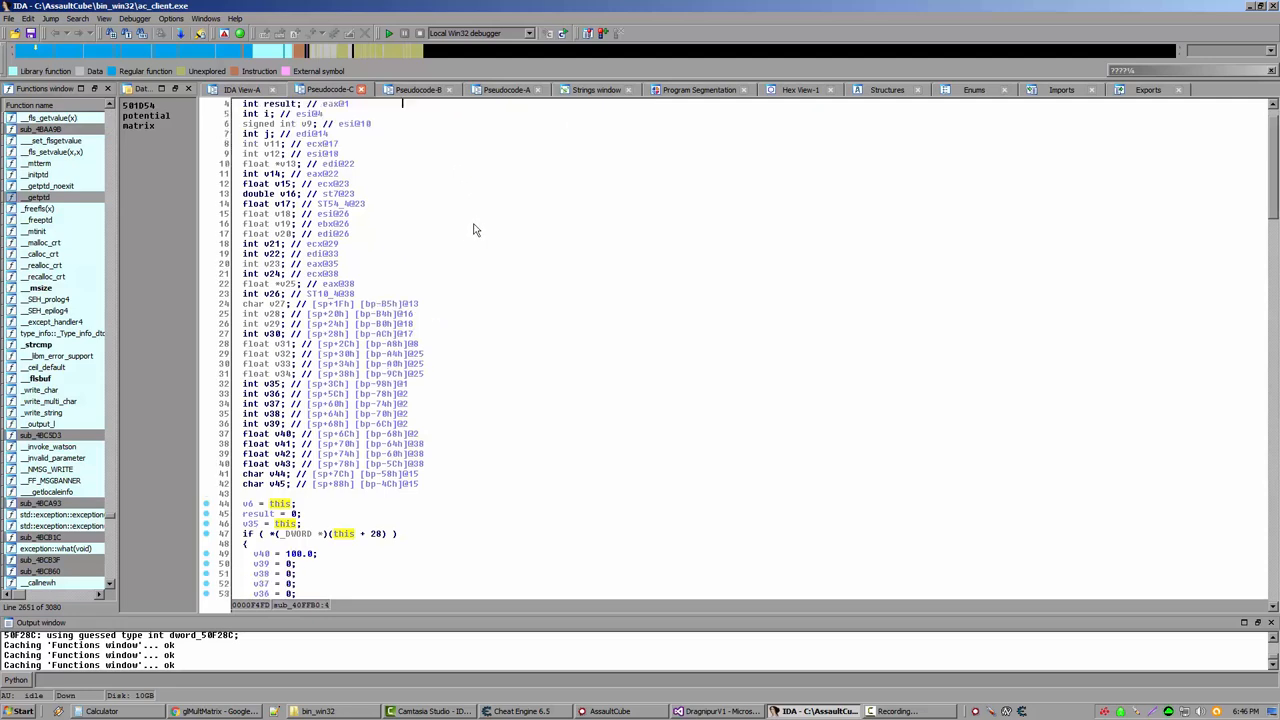
scroll(down, 3)
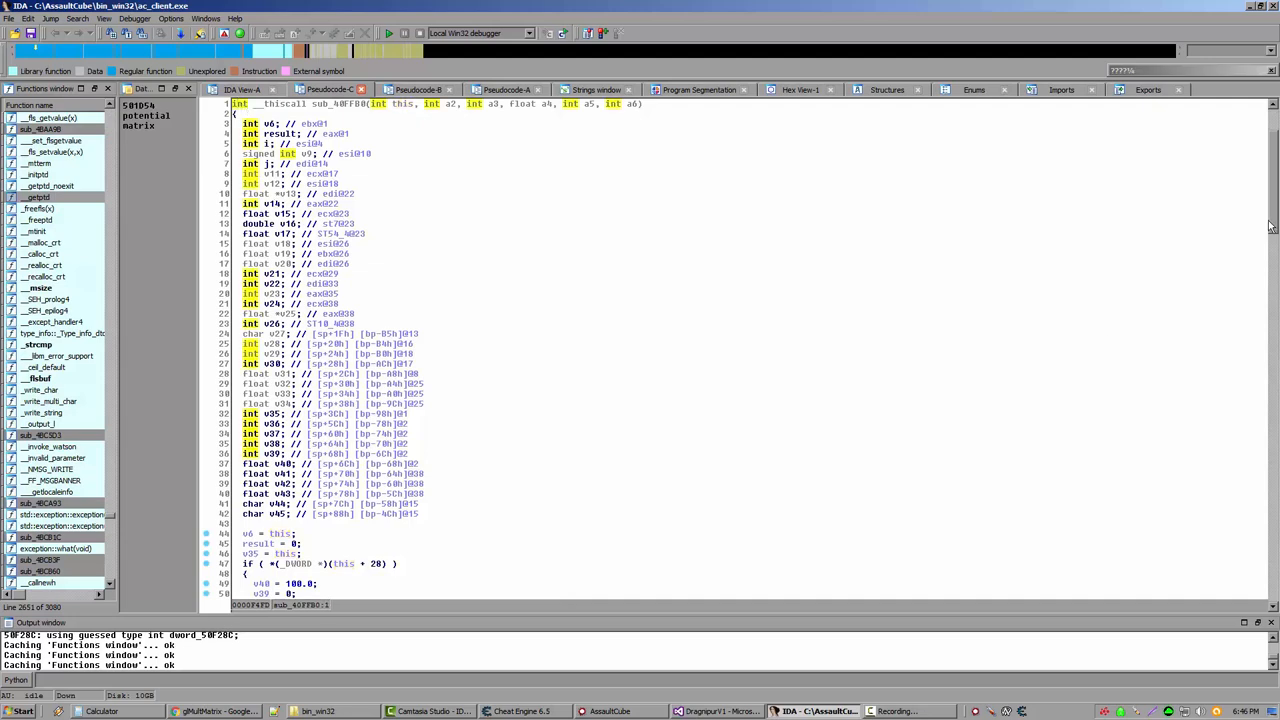
scroll(down, 3)
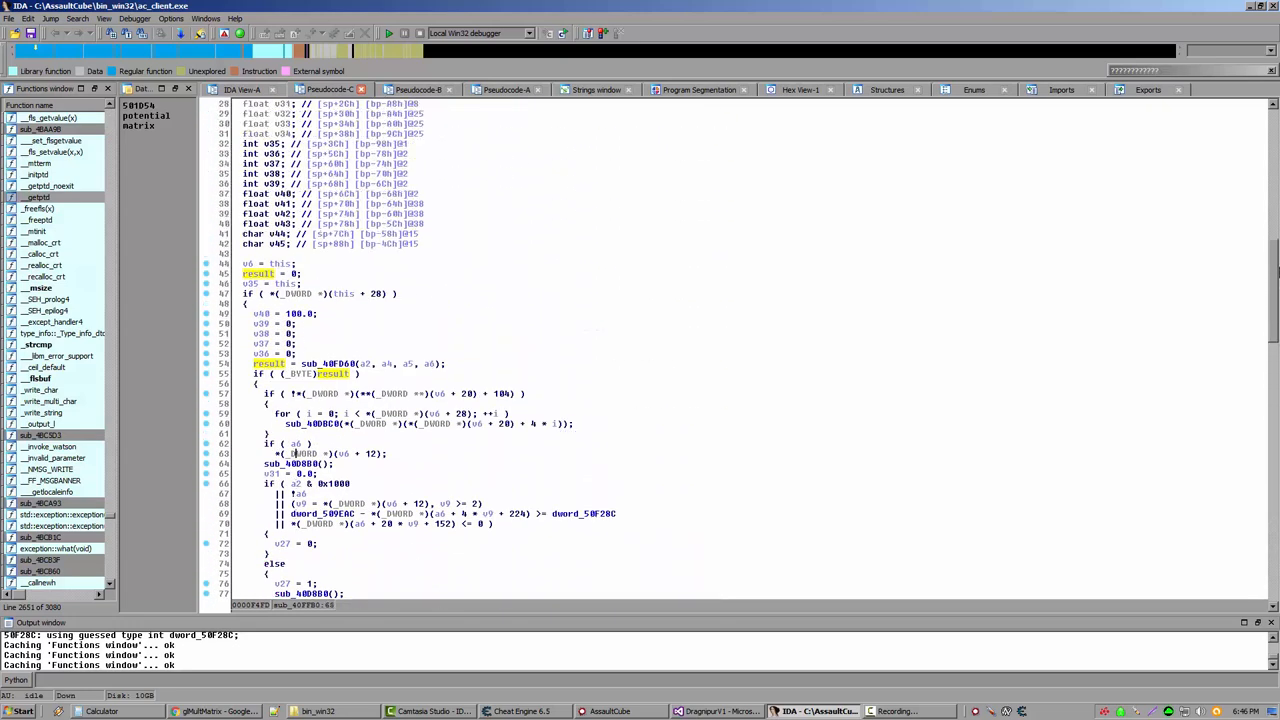
scroll(down, 3)
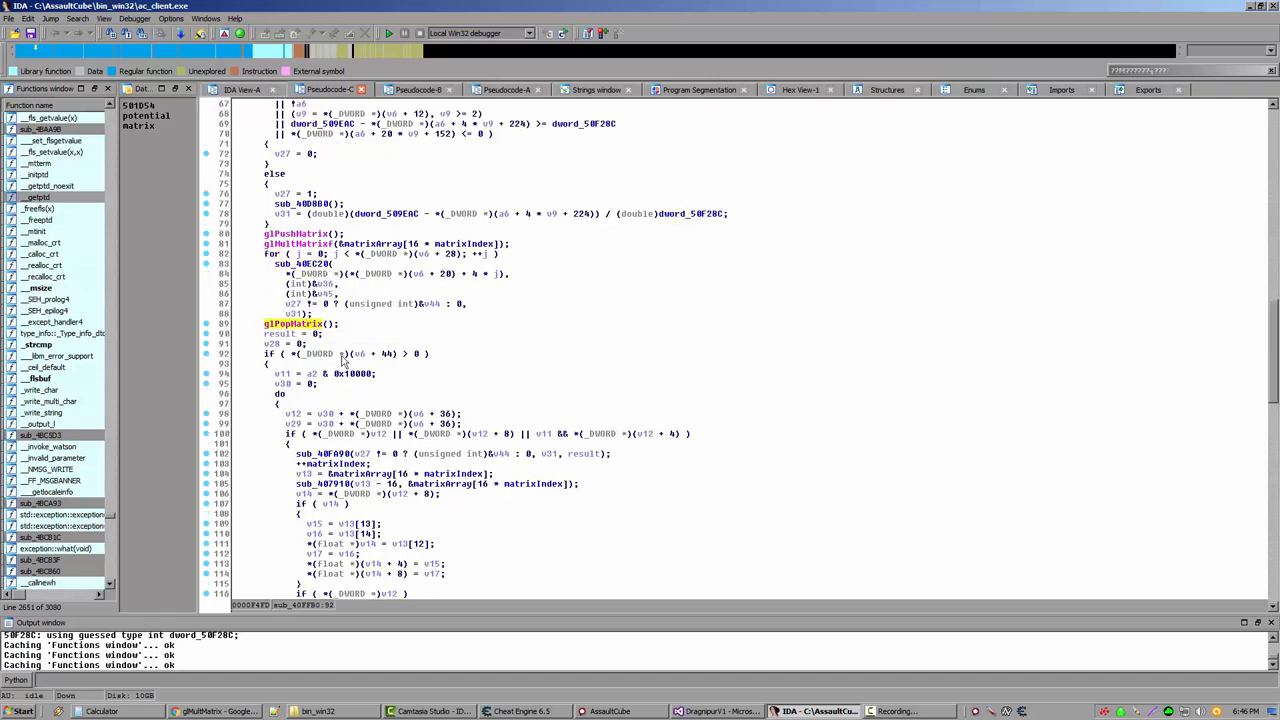
click(281, 334)
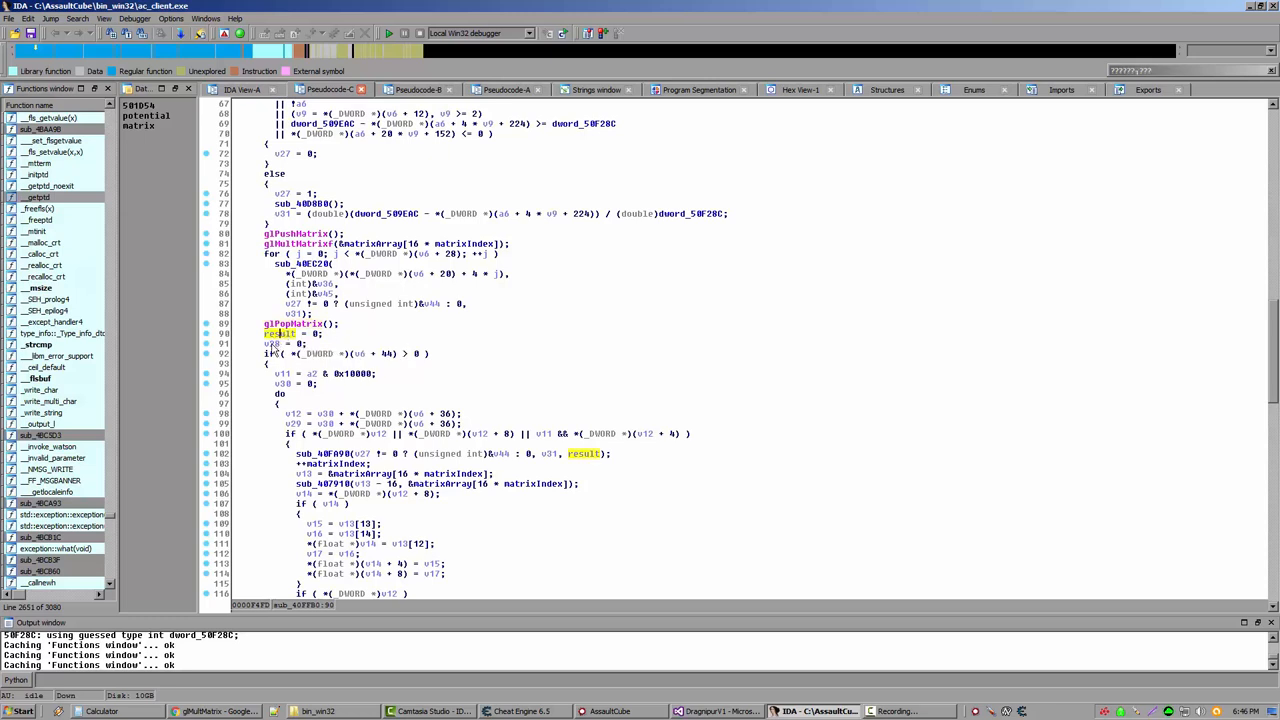
scroll(down, 3)
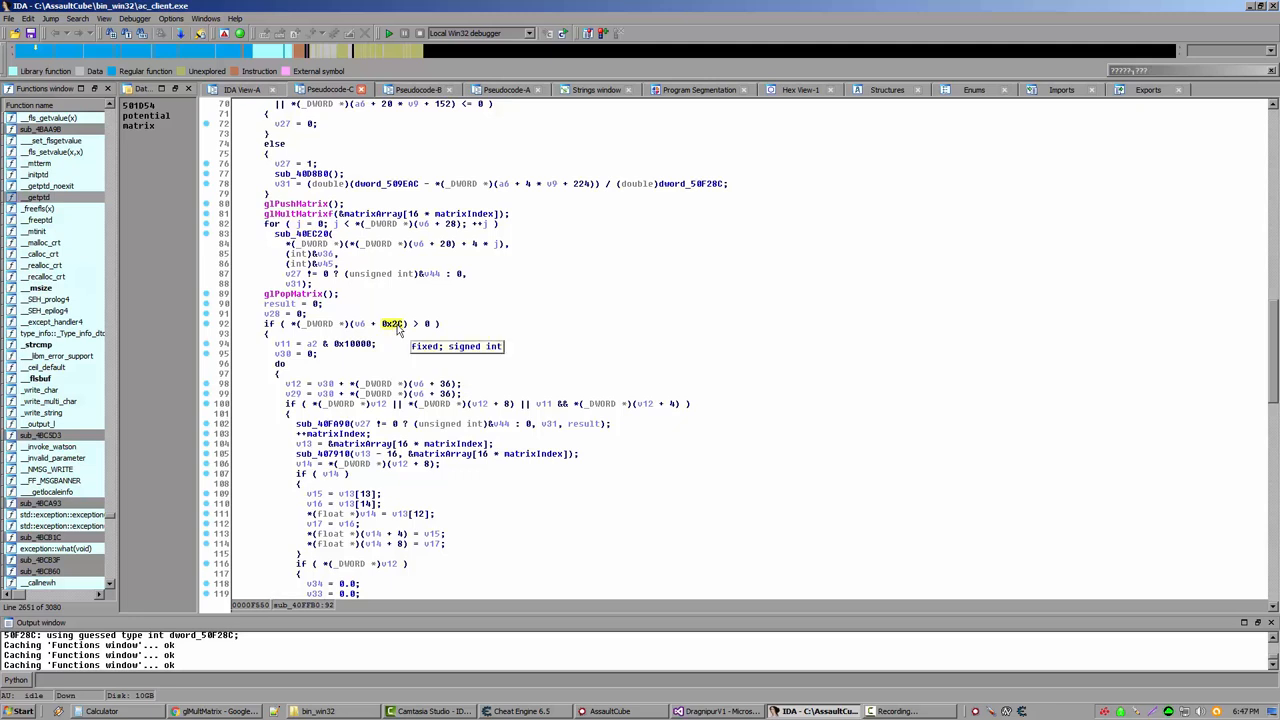
scroll(down, 3)
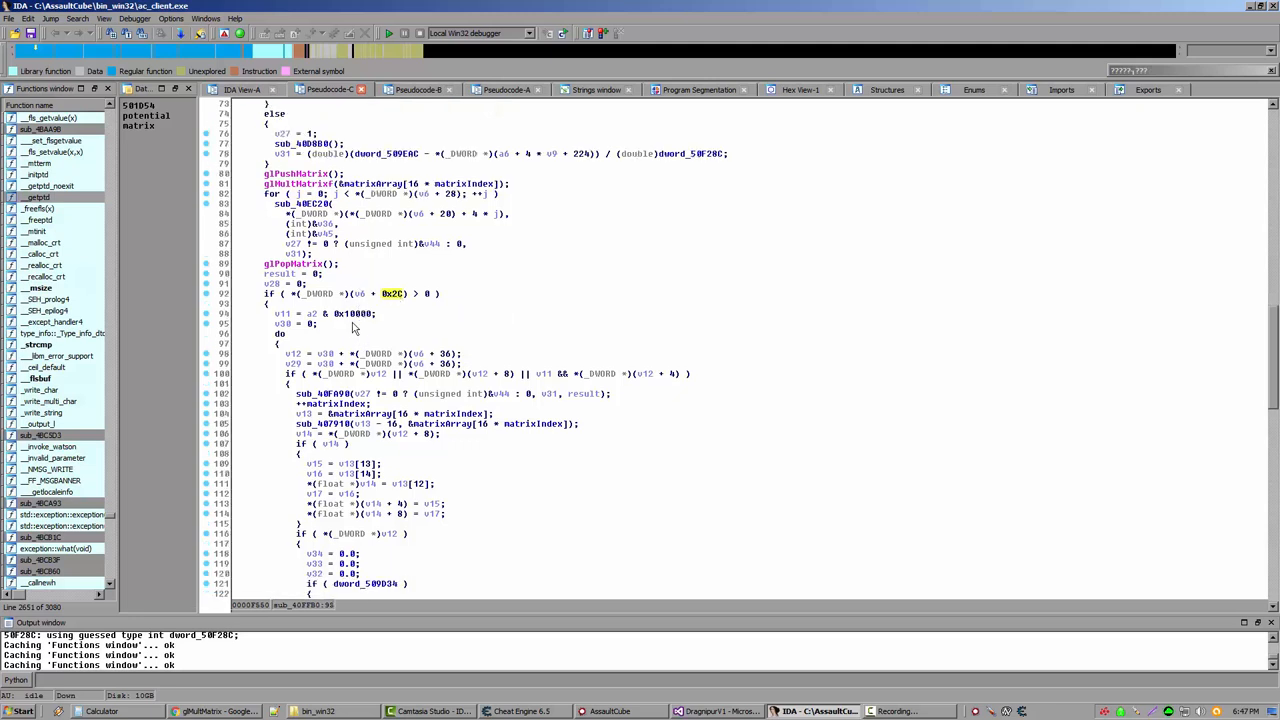
click(350, 313)
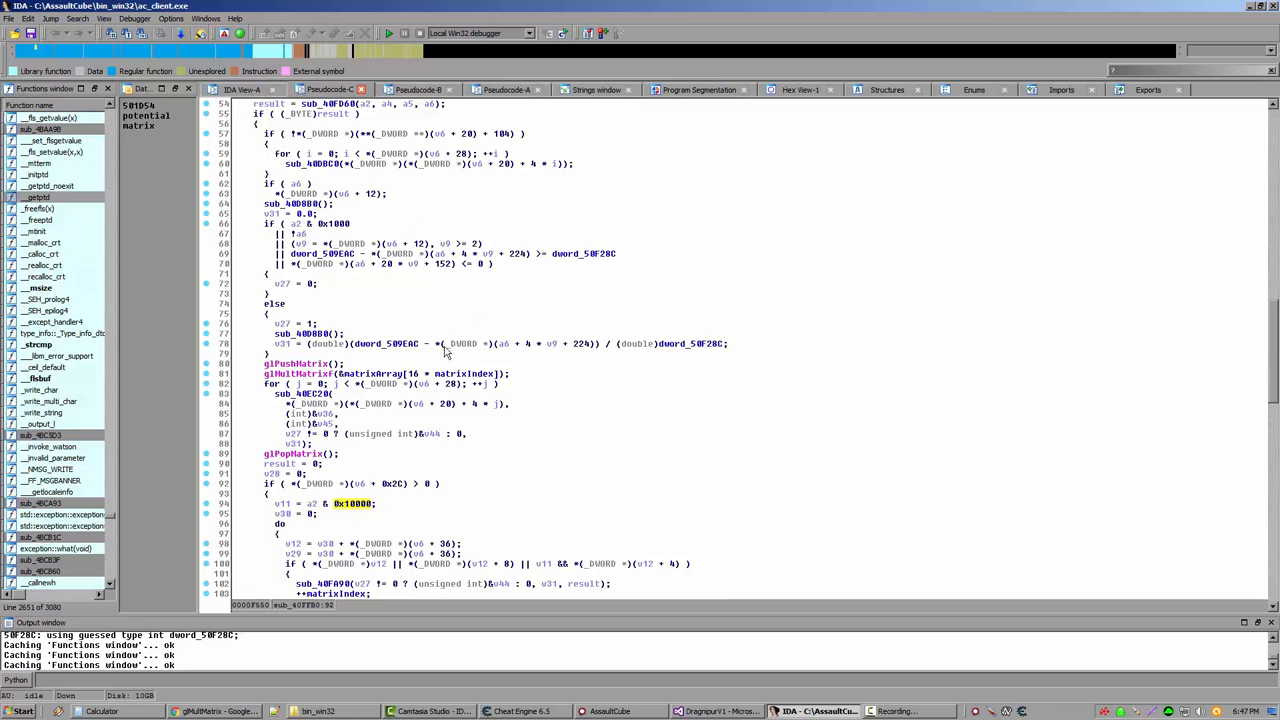
right_click(300, 373)
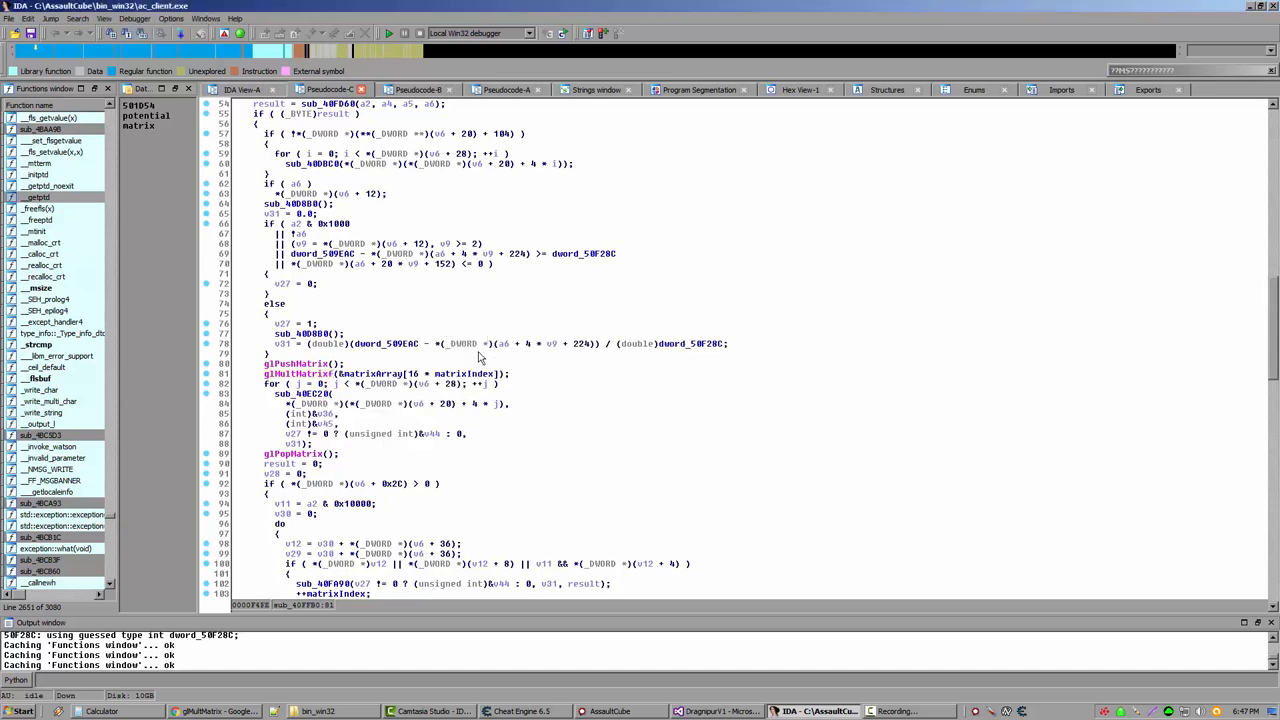
right_click(300, 372)
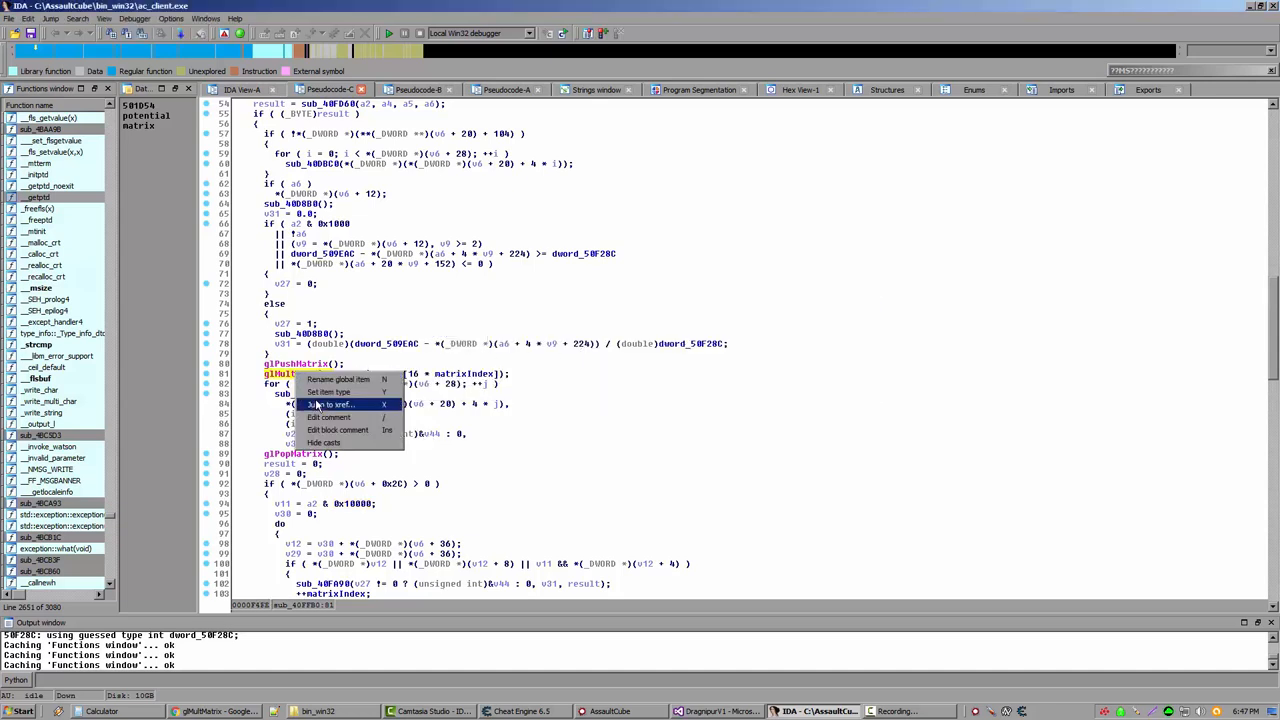
click(337, 403)
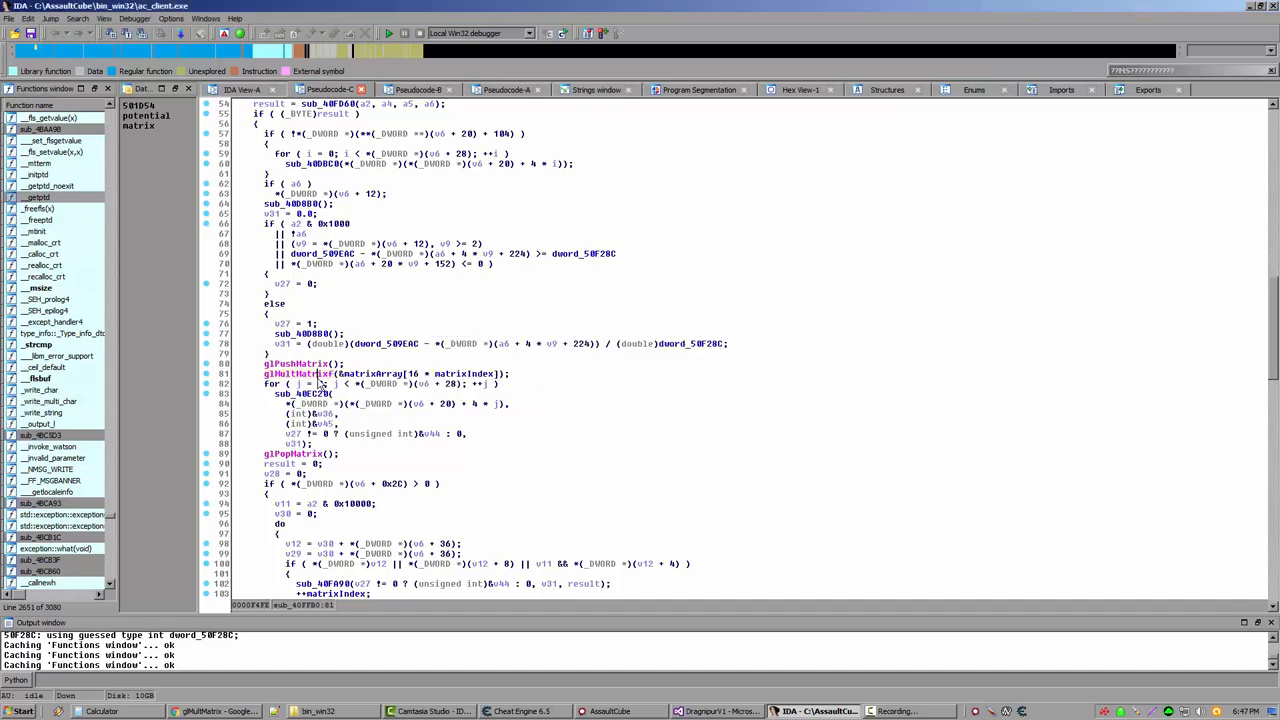
click(300, 373)
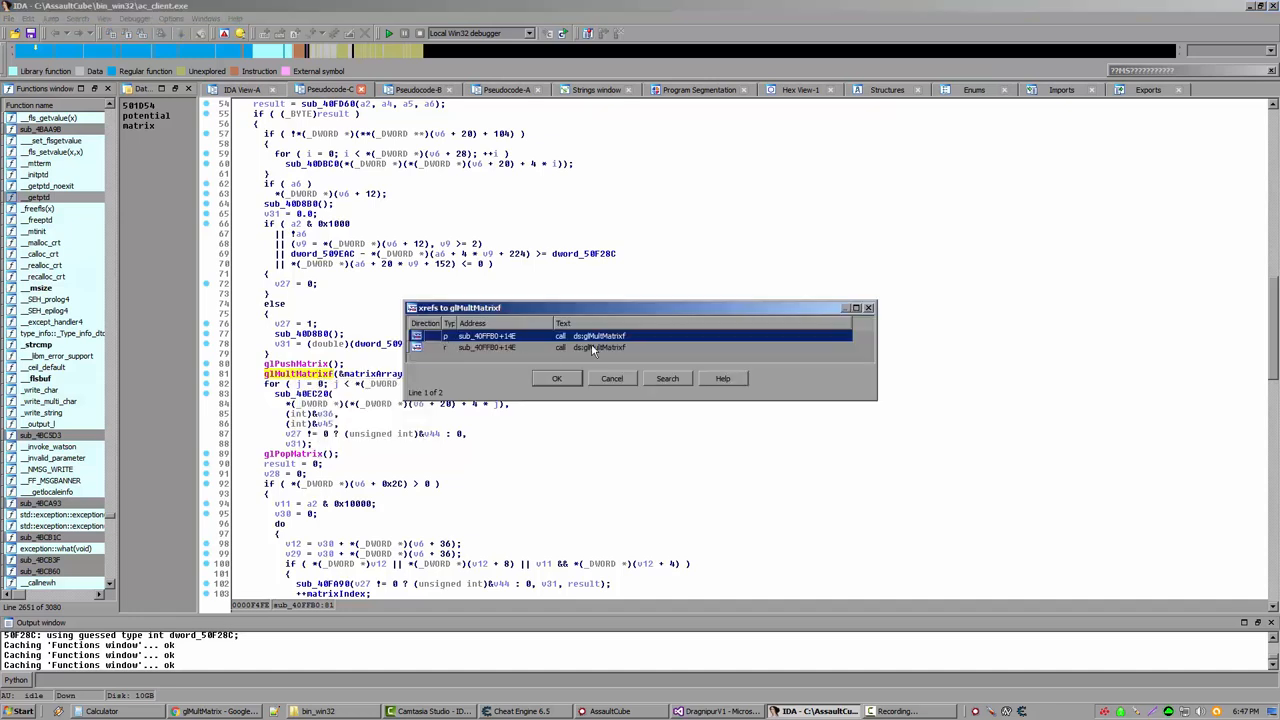
click(556, 378)
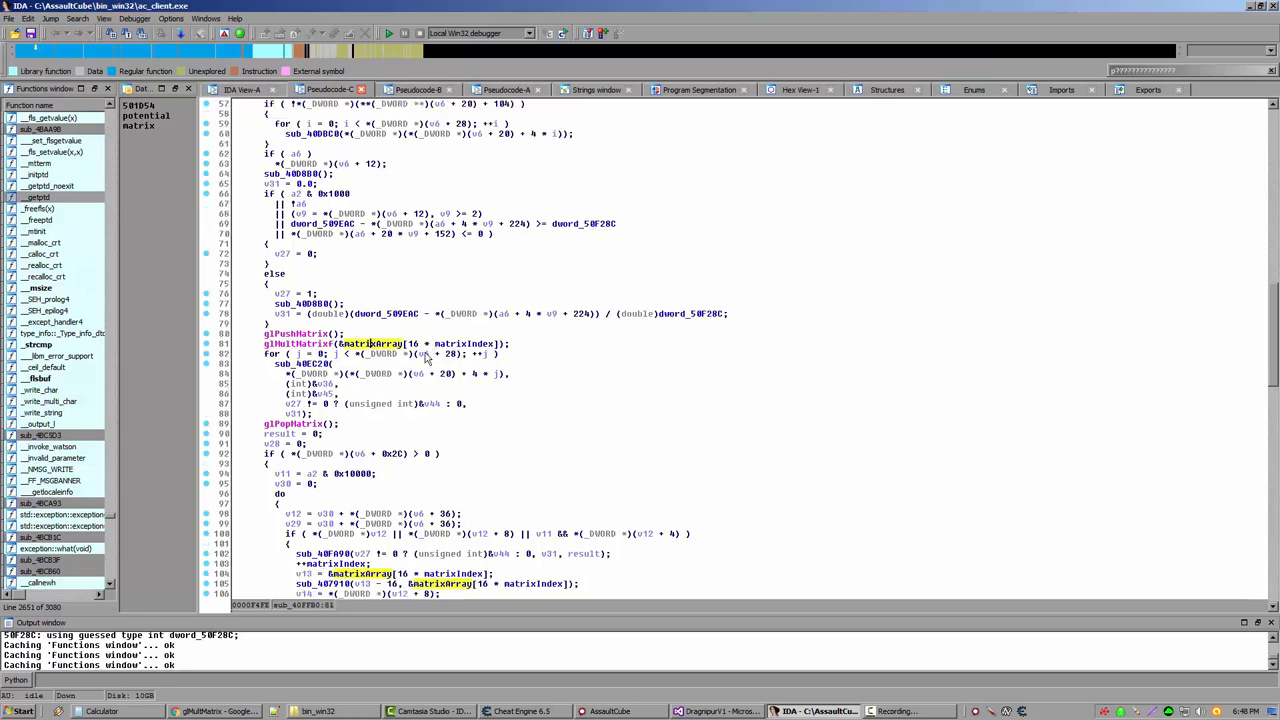
mouse_move(765, 711)
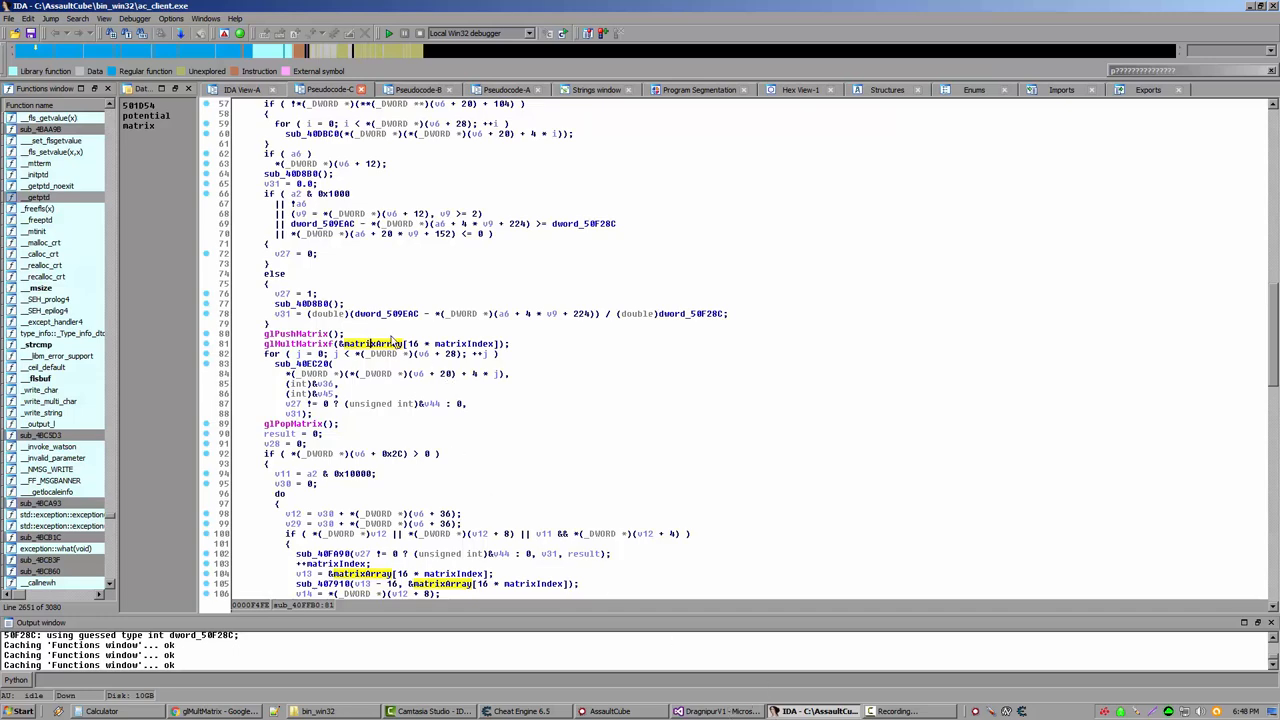
Step: Jump to matrixArray's float data at 00501D58 in IDA View-A and browse it
double_click(375, 343)
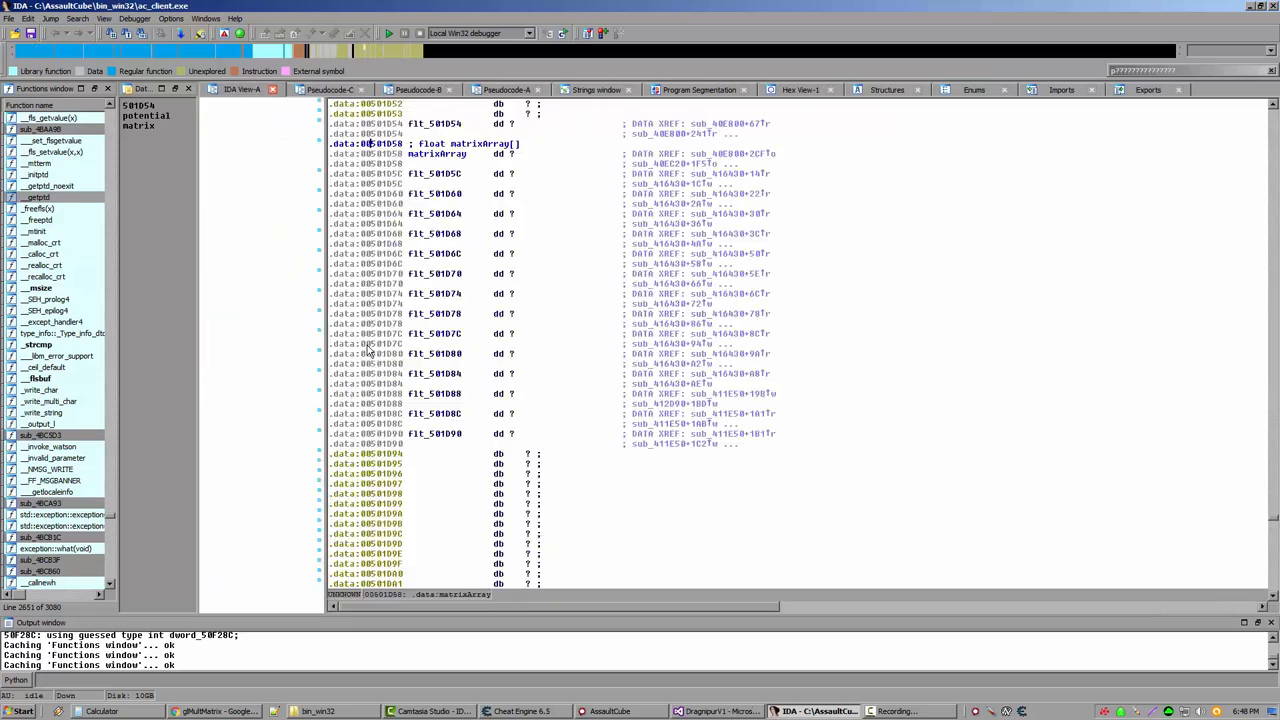
scroll(down, 3)
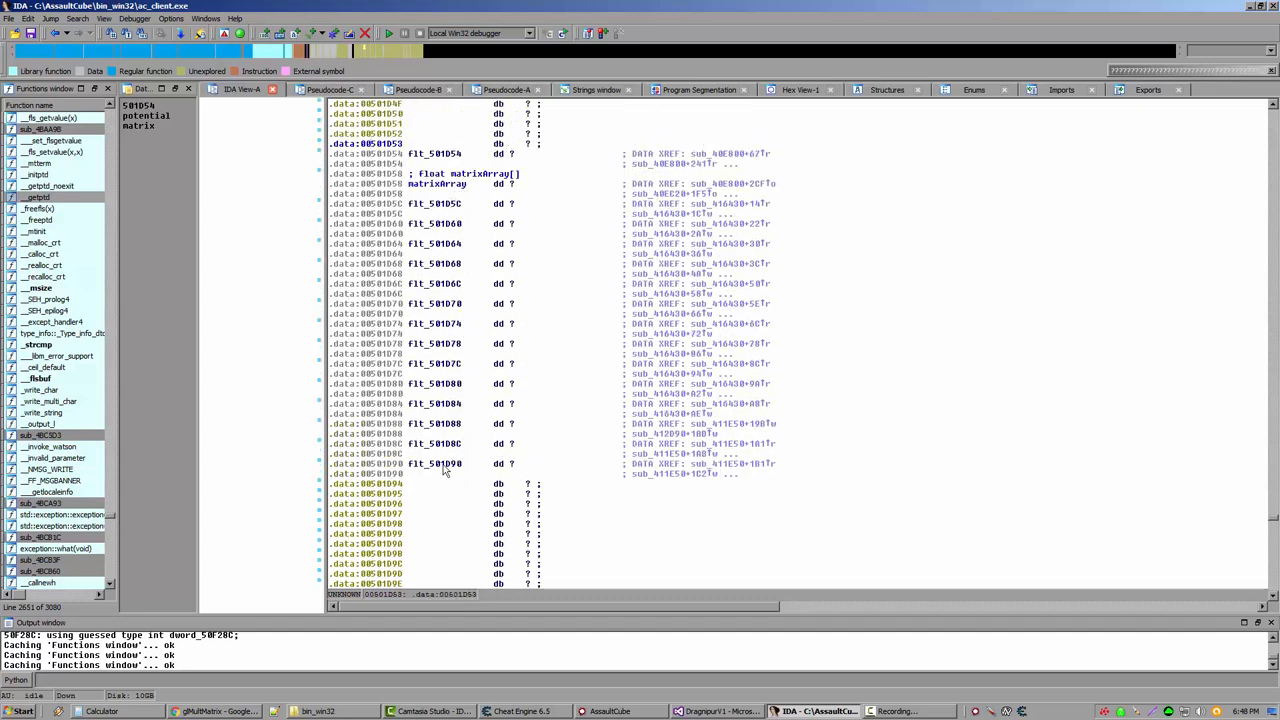
scroll(down, 3)
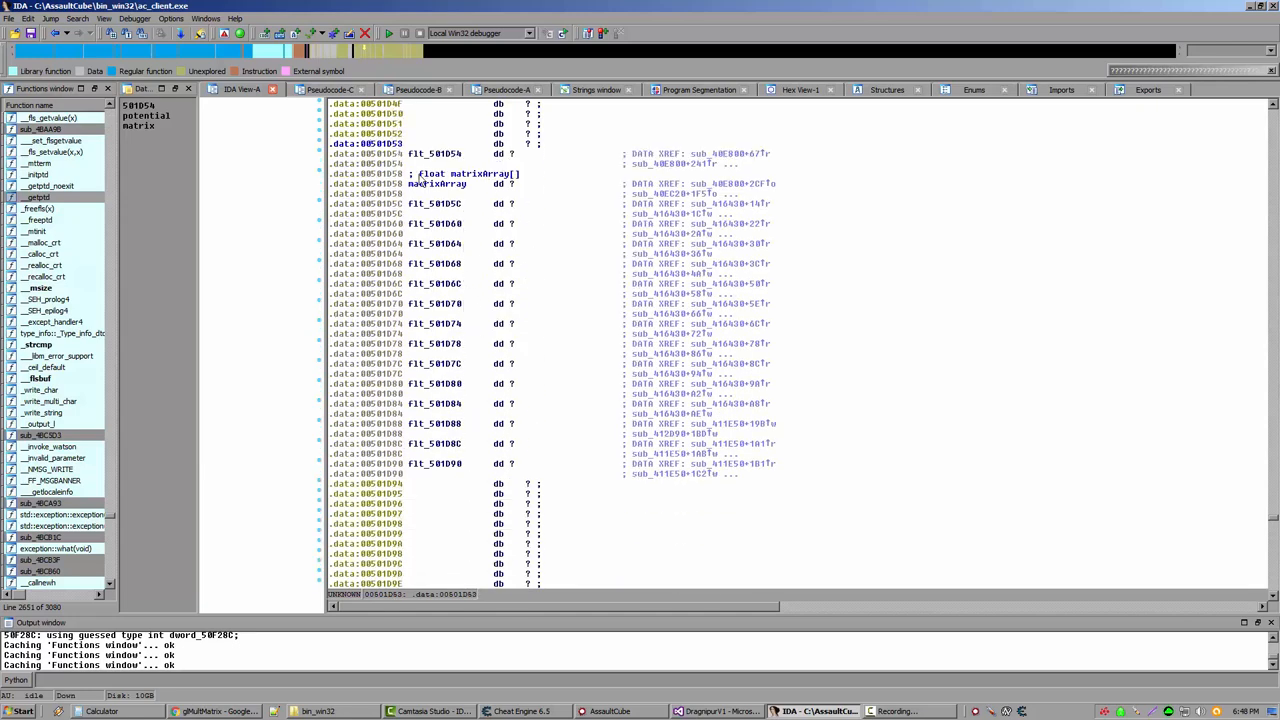
scroll(down, 3)
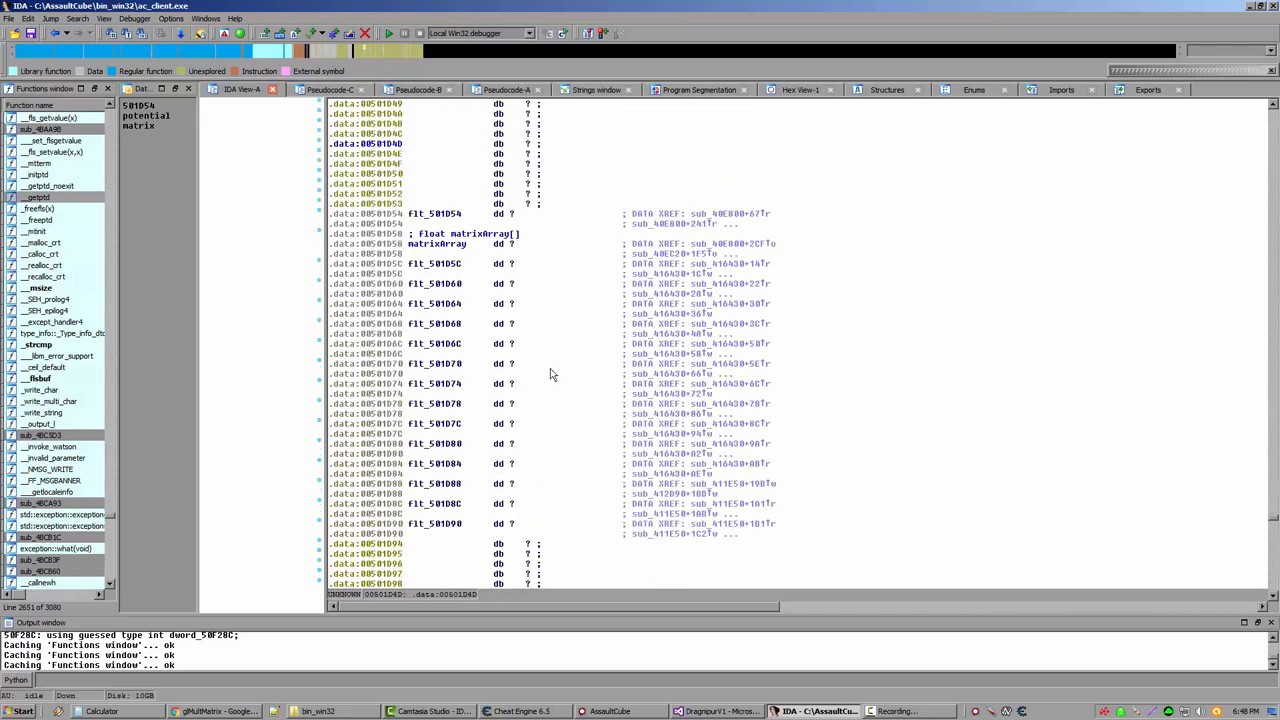
Step: Attach the debugger to the running ac_client.exe process
click(133, 18)
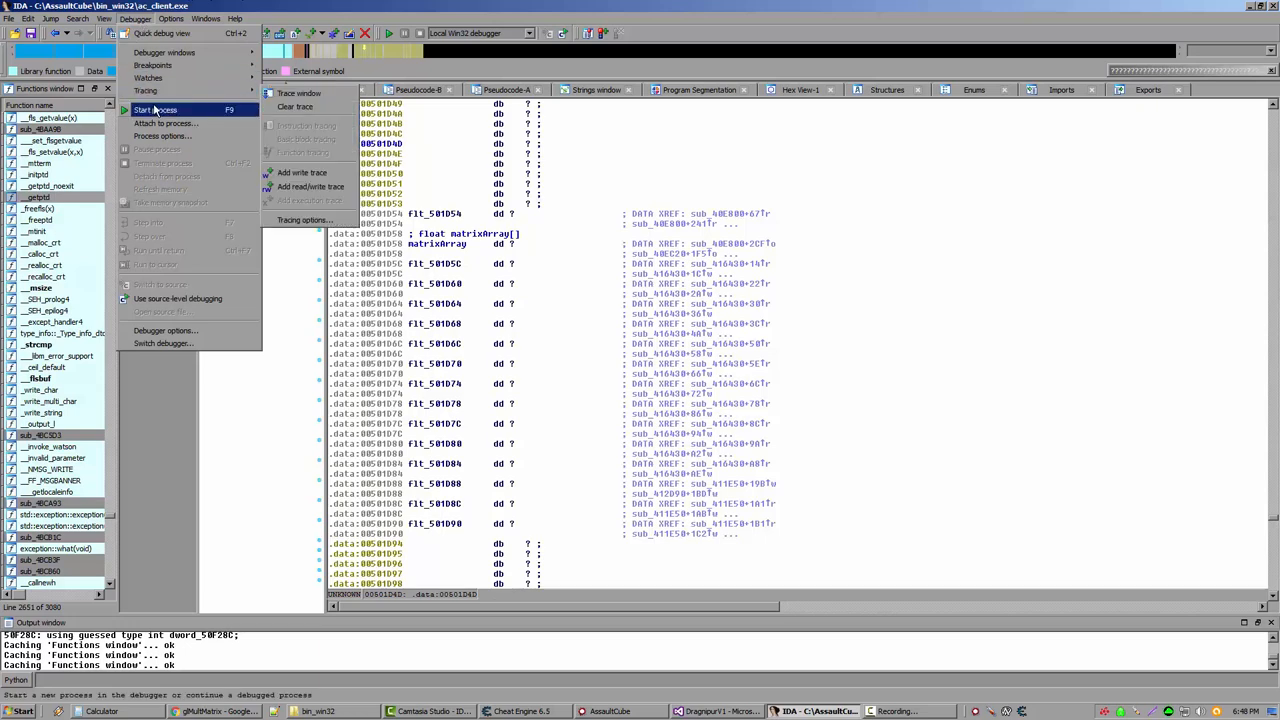
click(165, 123)
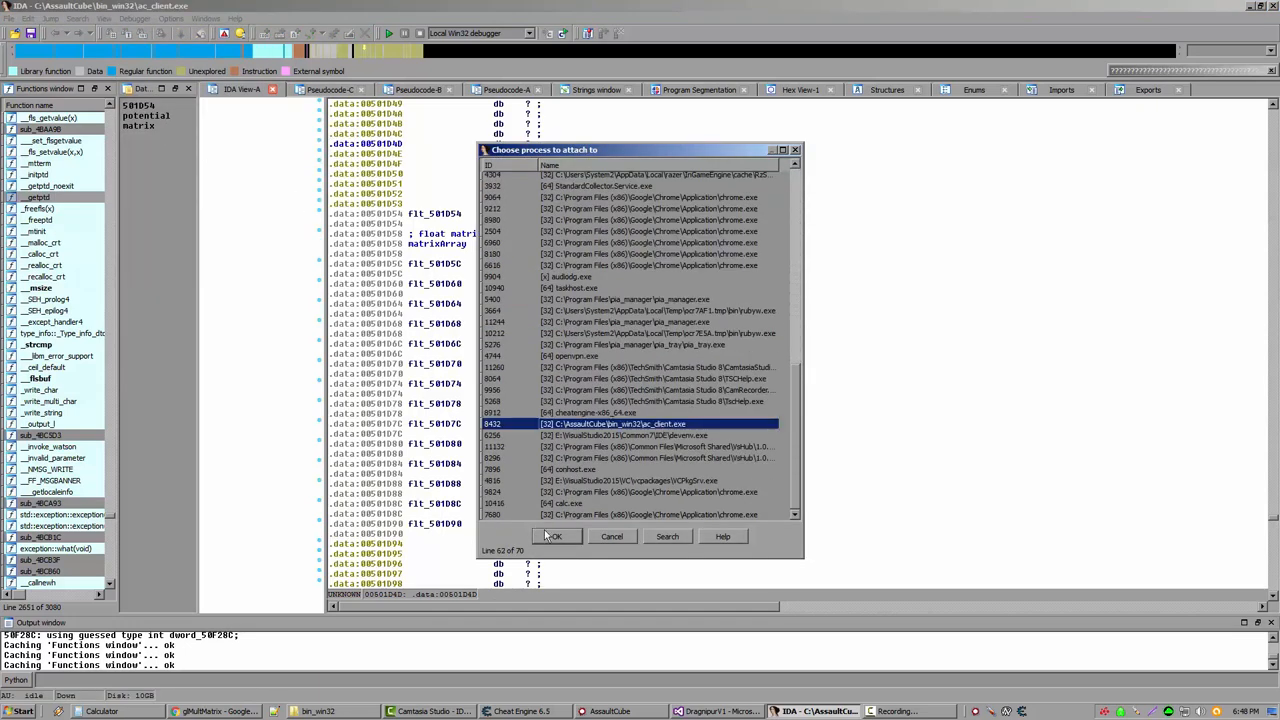
click(556, 536)
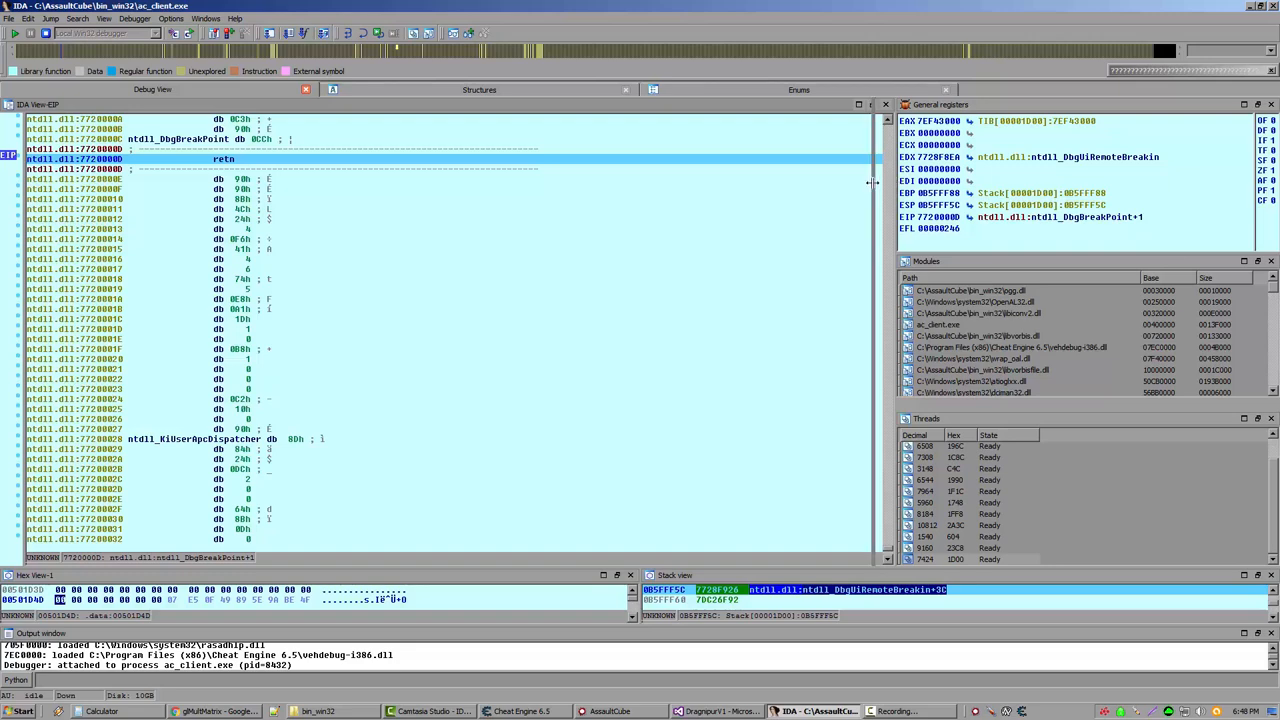
Step: Restore the desktop layout saved with the database
click(220, 17)
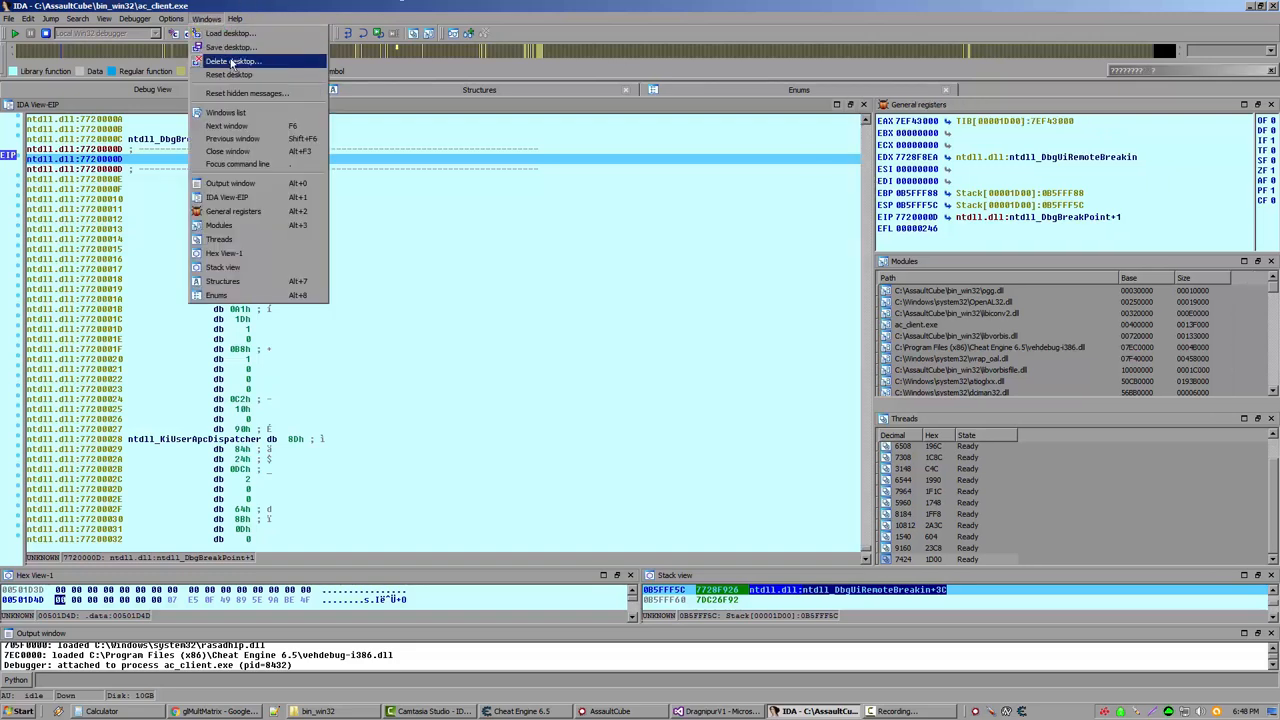
click(237, 35)
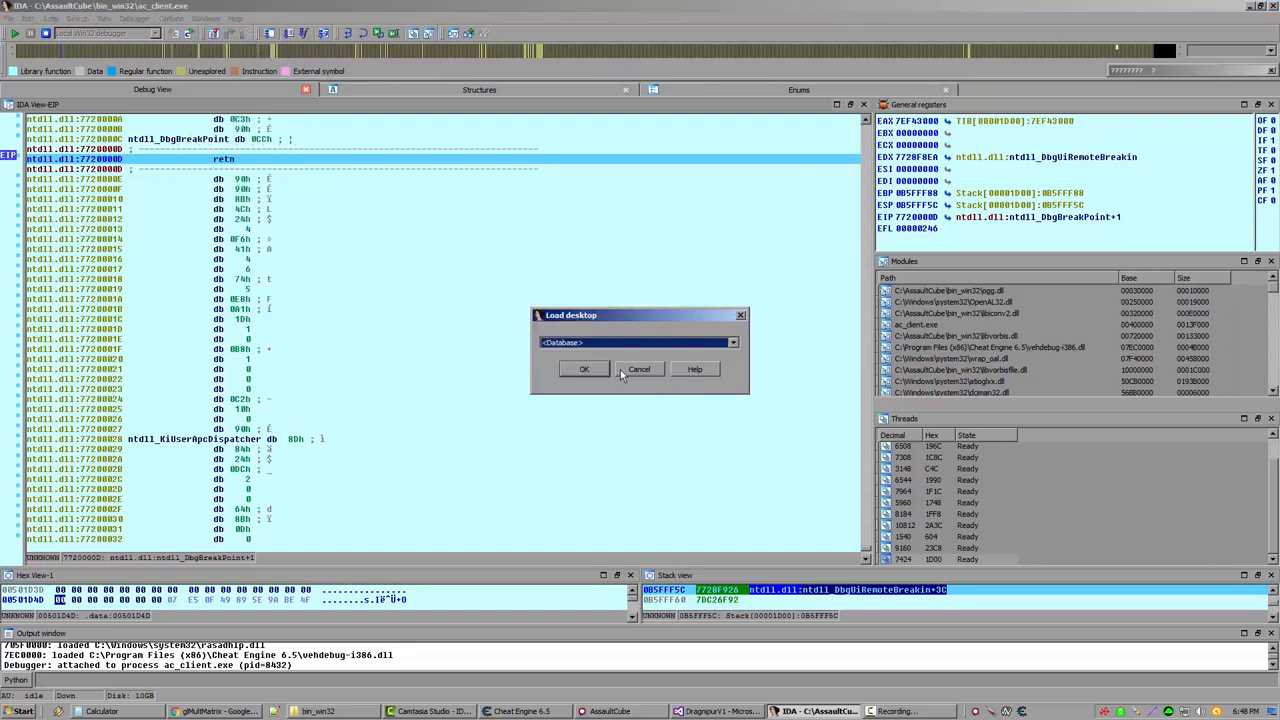
click(640, 369)
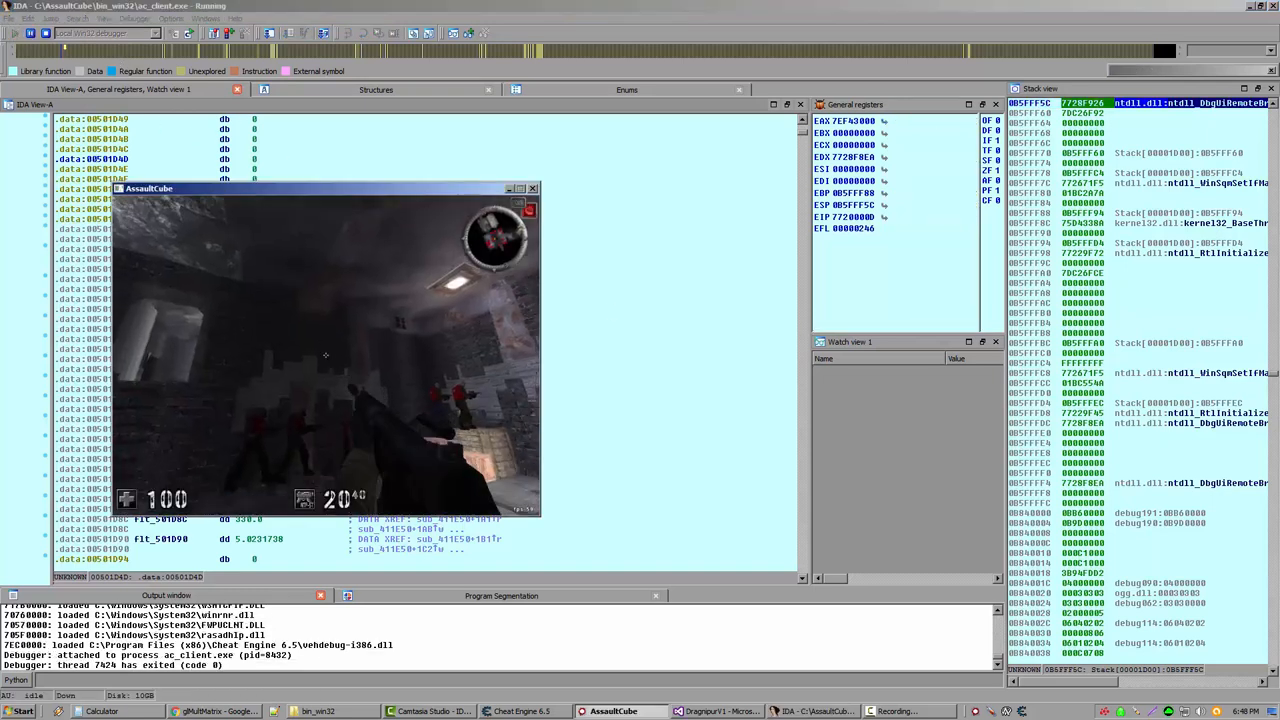
click(23, 712)
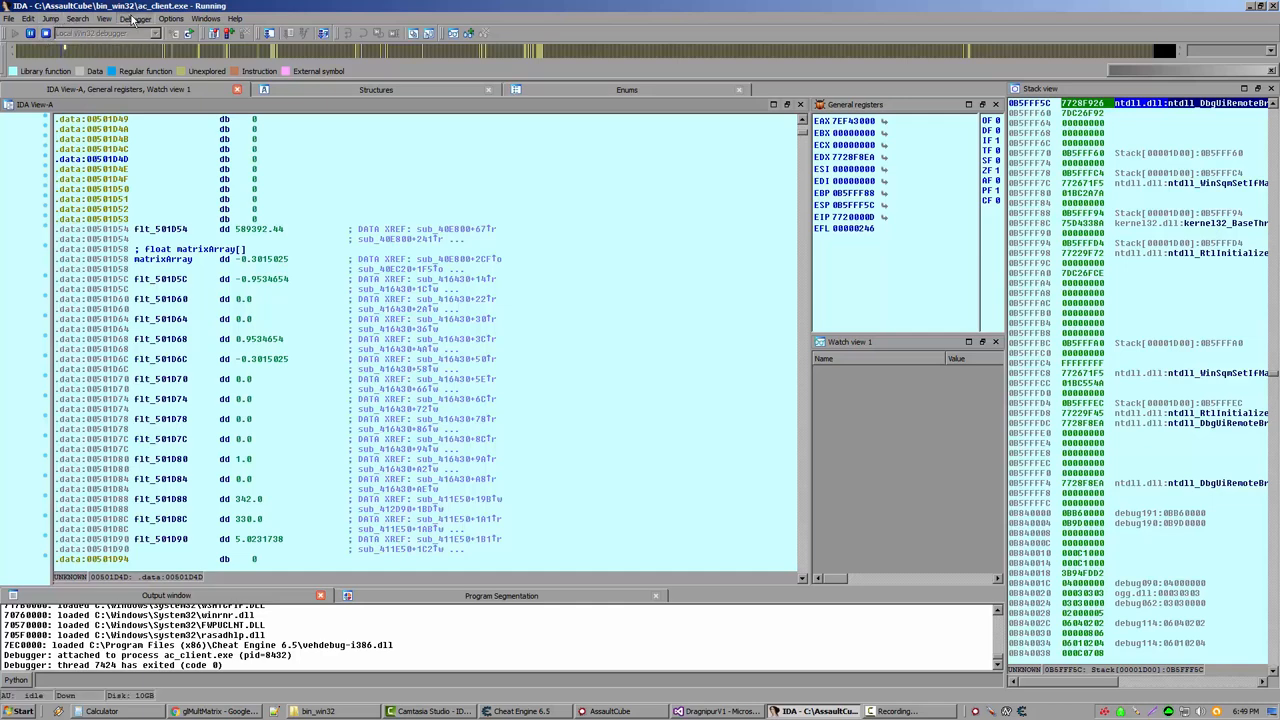
click(142, 19)
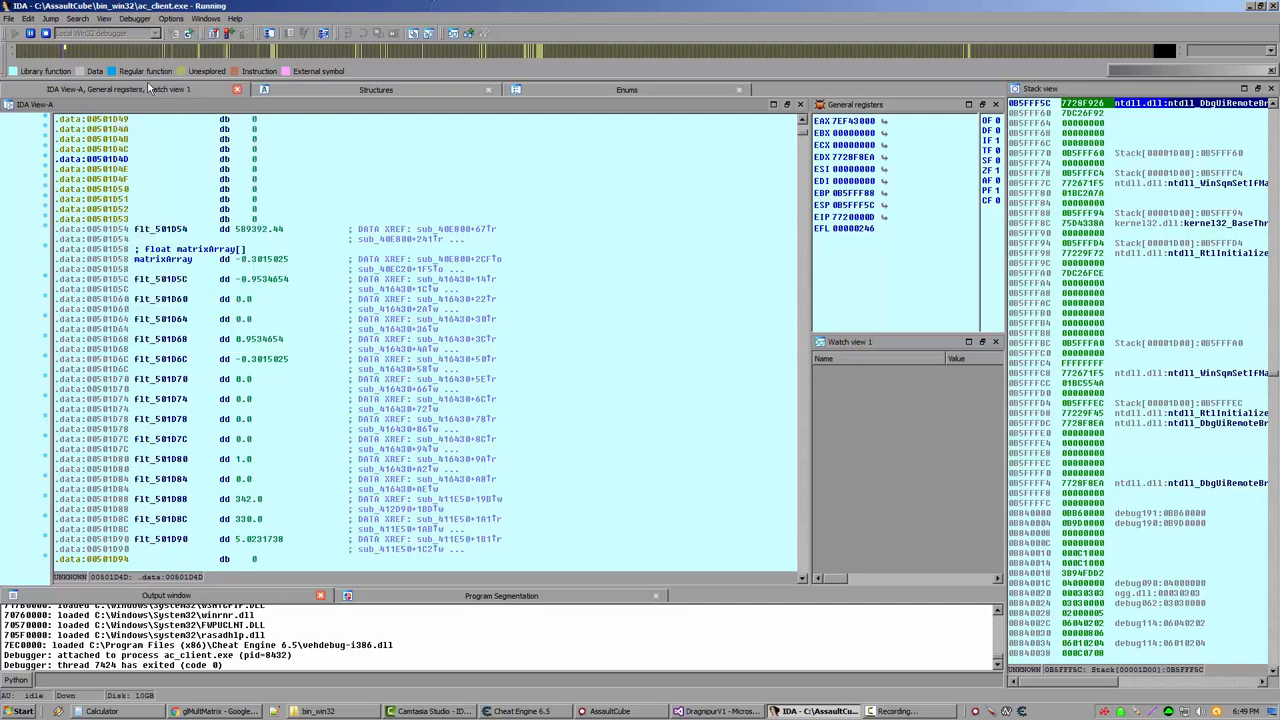
mouse_move(170, 33)
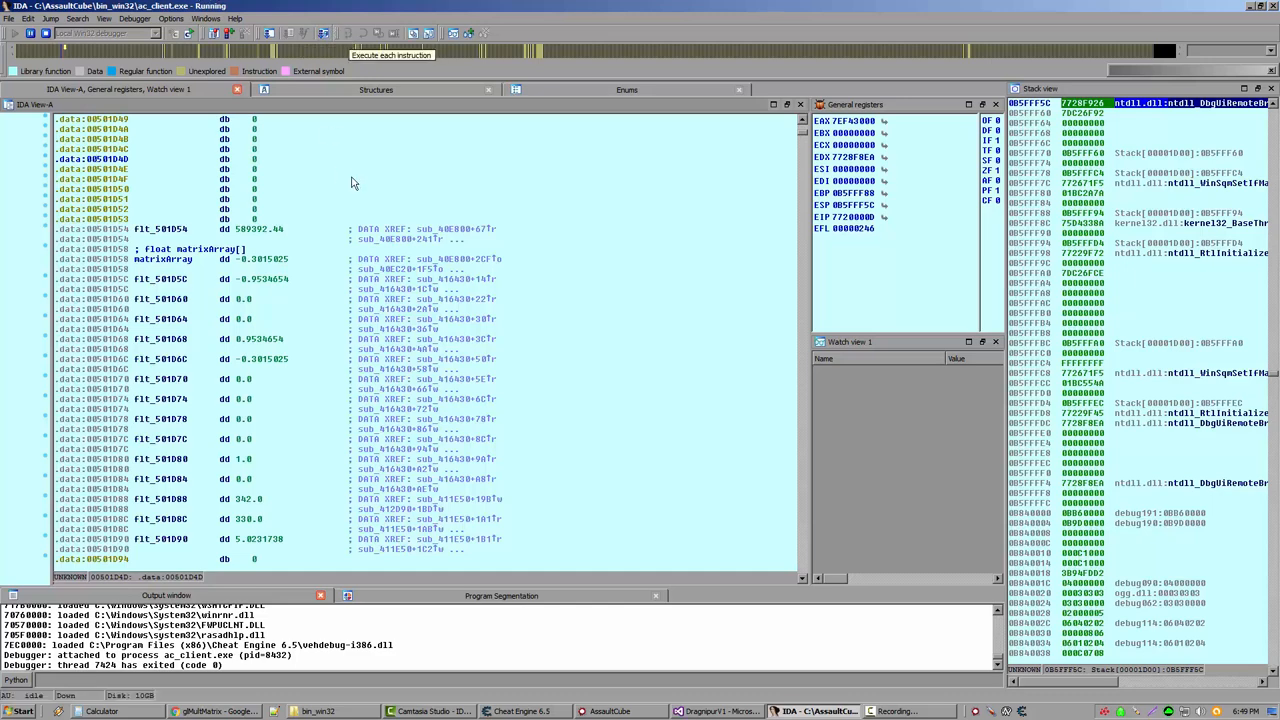
scroll(down, 3)
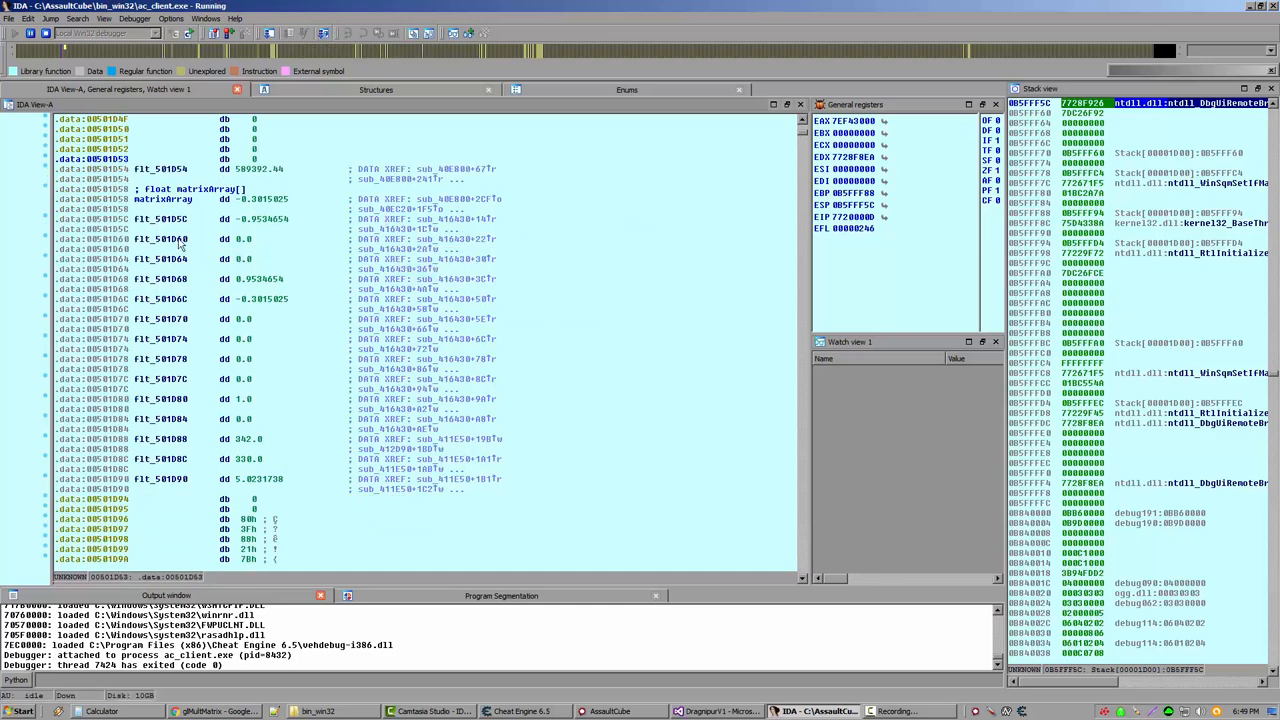
scroll(down, 3)
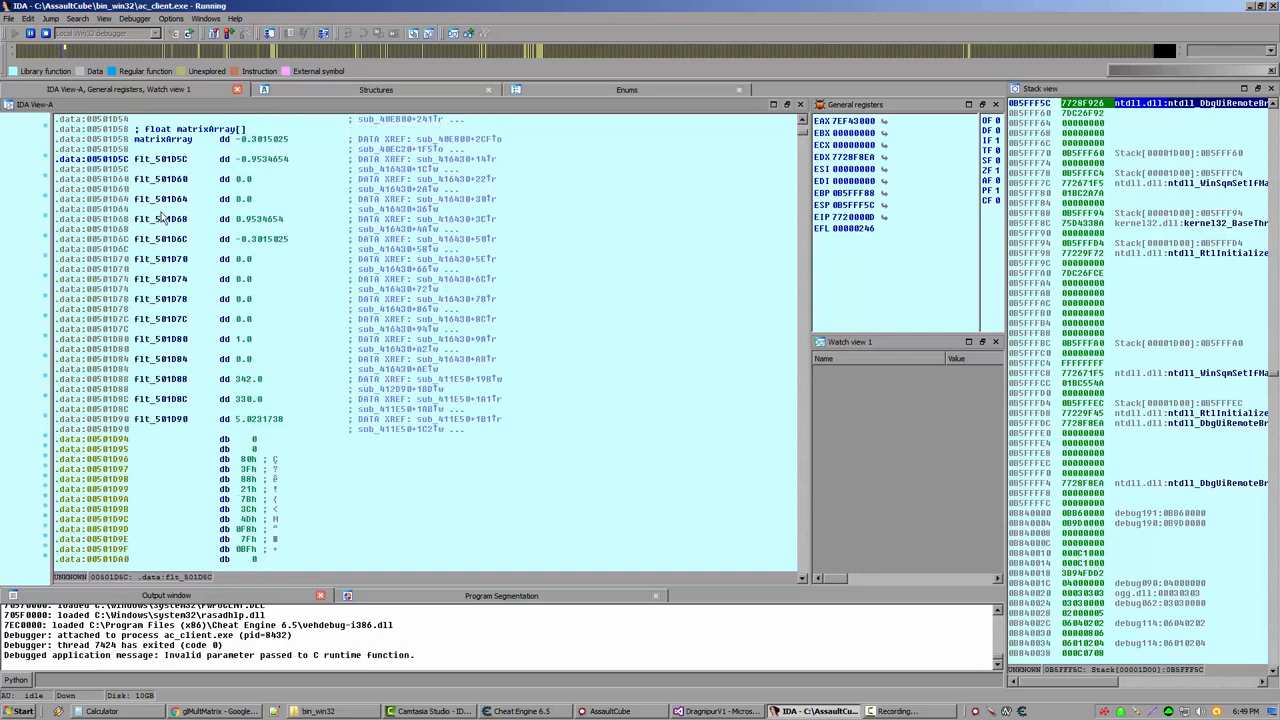
scroll(down, 3)
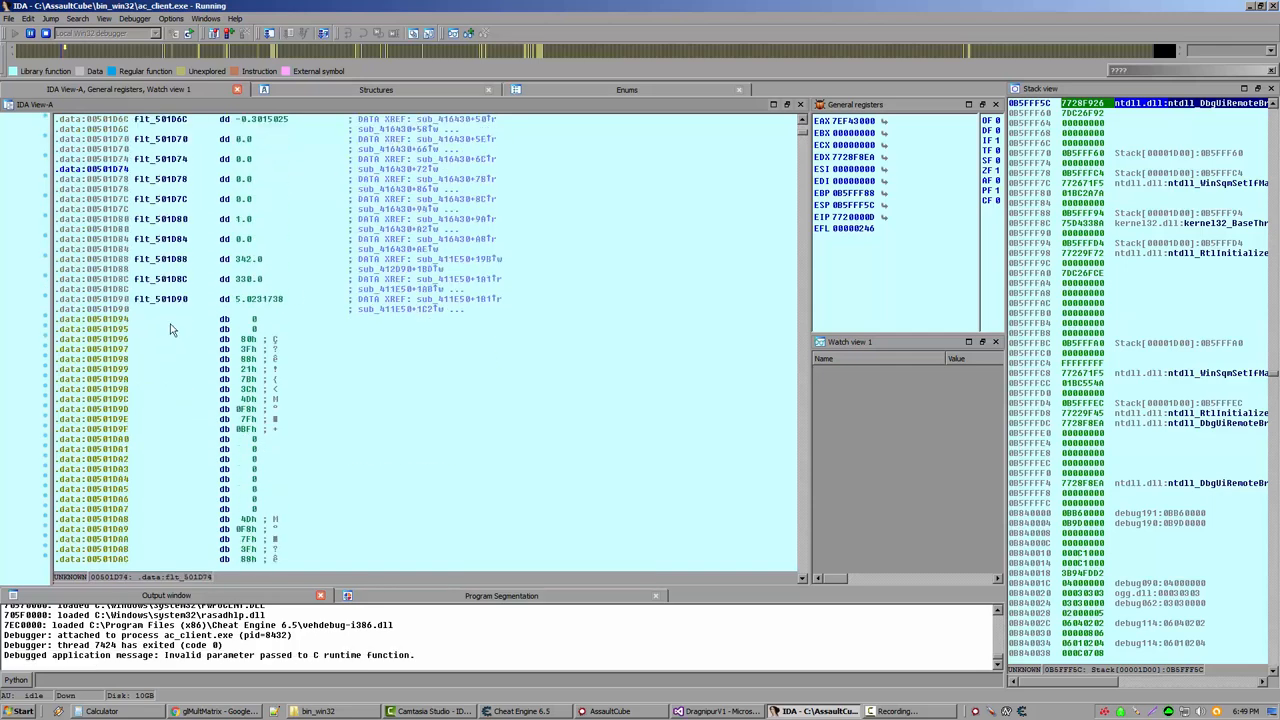
scroll(down, 3)
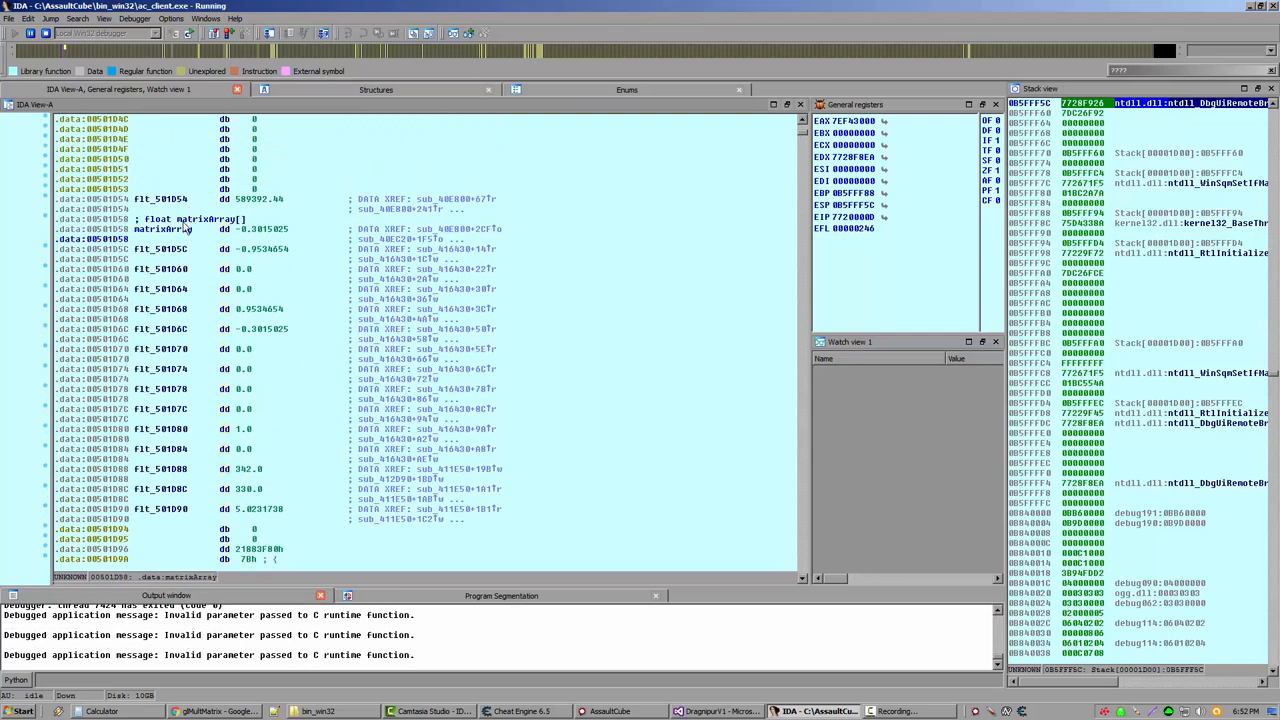
mouse_move(195, 225)
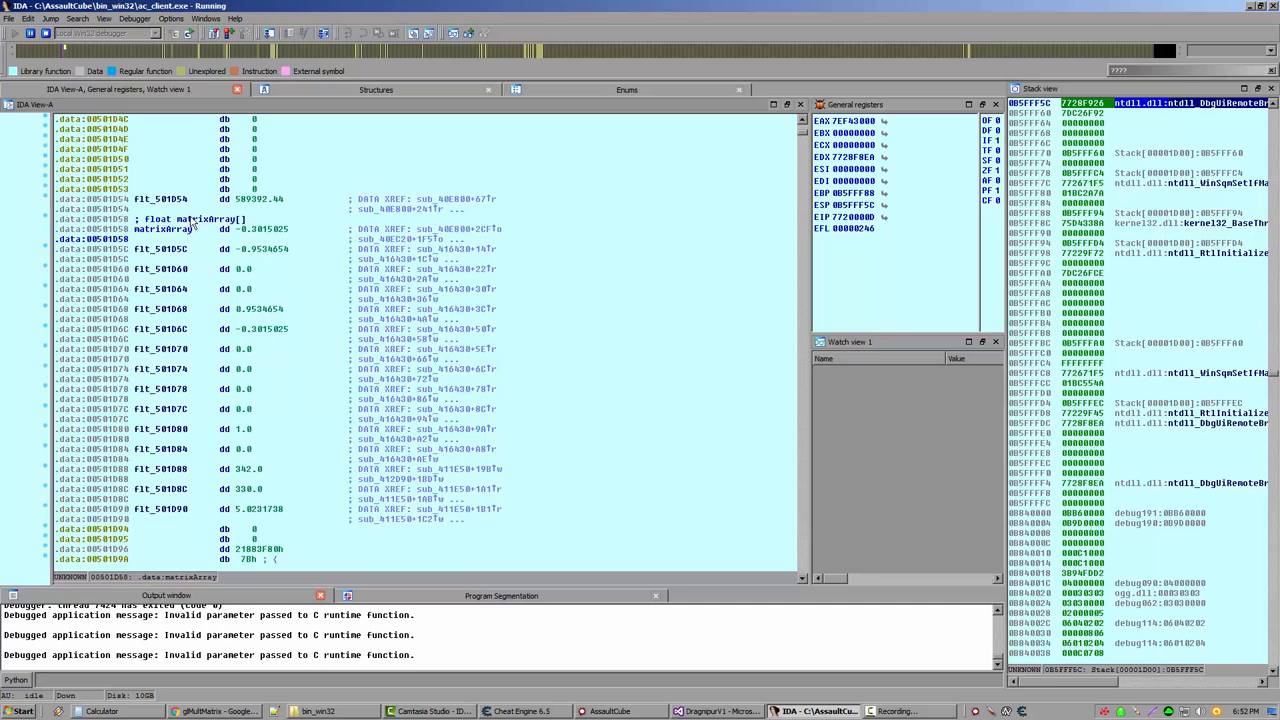
mouse_move(172, 230)
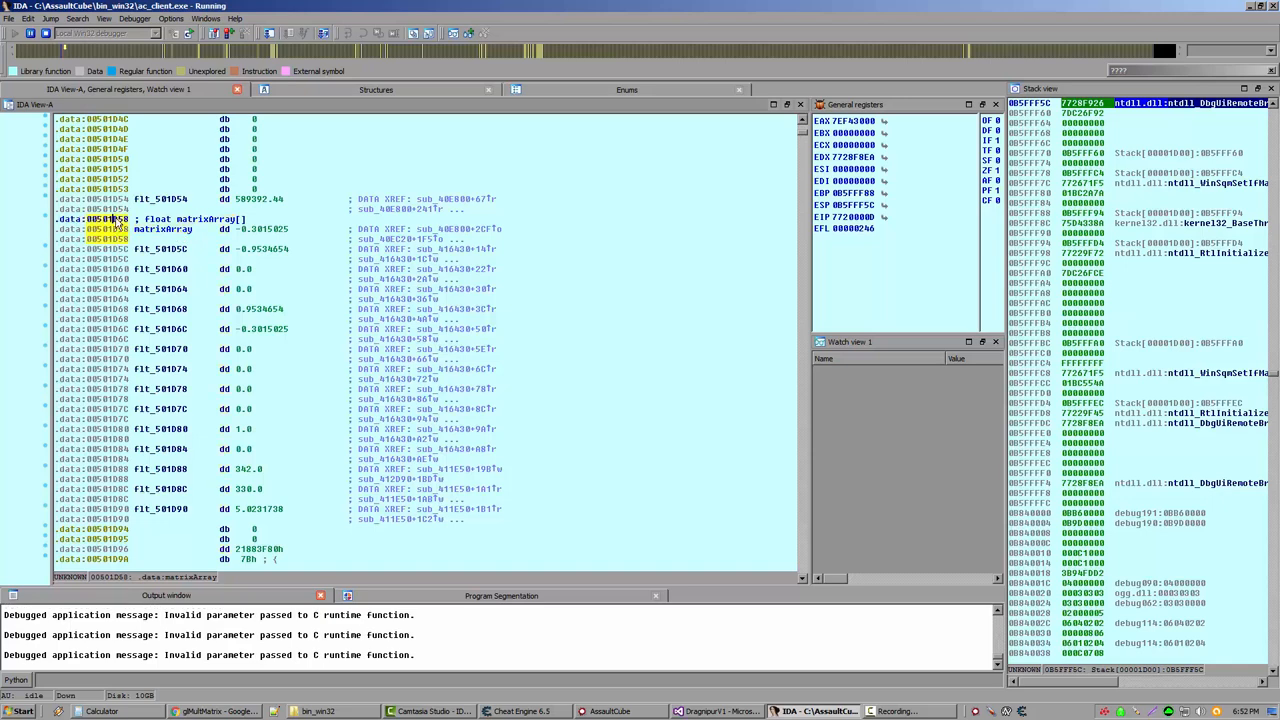
Step: Jump Cheat Engine's memory viewer to matrixArray's address 00501D58
right_click(100, 228)
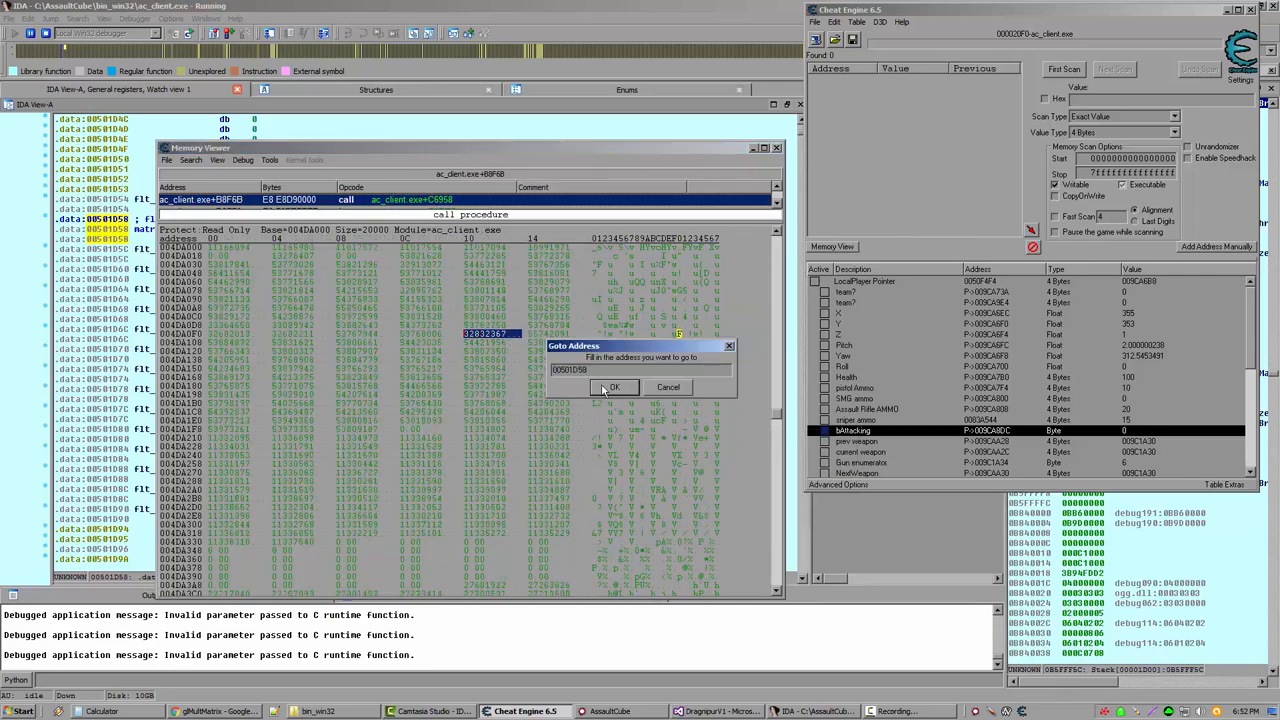
click(615, 387)
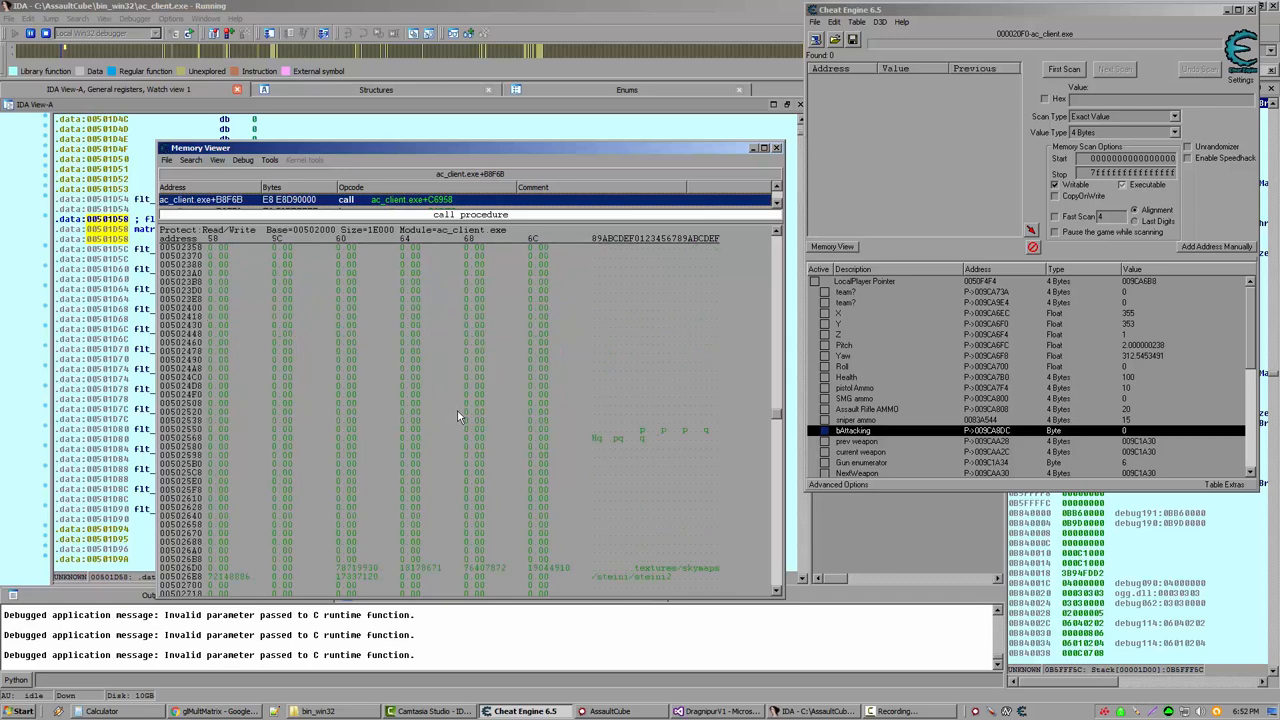
mouse_move(451, 413)
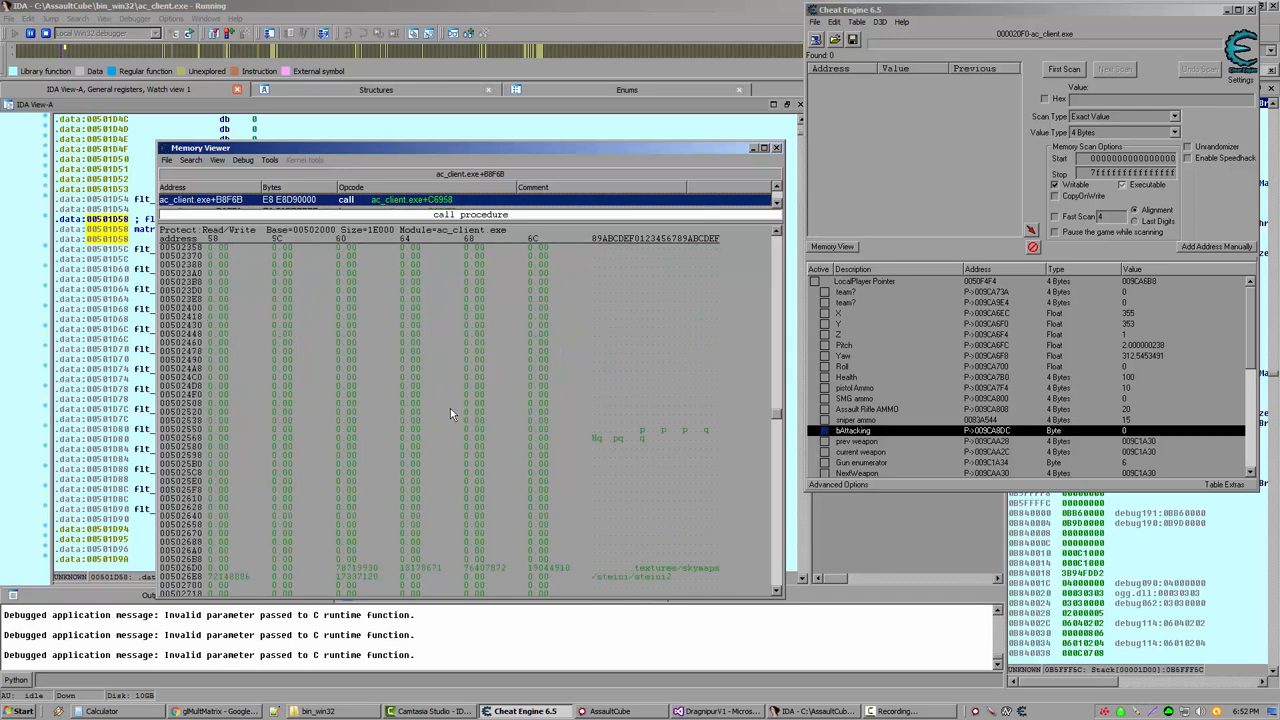
mouse_move(411, 281)
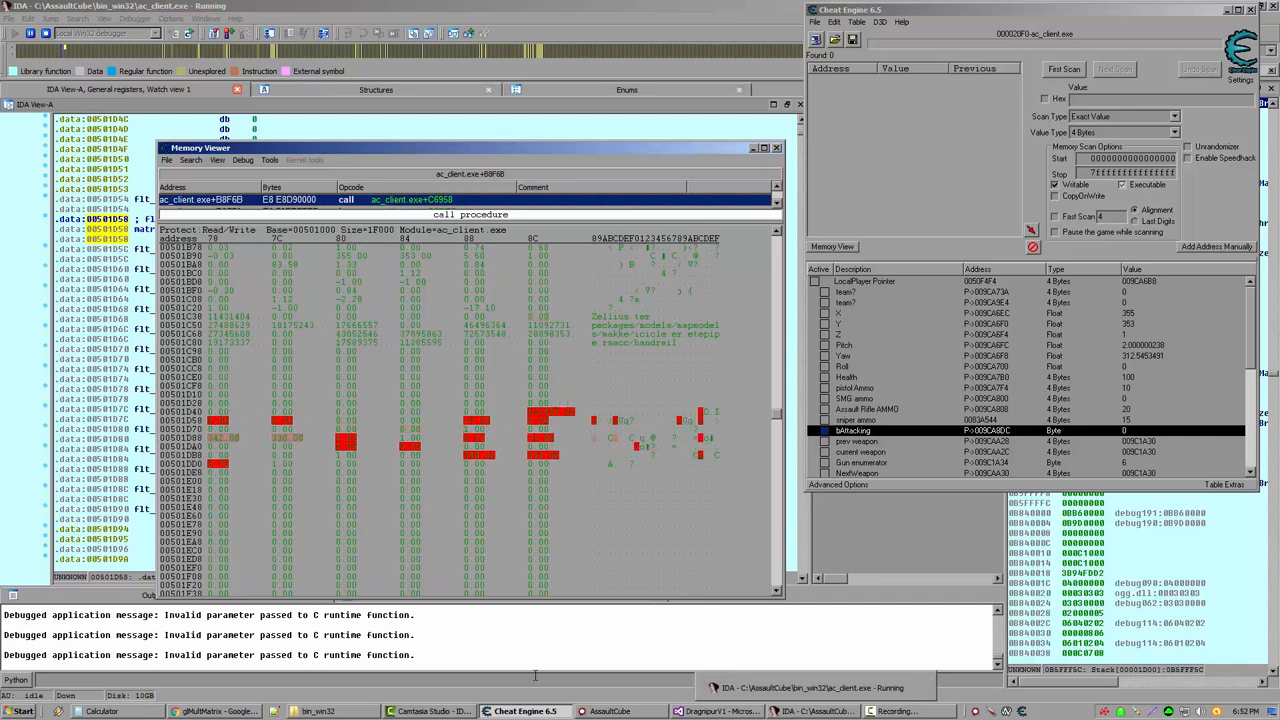
Step: Bring AssaultCube to the front and move around in the game
click(614, 710)
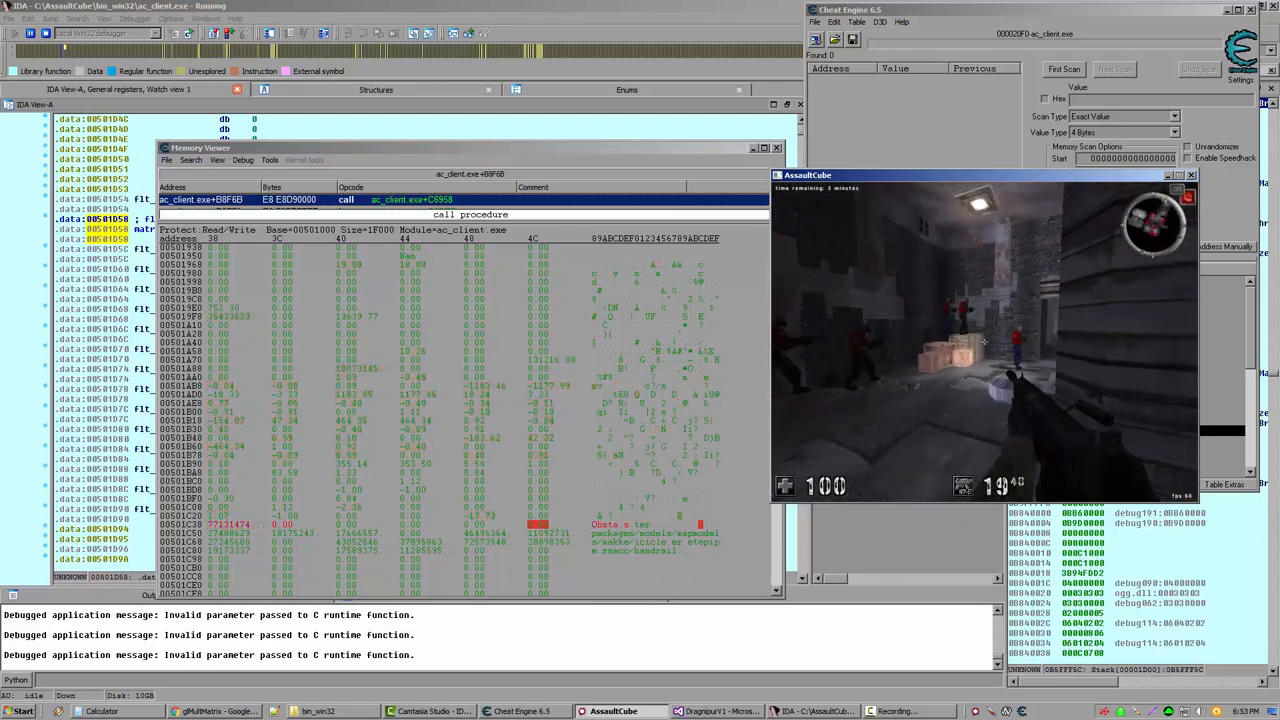
click(20, 708)
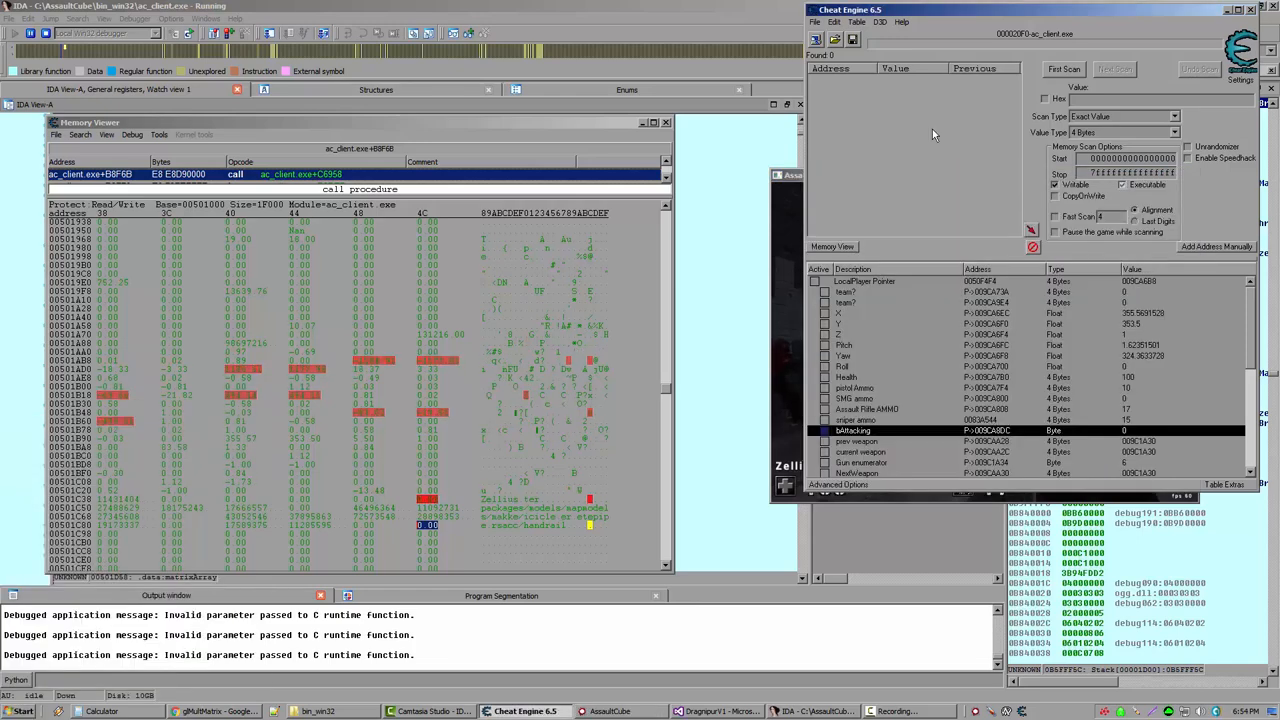
Step: Cancel the Y value edit without changes, then resume playing AssaultCube
click(890, 313)
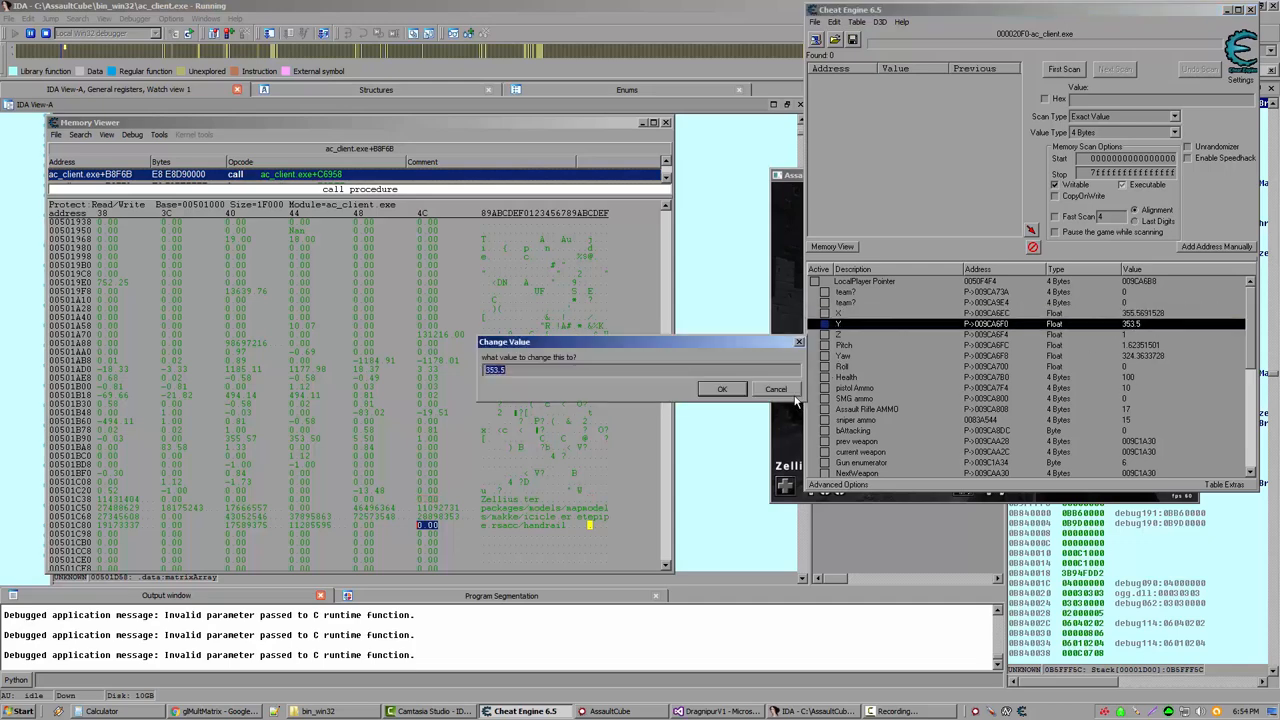
click(722, 388)
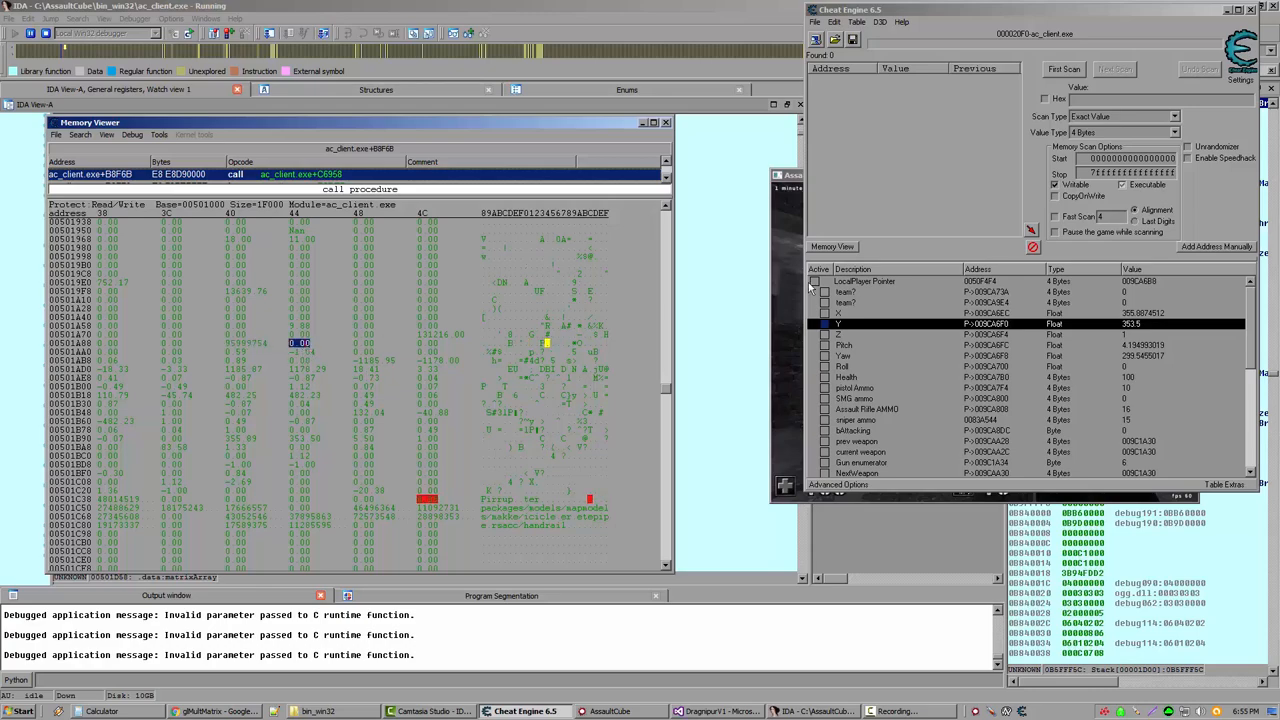
click(613, 712)
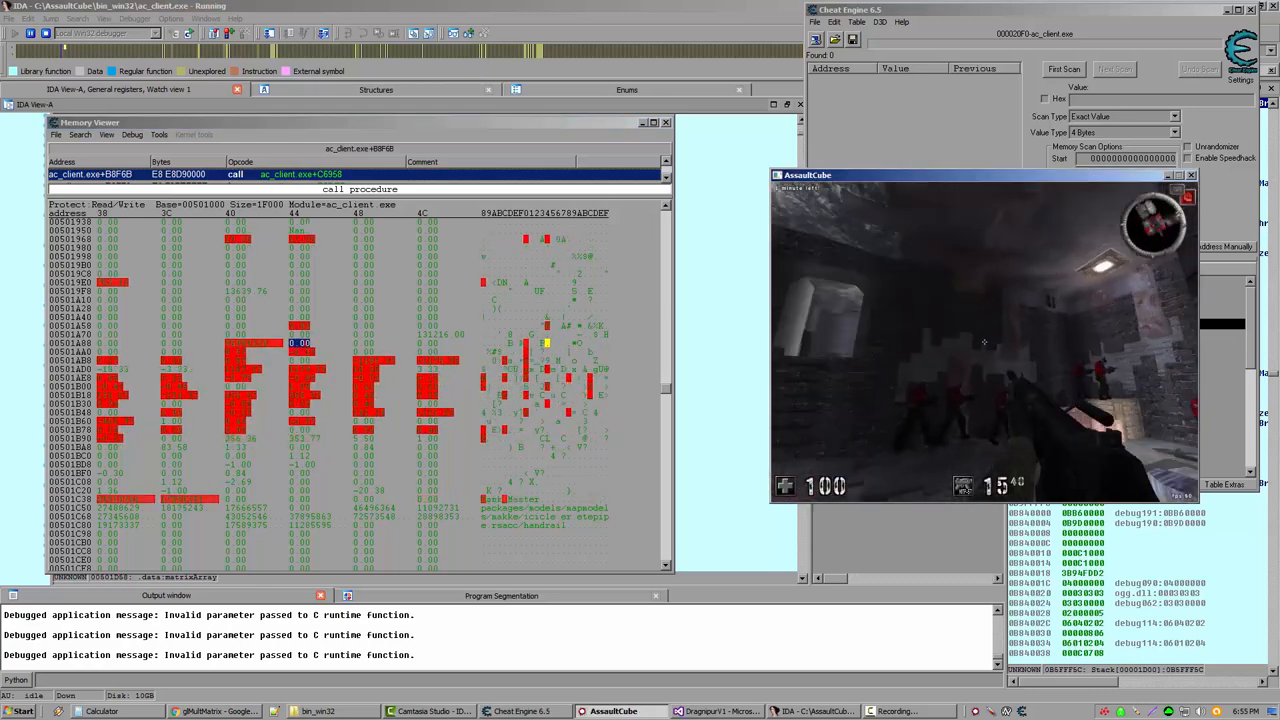
click(21, 712)
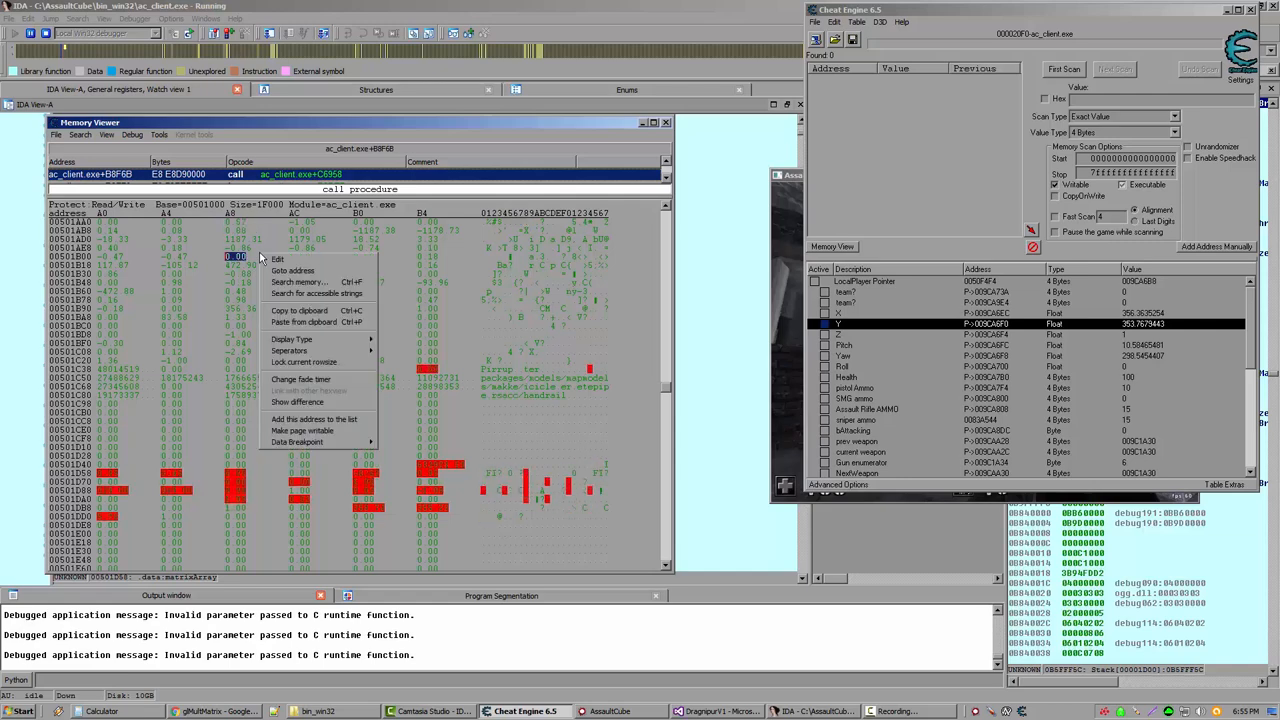
Step: Go to address 501aa8 in the memory viewer
click(292, 271)
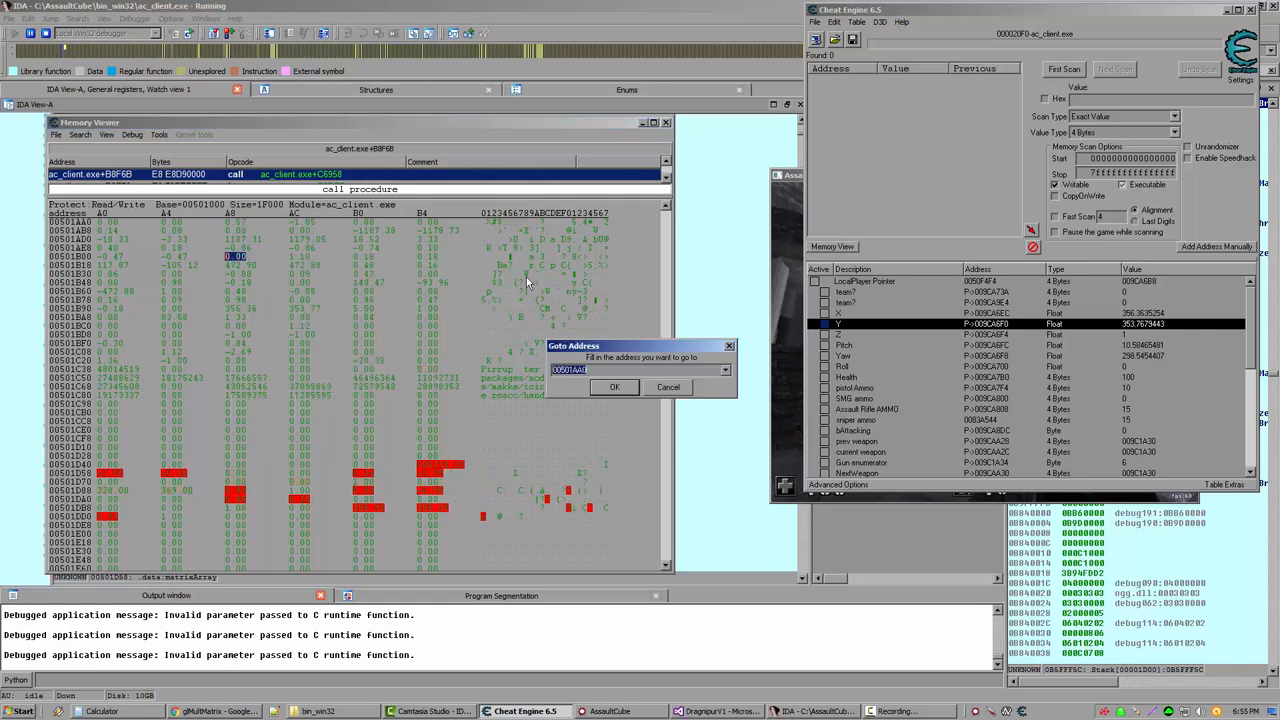
text(501aa8)
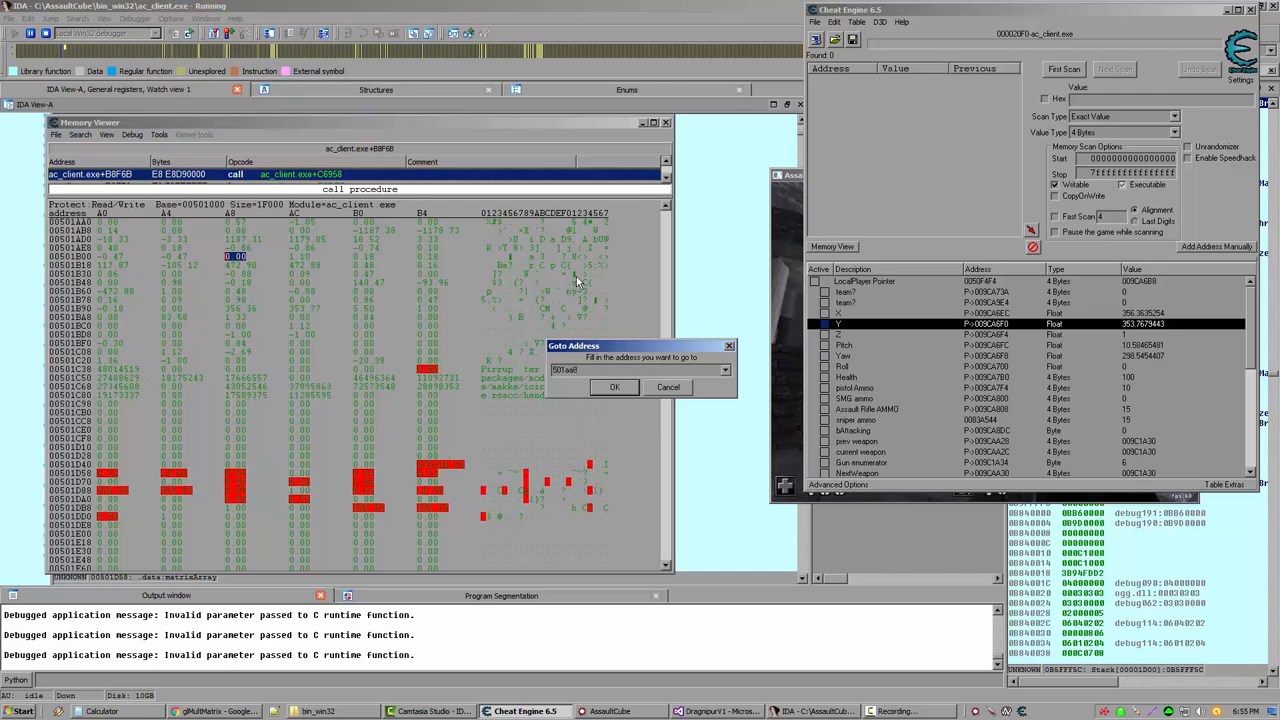
click(614, 387)
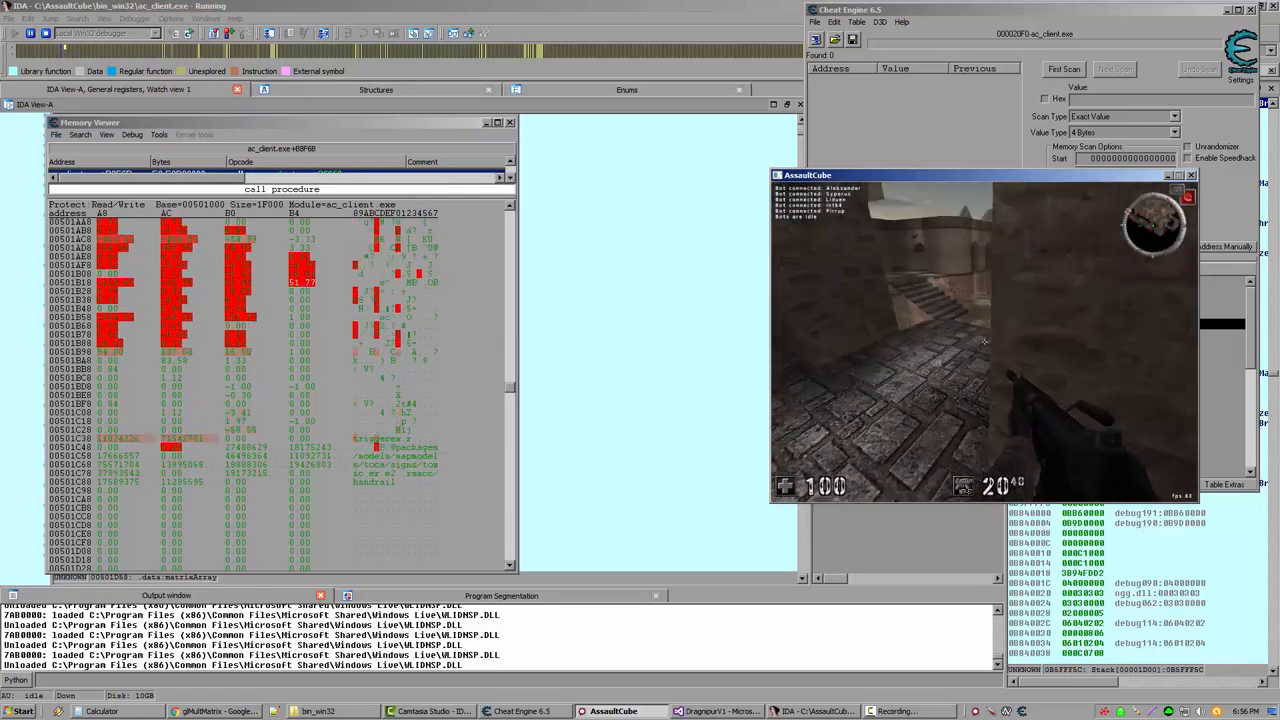
Step: Dissect 00501AA8 with the matrixstart structure, review its matrix fields, then show the desktop
click(18, 719)
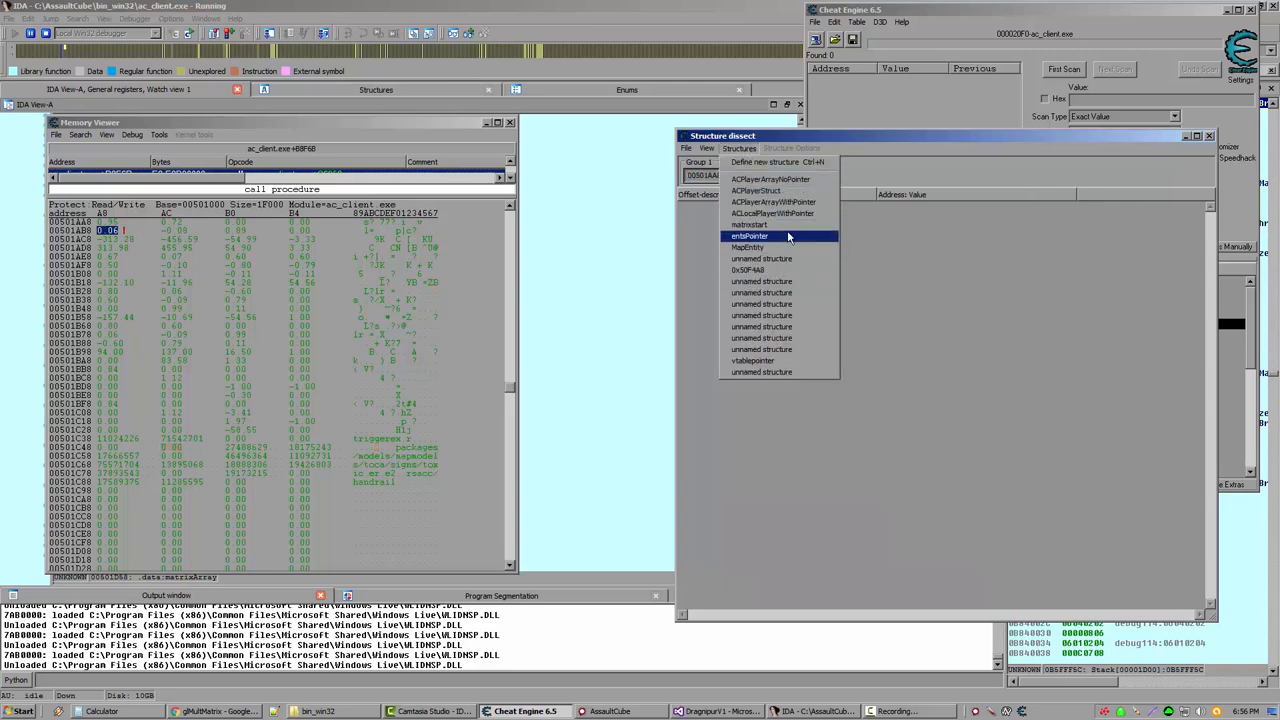
click(749, 236)
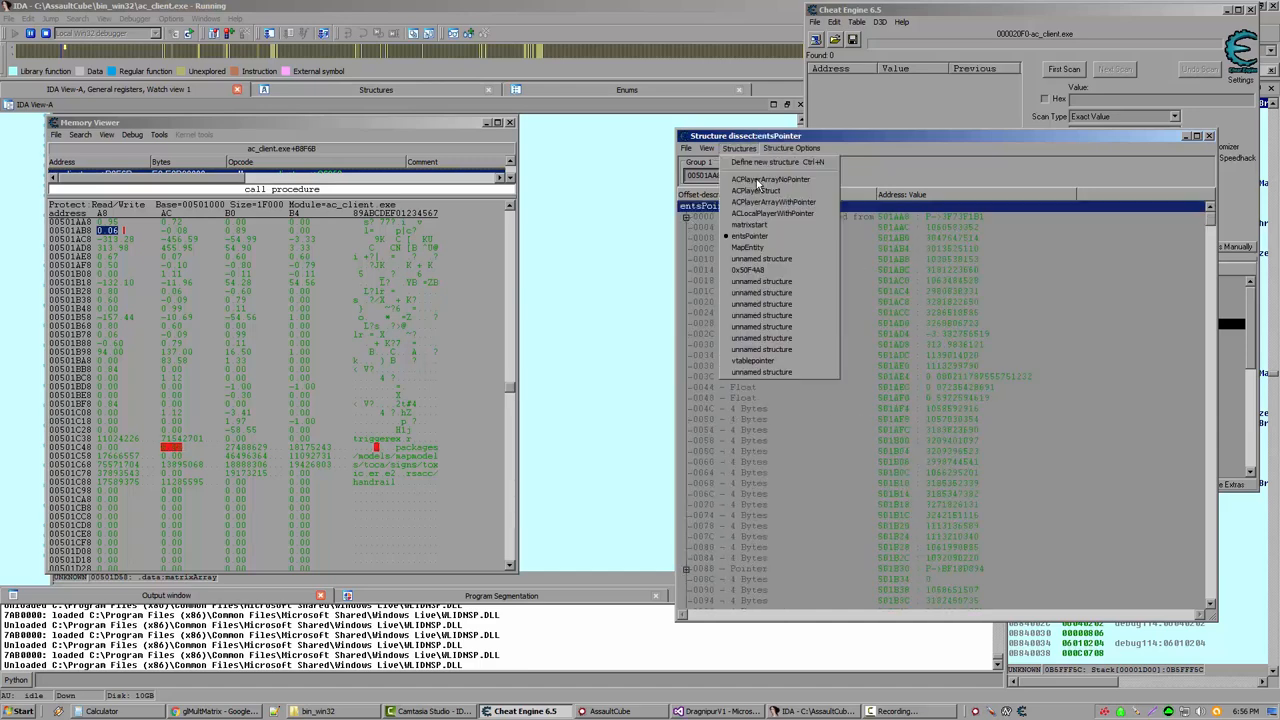
click(745, 224)
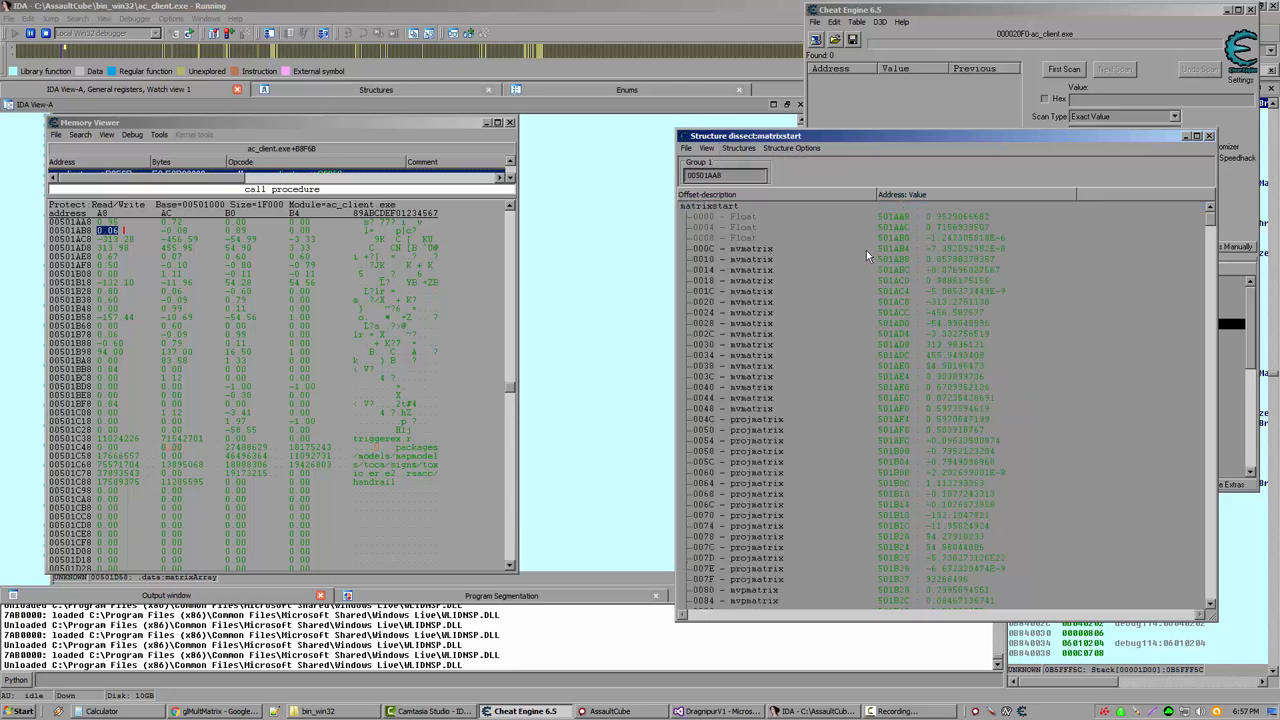
scroll(down, 3)
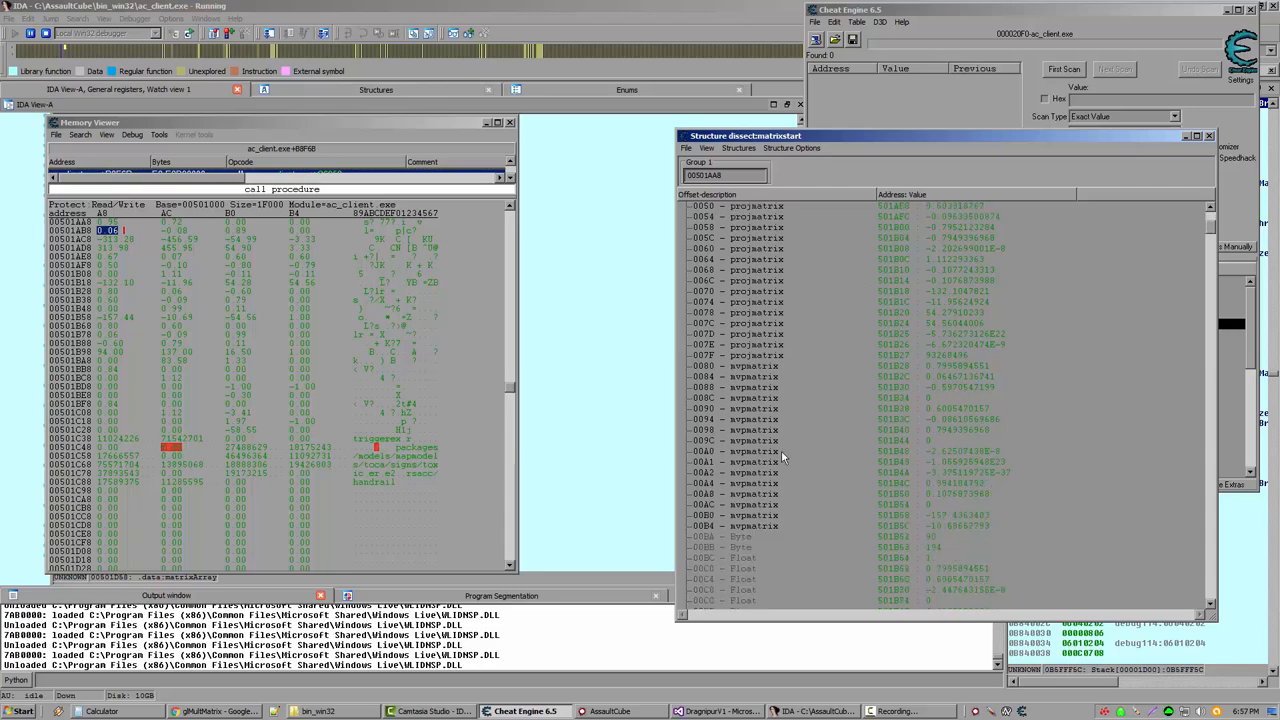
click(750, 365)
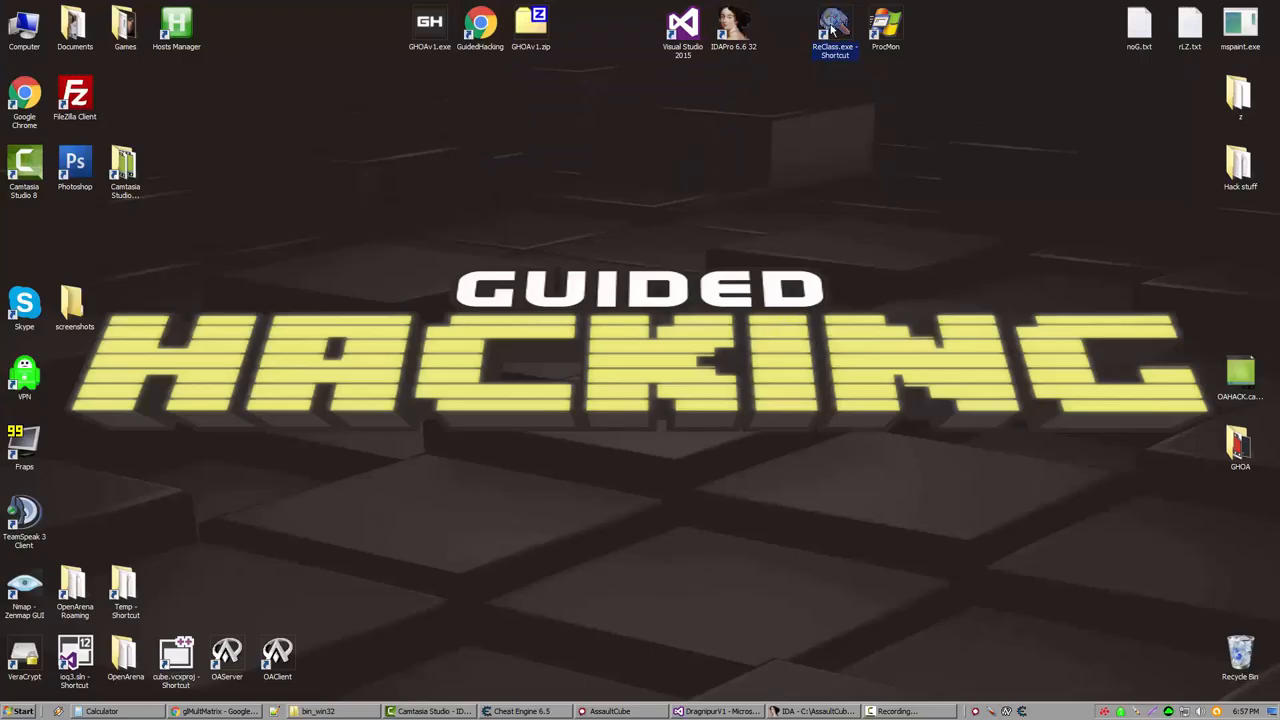
Step: Launch ReClass 2015, attach to the game process, and create a new class
double_click(835, 22)
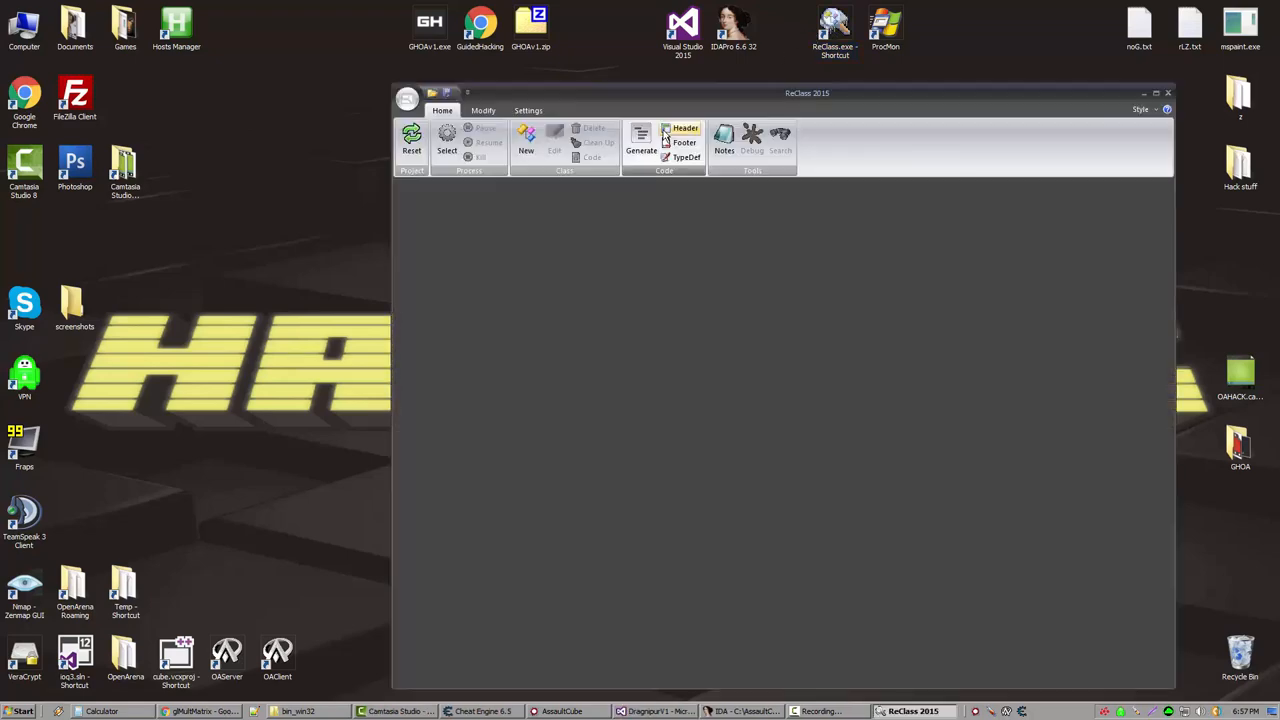
click(446, 140)
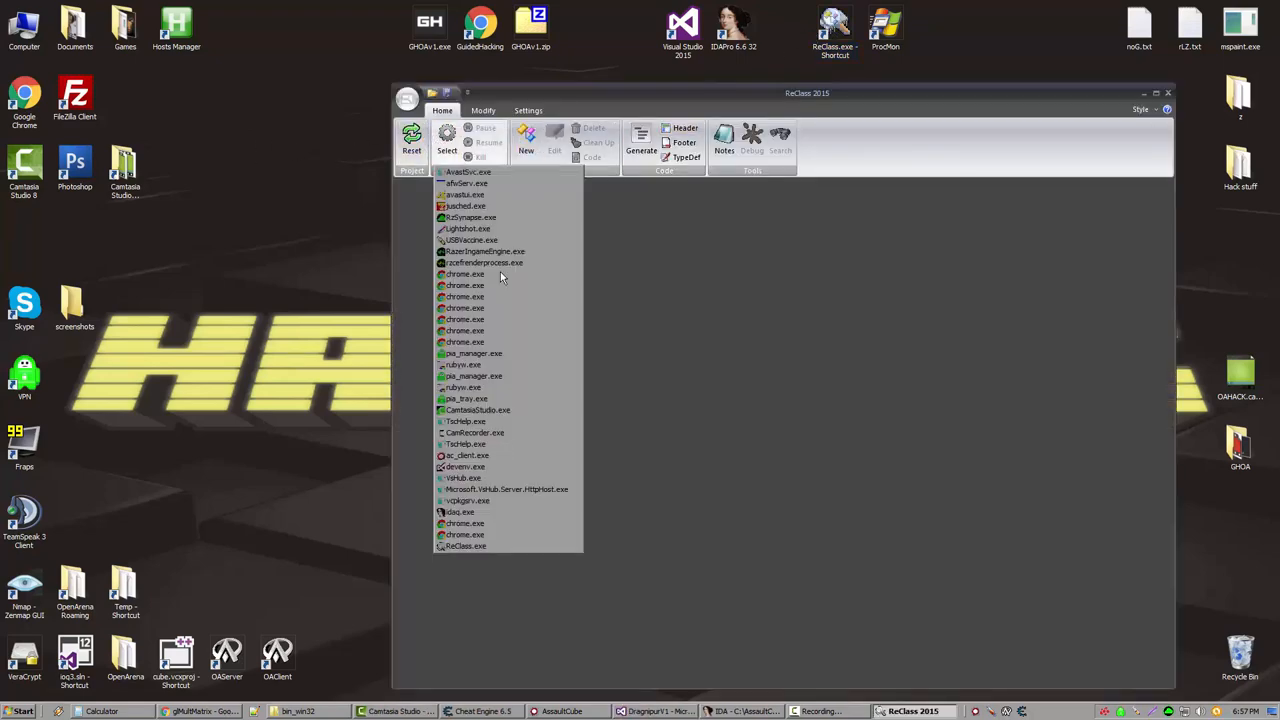
click(460, 512)
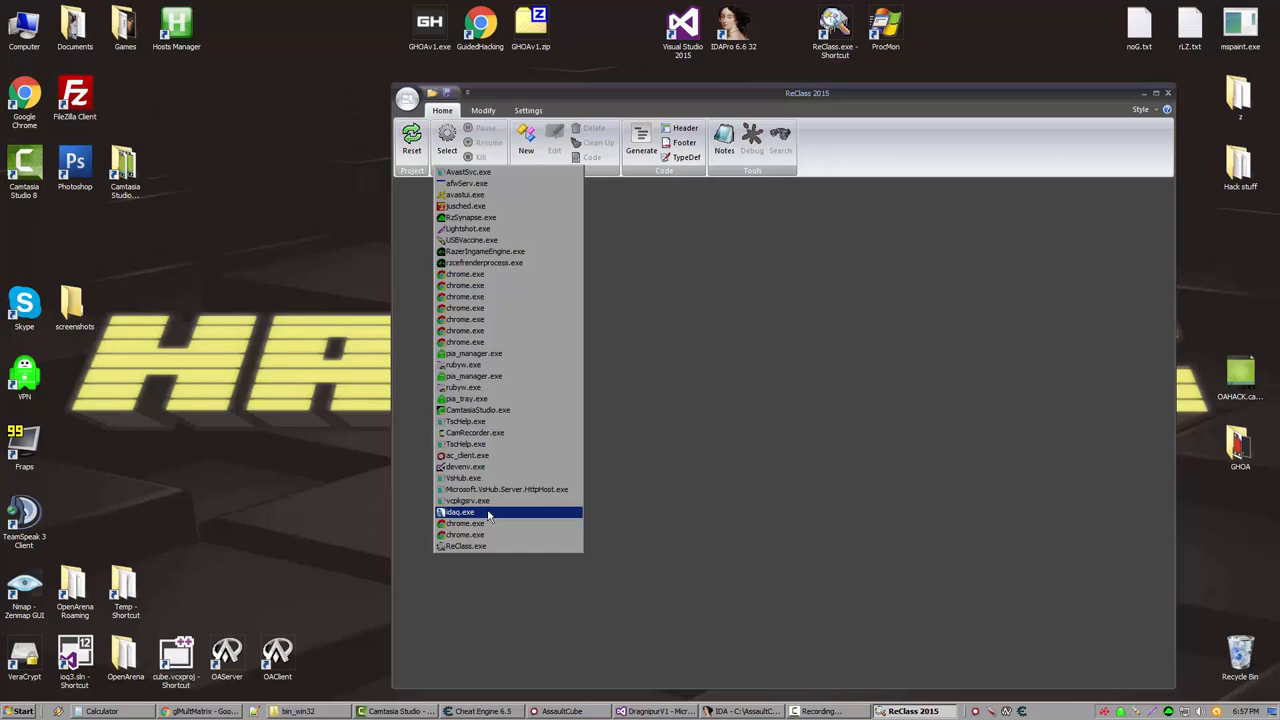
mouse_move(483, 523)
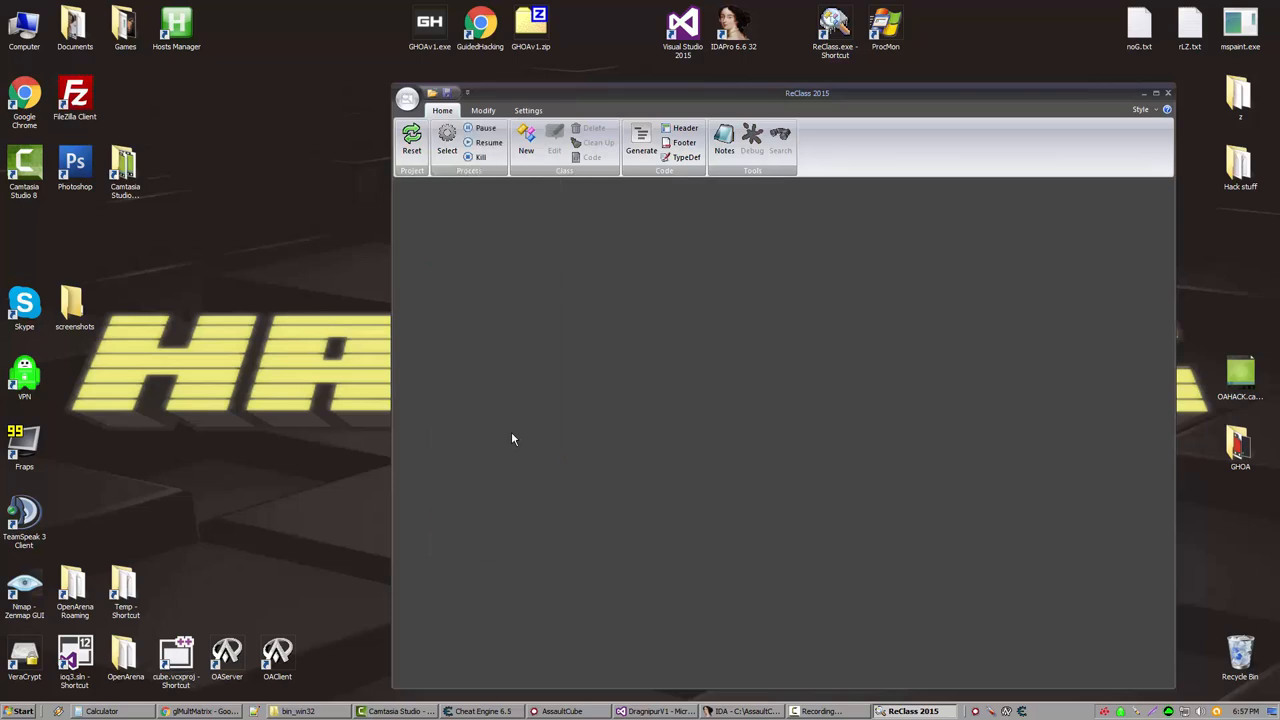
click(526, 140)
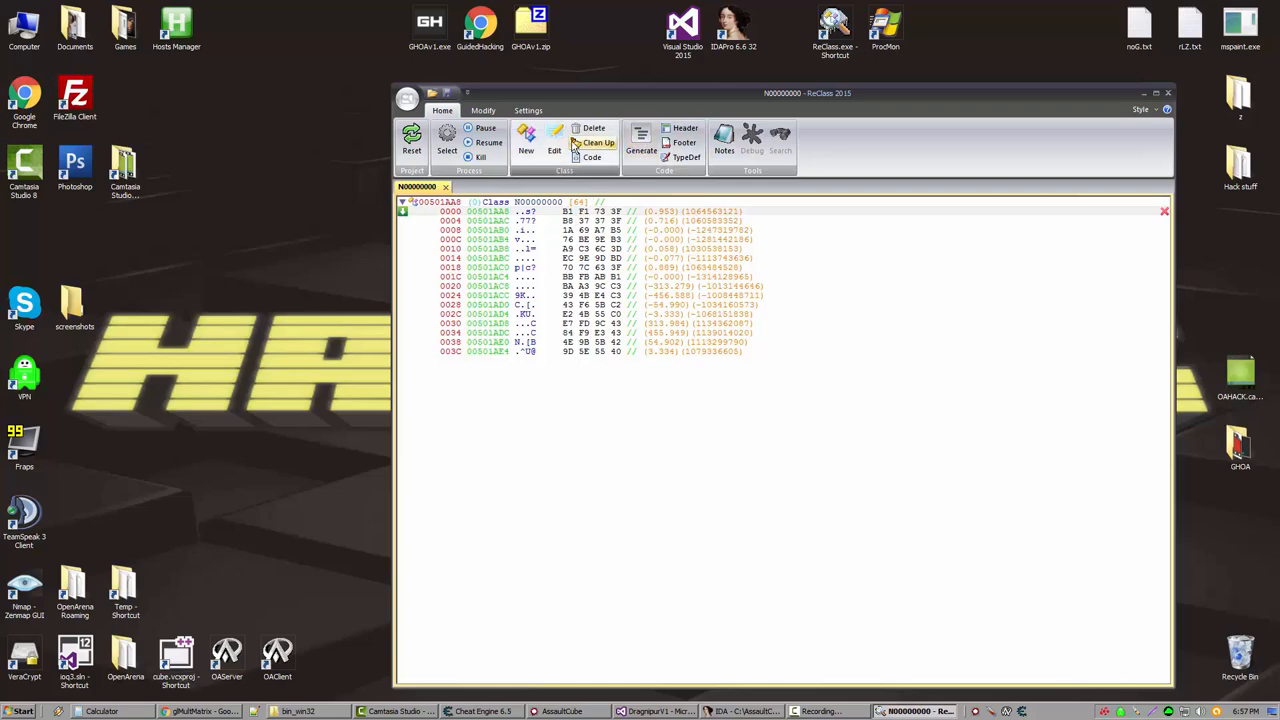
Step: Convert the class nodes at 00501AA8 into Matrix members
click(482, 110)
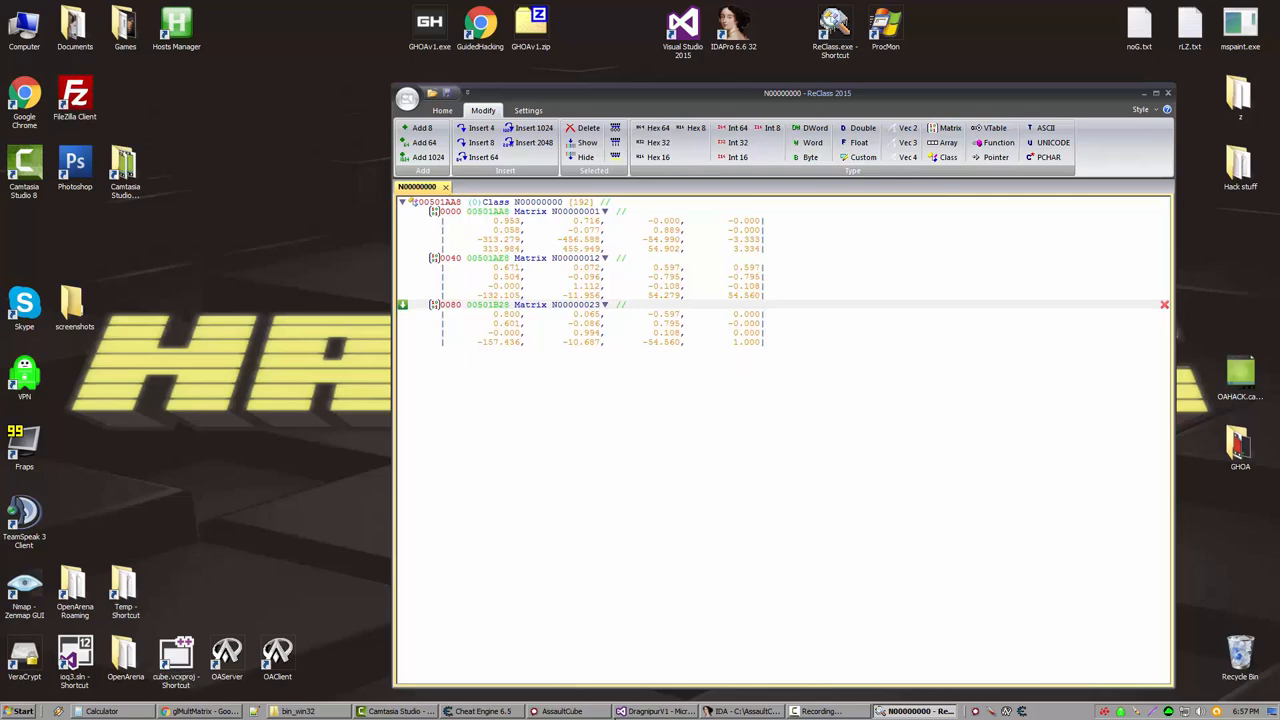
click(574, 712)
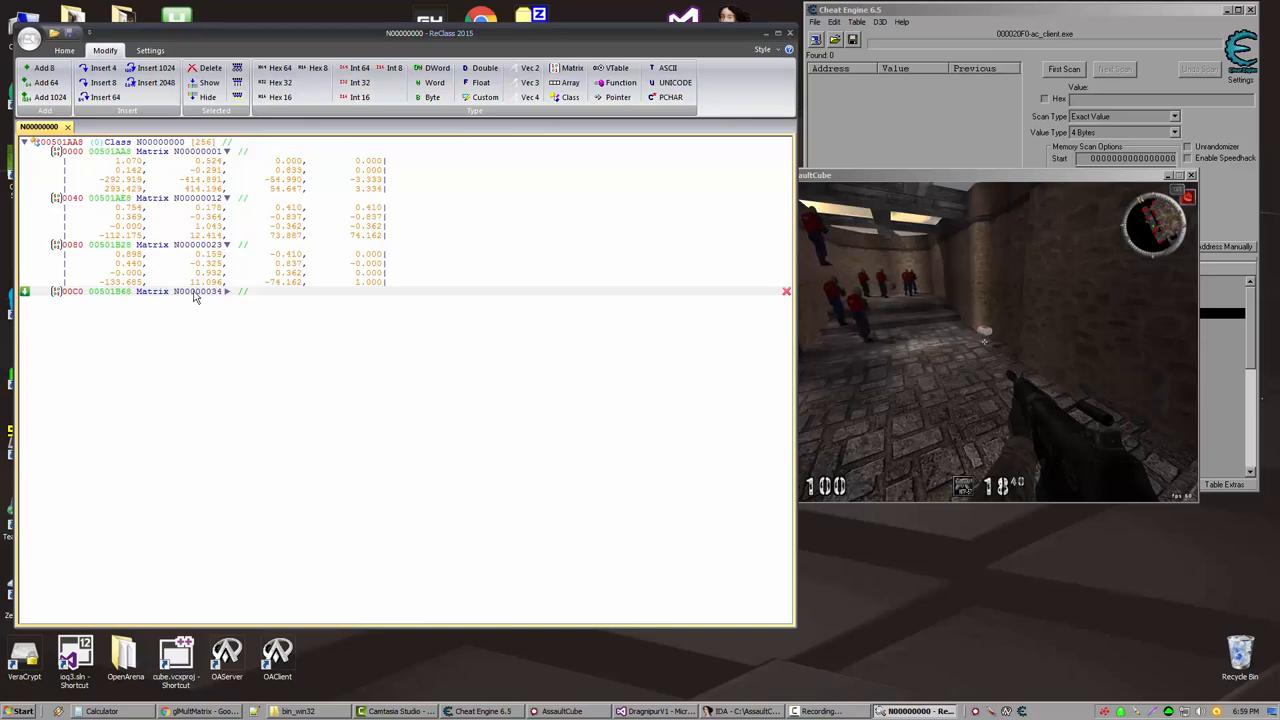
Step: Add a fourth Matrix member at offset 00C0 in the ReClass class, left collapsed
double_click(200, 291)
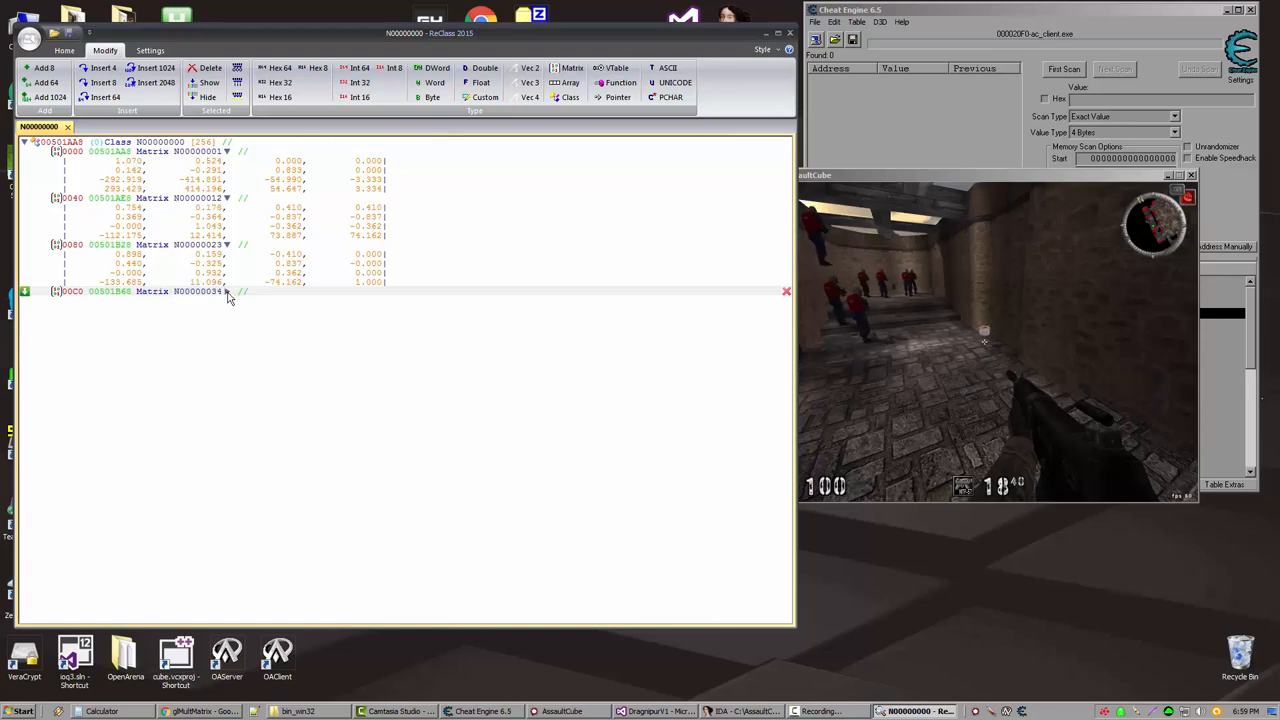
Step: Expand the fourth Matrix member at 00501B68 to watch its live values
click(227, 292)
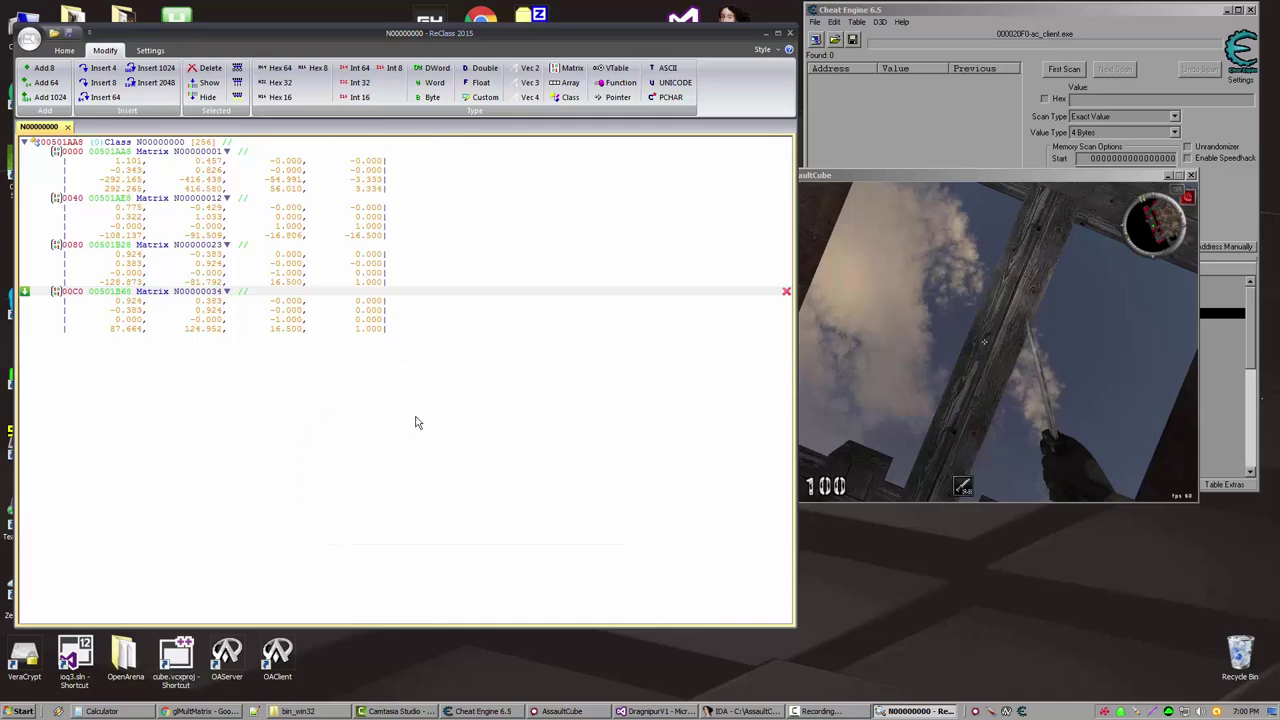
Step: Open and dismiss the Start menu so Visual Studio replaces AssaultCube behind ReClass
click(20, 711)
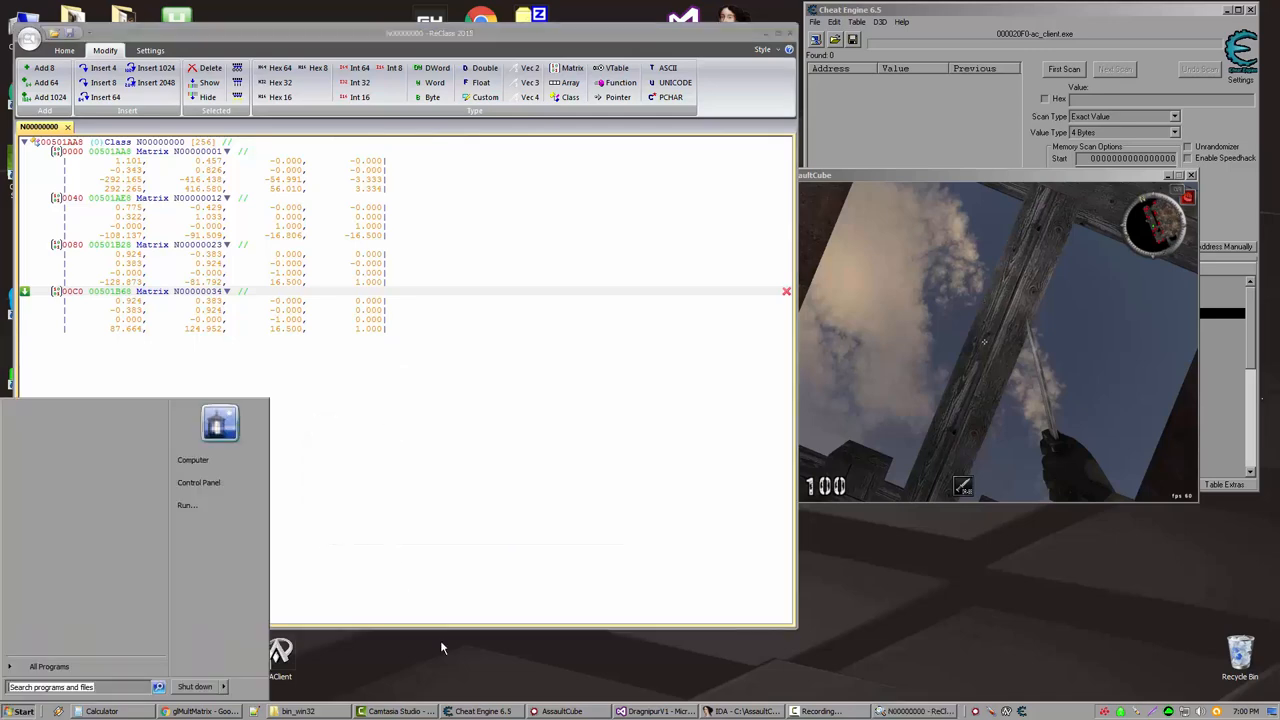
click(660, 711)
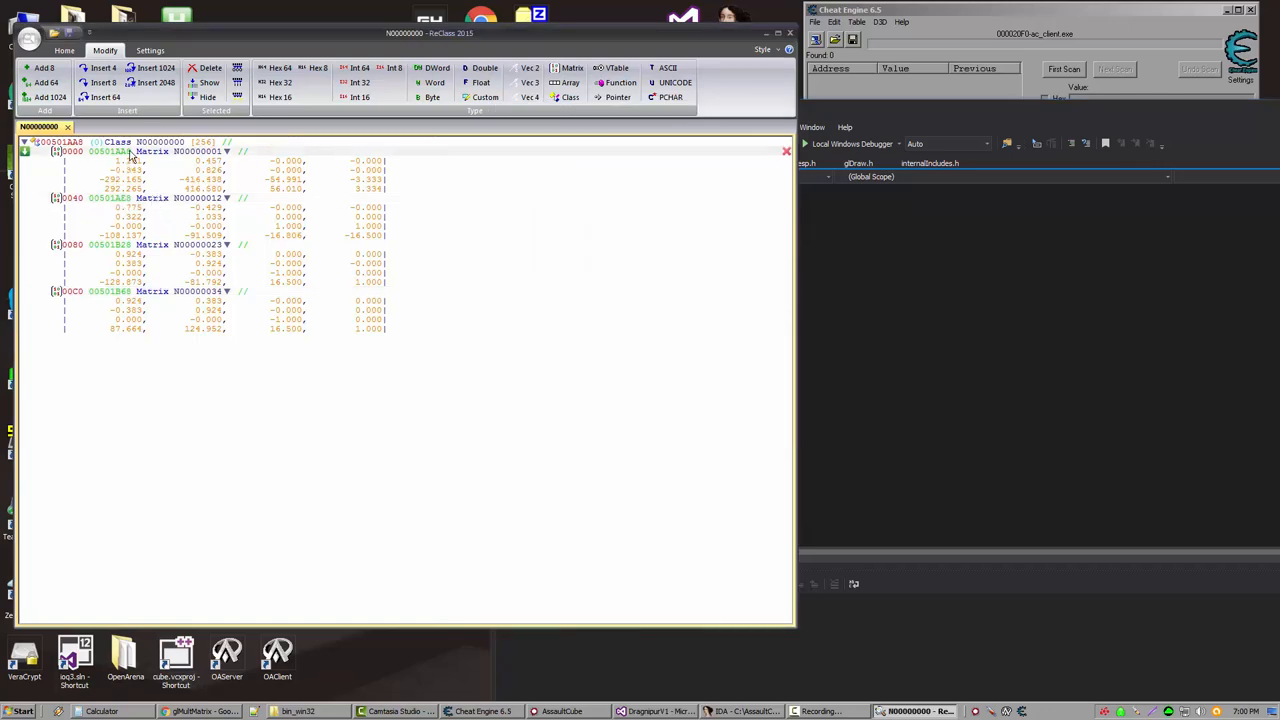
click(657, 711)
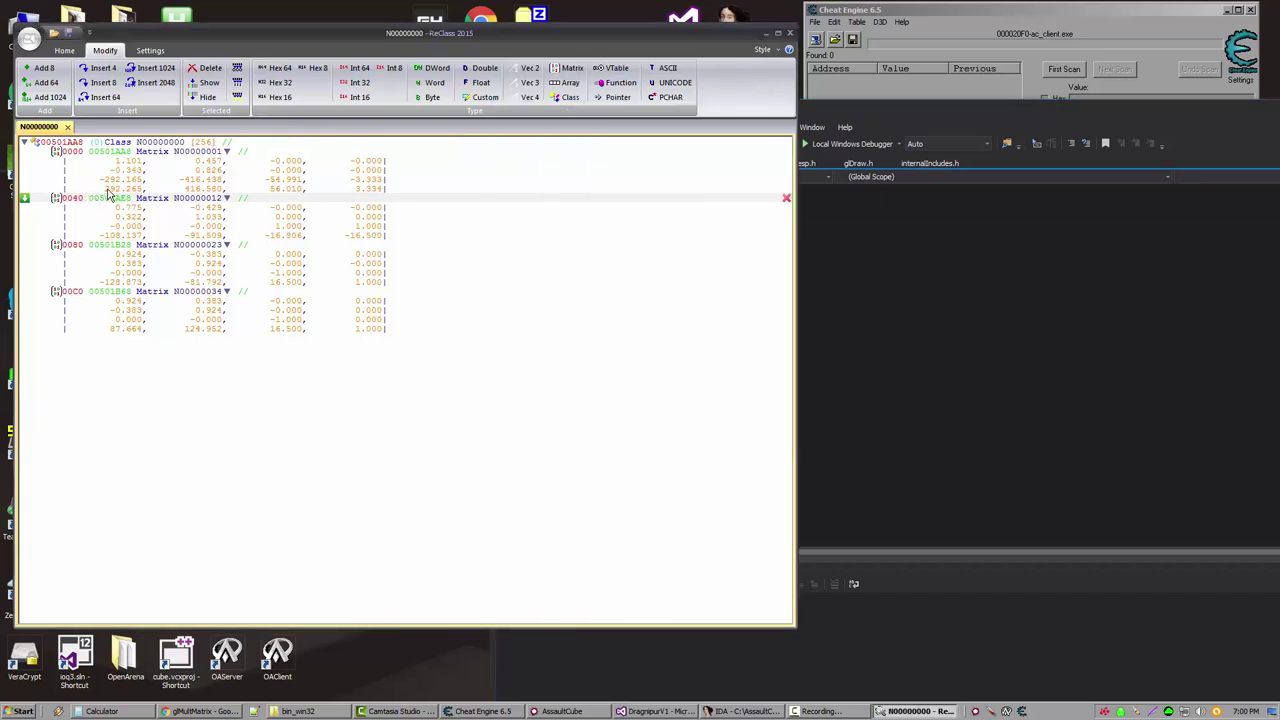
mouse_move(318, 357)
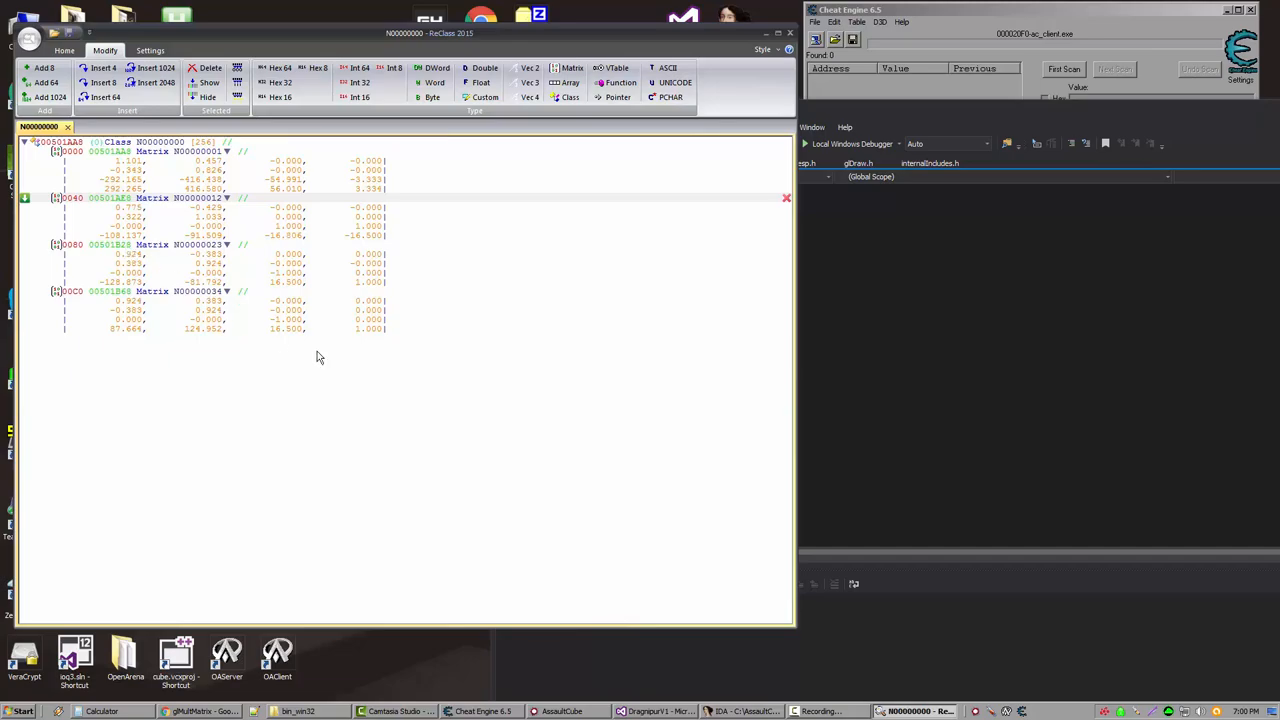
click(730, 711)
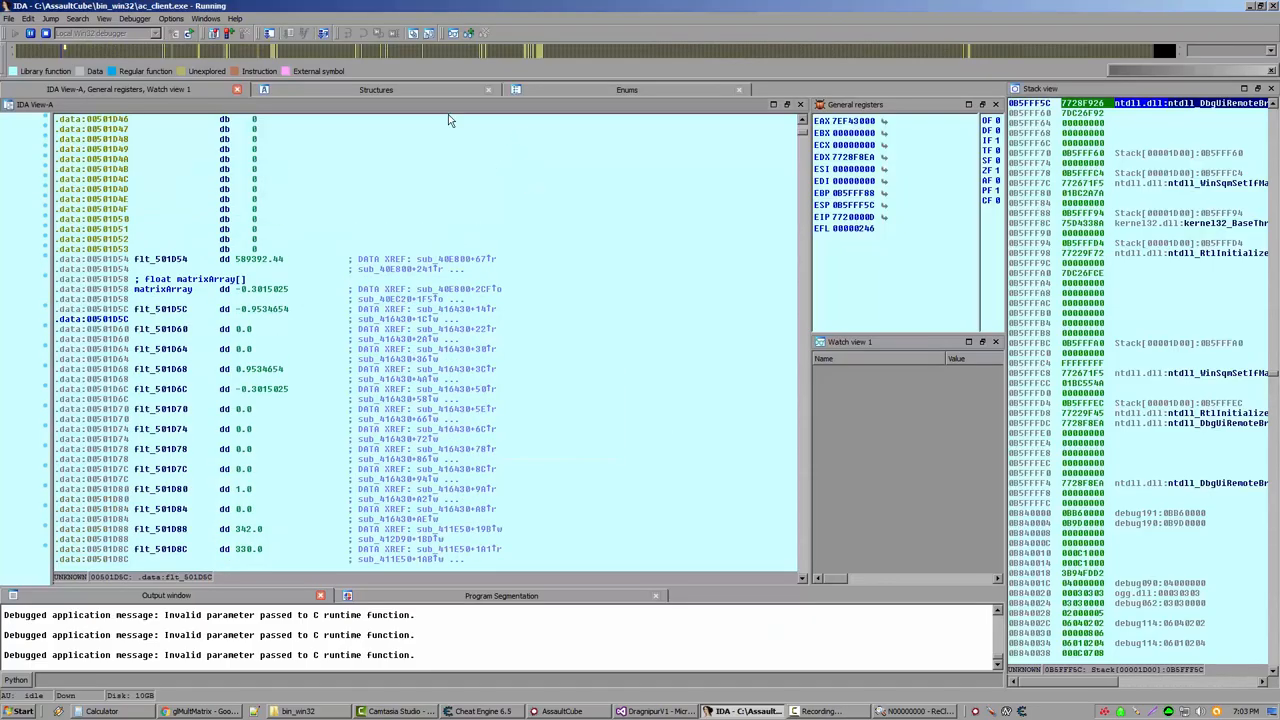
mouse_move(618, 344)
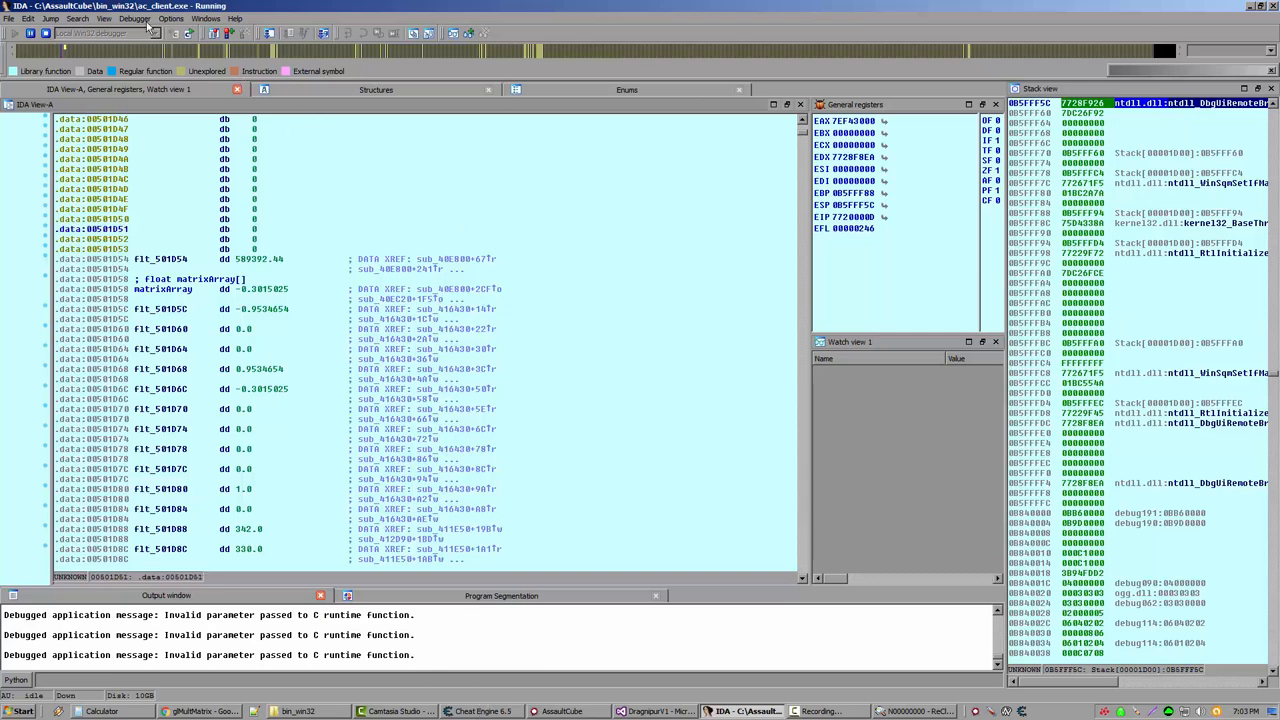
Step: Find DecreaseHealth in the Functions subview by typing 'decrea' and jump to 00429C20
click(102, 19)
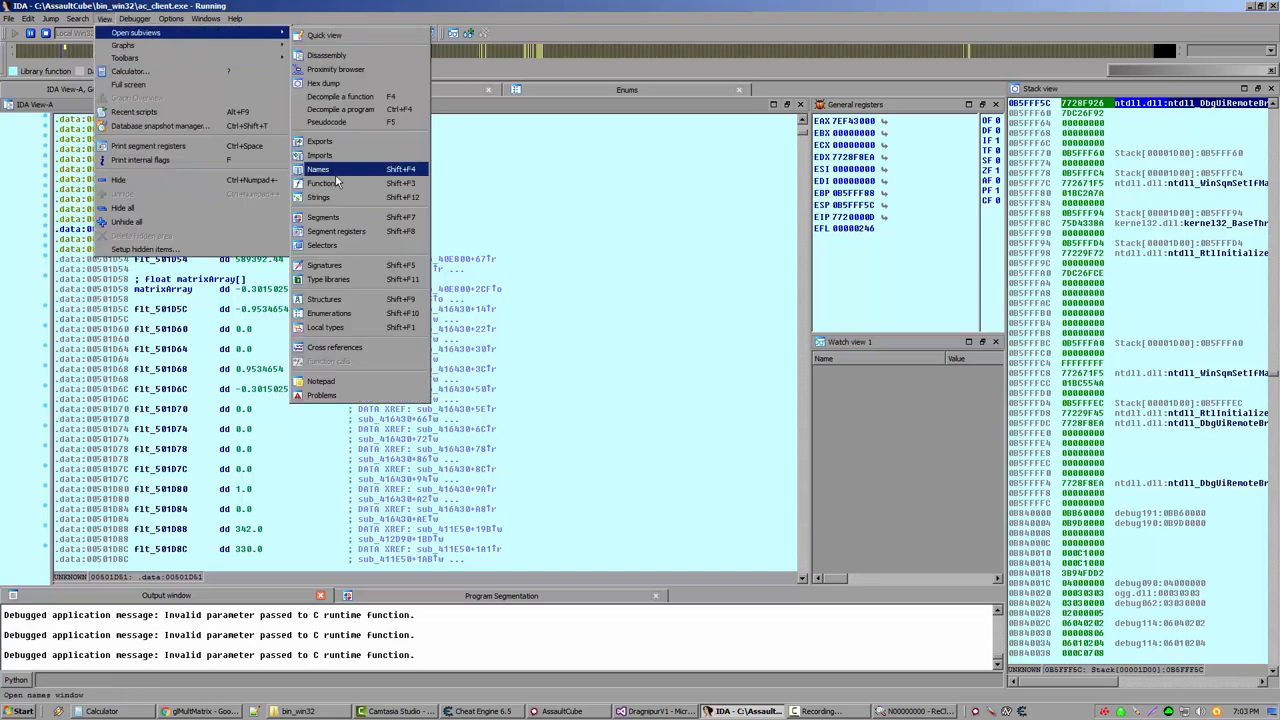
click(322, 183)
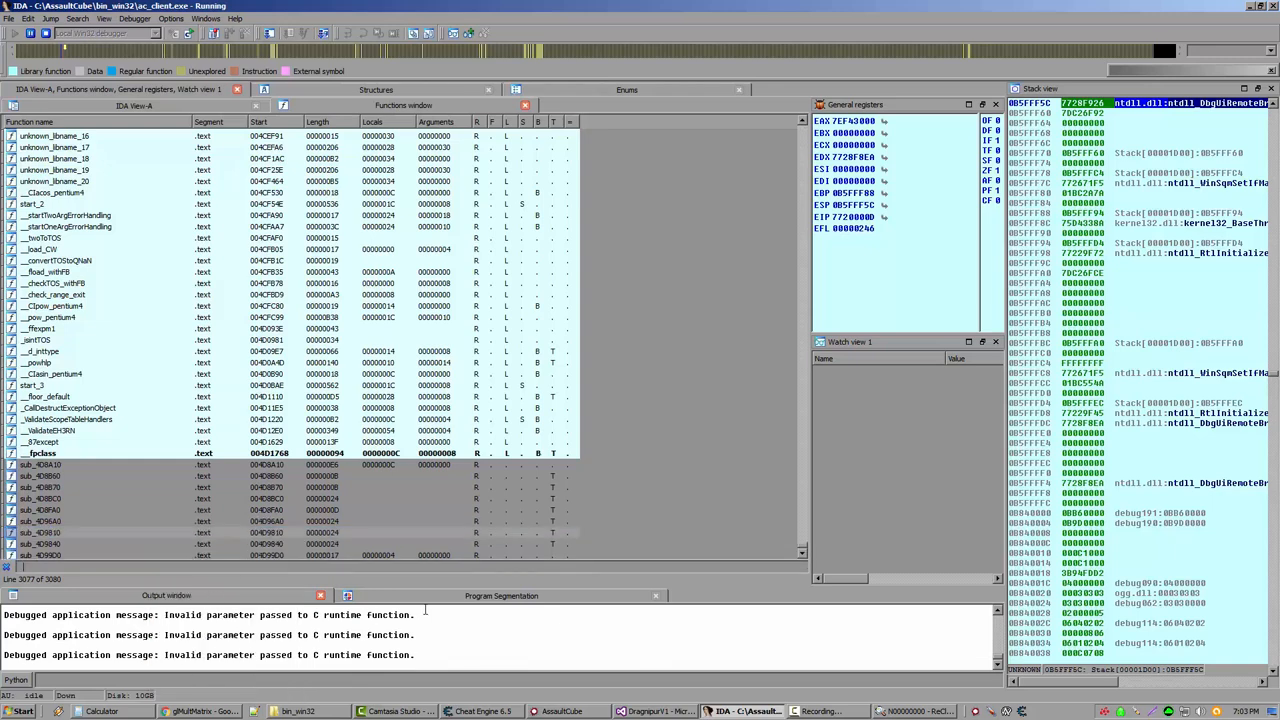
text(decrea)
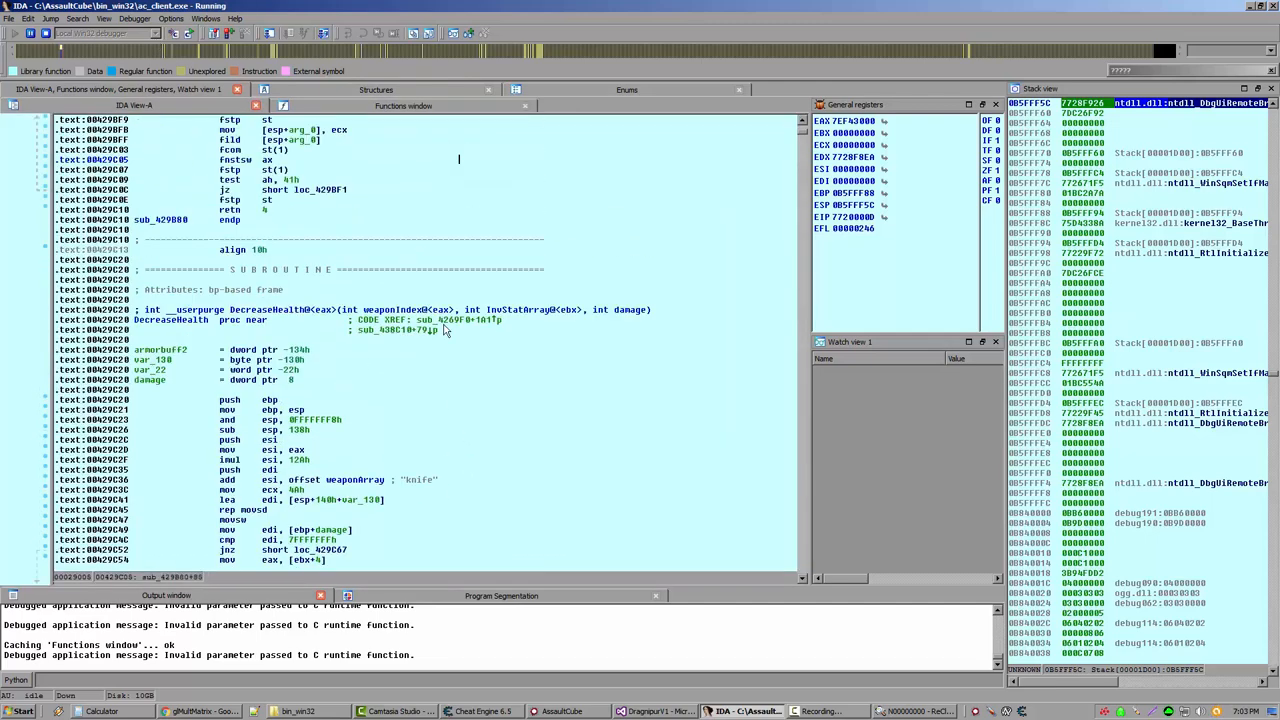
Step: Show DecreaseHealth as a graph and breakpoint its first instruction, push ebp
scroll(down, 3)
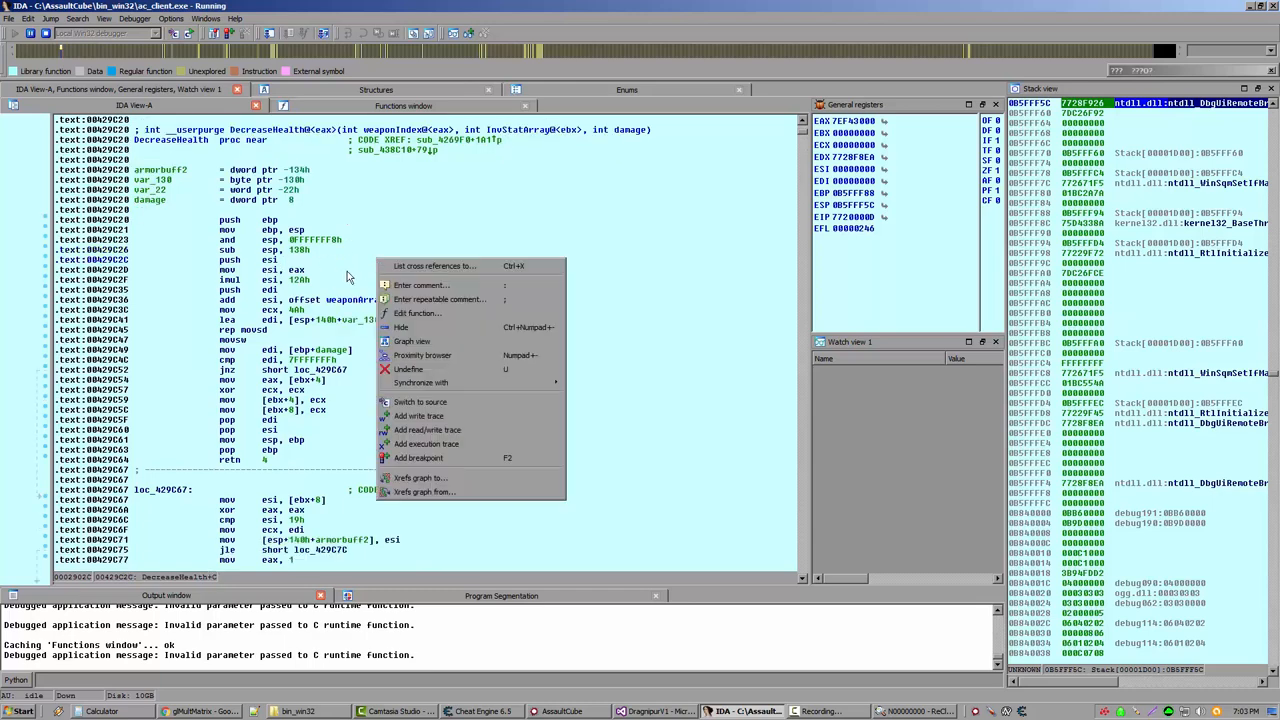
click(424, 355)
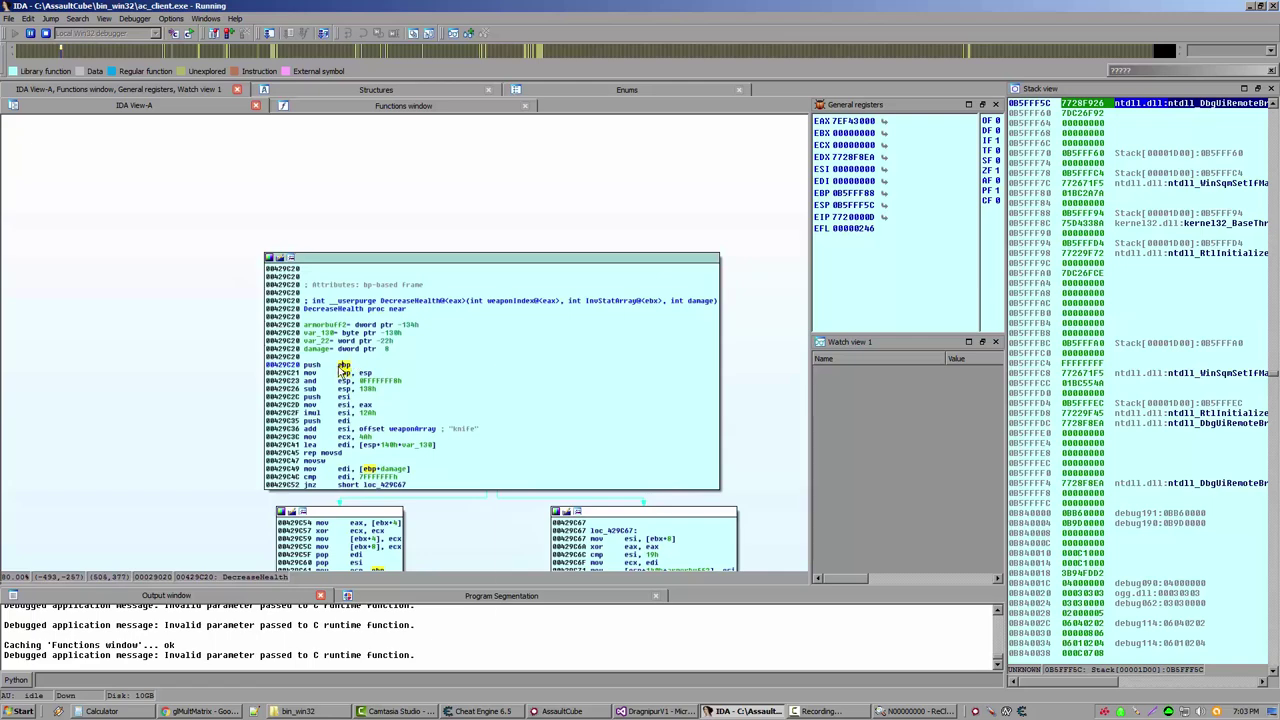
right_click(345, 370)
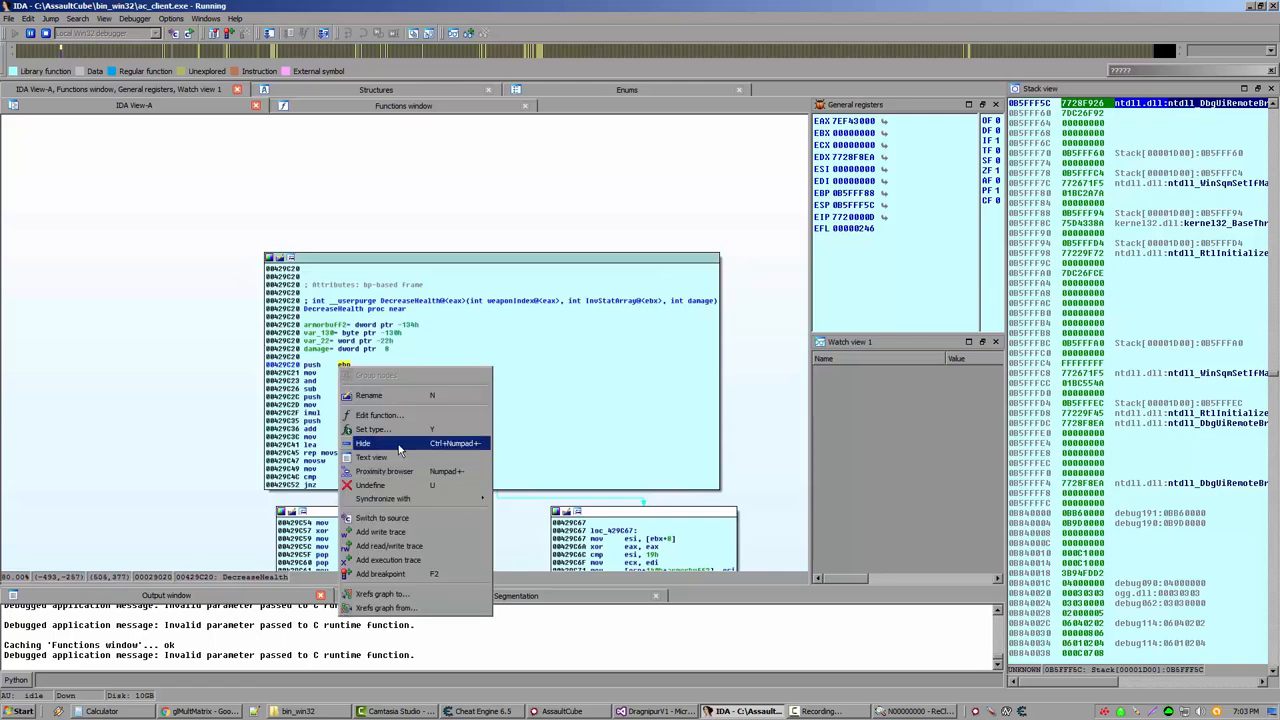
mouse_move(385, 560)
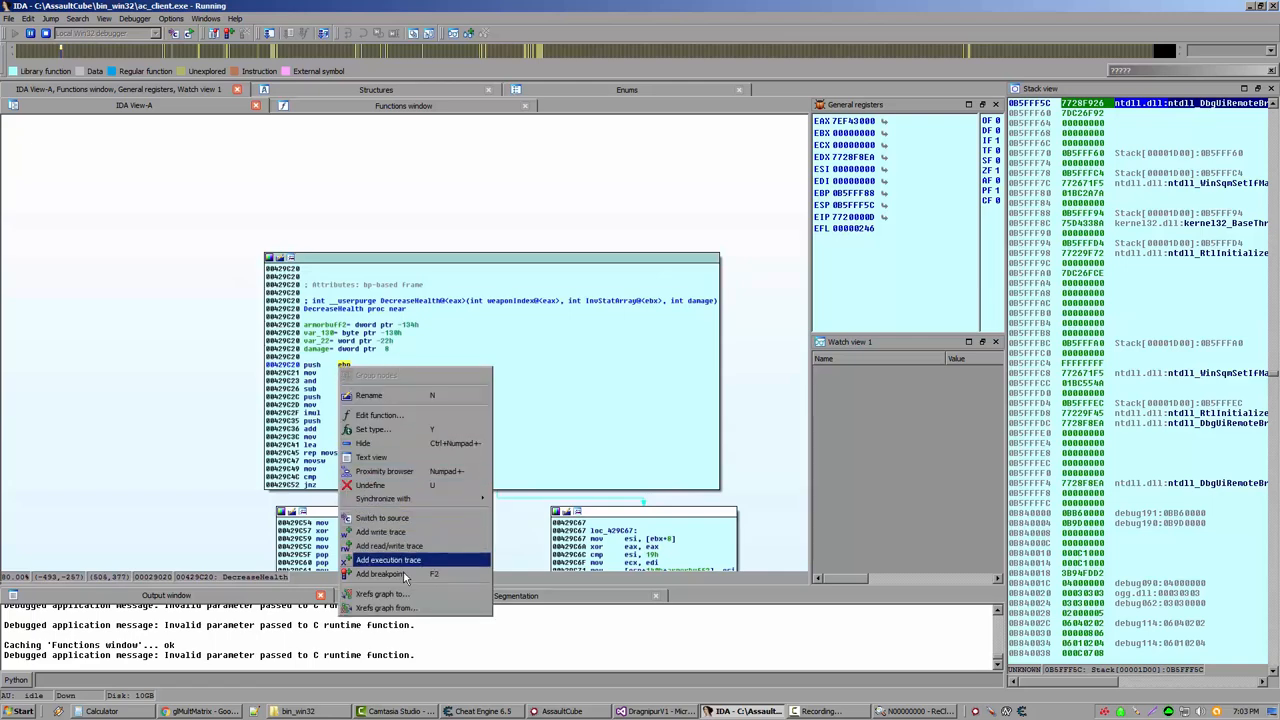
click(379, 574)
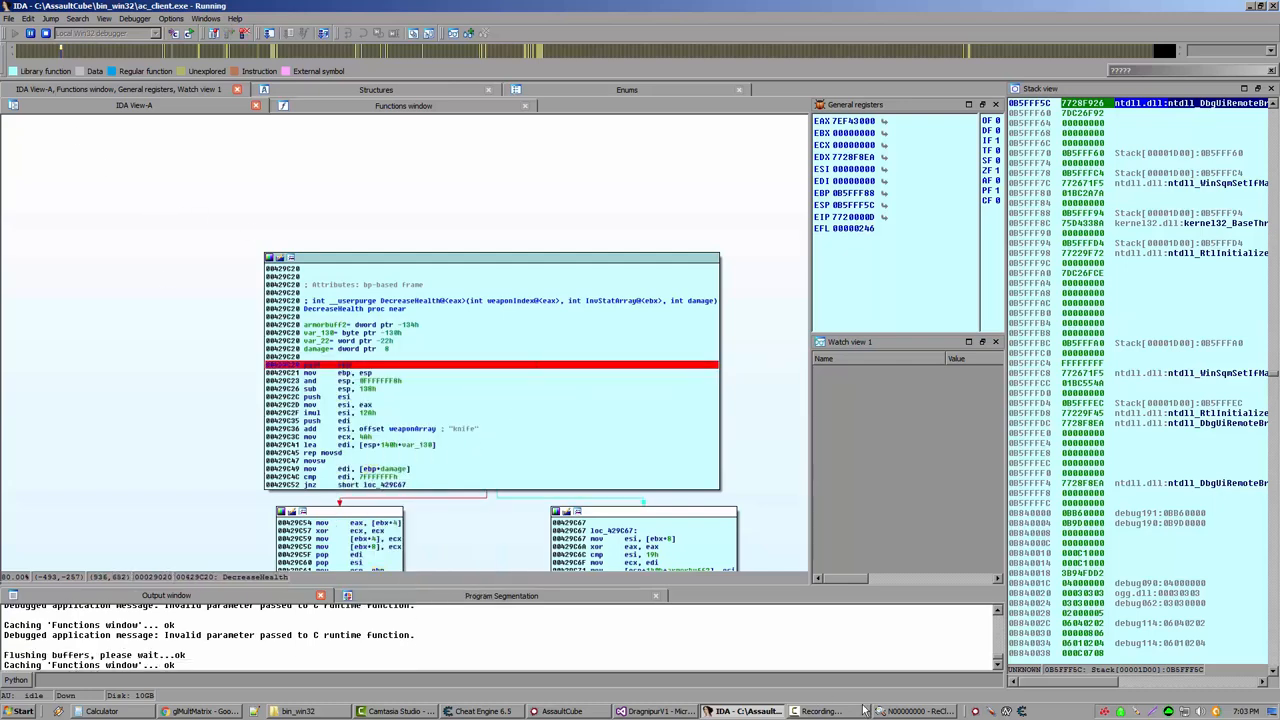
Step: Take damage in AssaultCube so the debugger stops at 00429C20 in DecreaseHealth
click(584, 706)
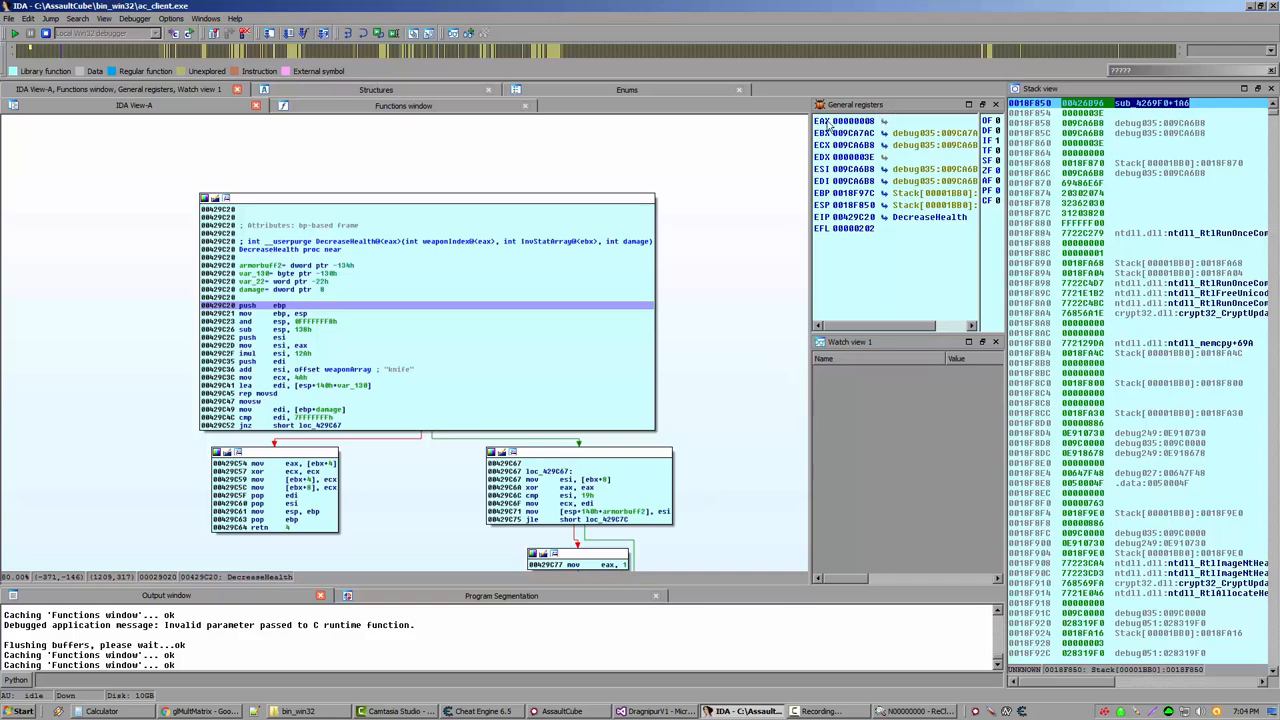
mouse_move(880, 228)
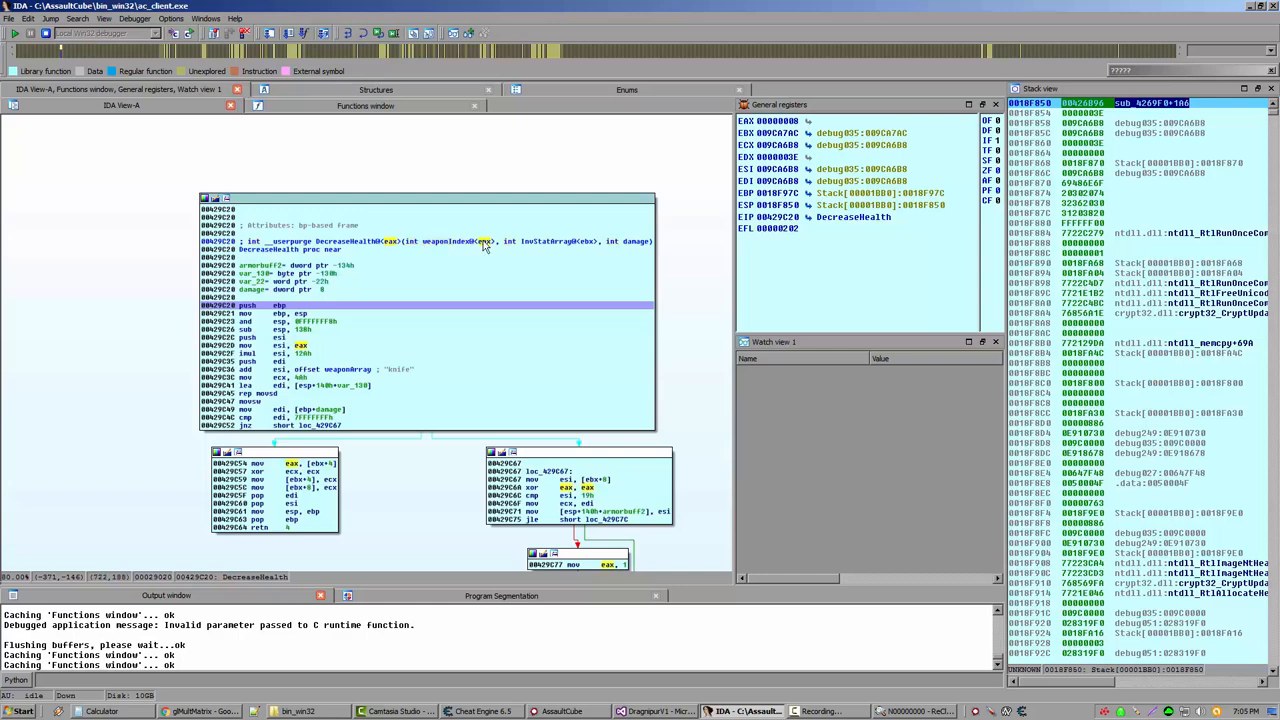
mouse_move(492, 244)
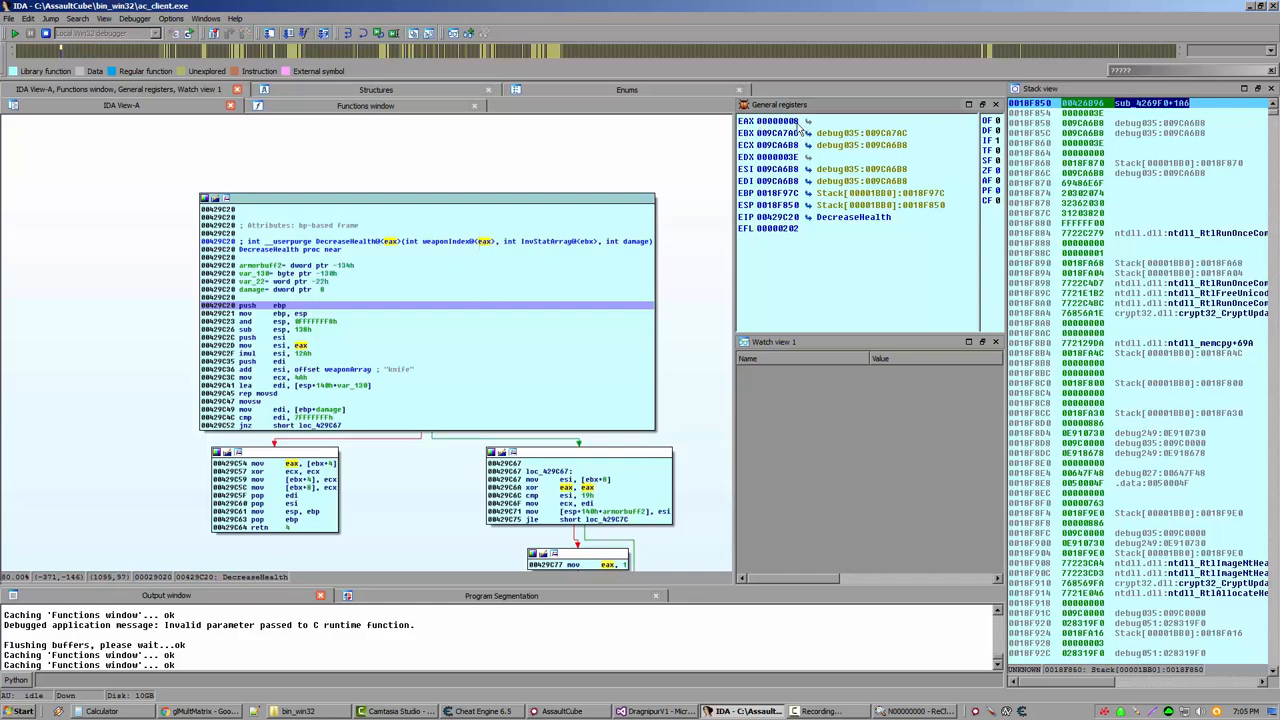
mouse_move(813, 288)
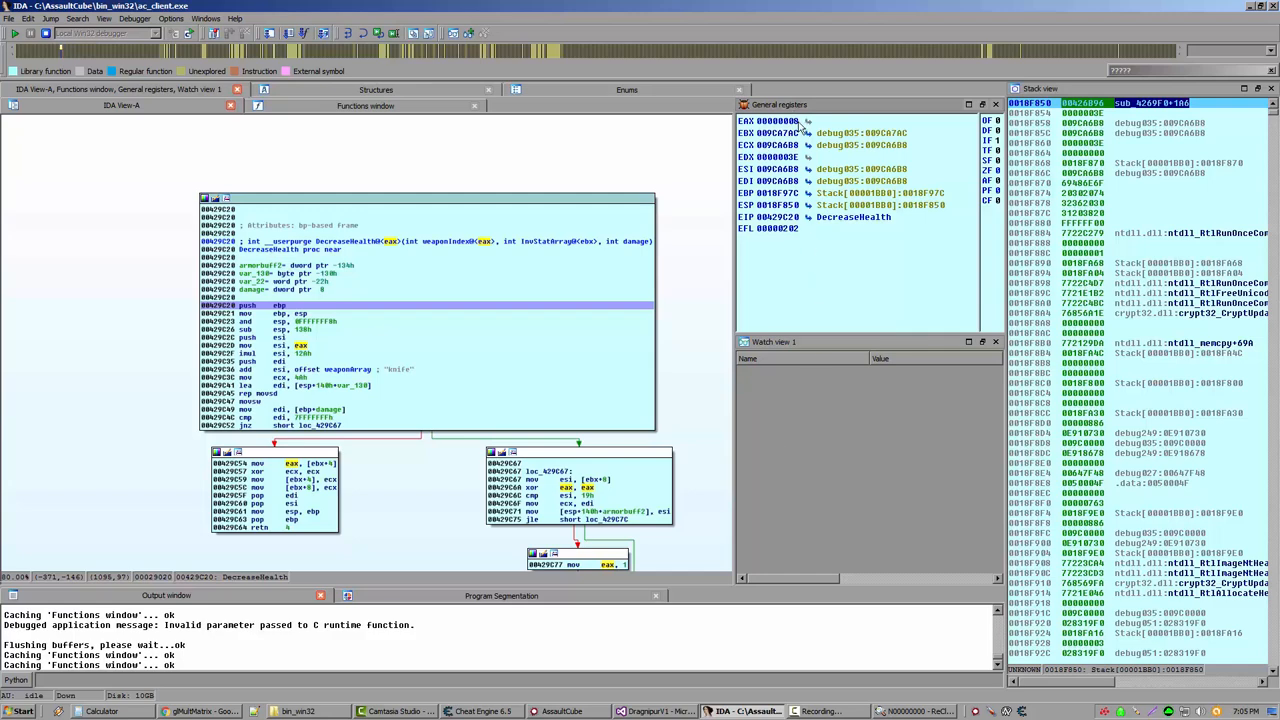
mouse_move(520, 248)
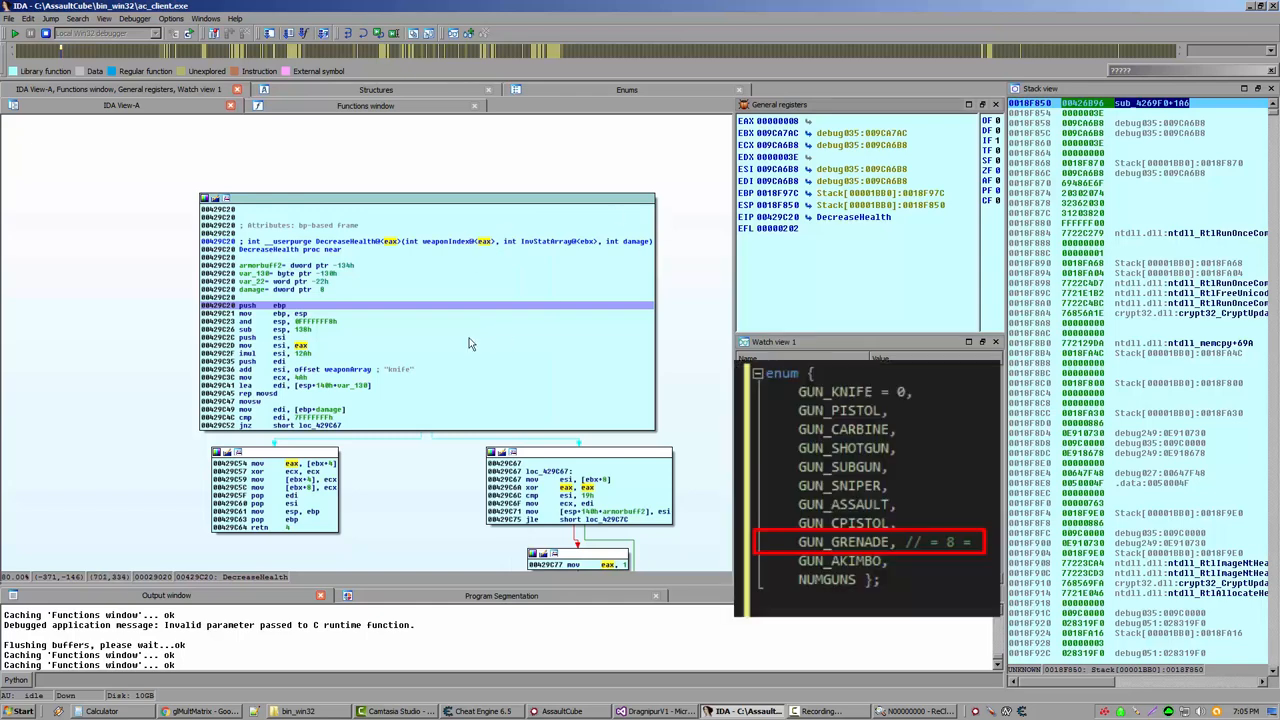
mouse_move(466, 204)
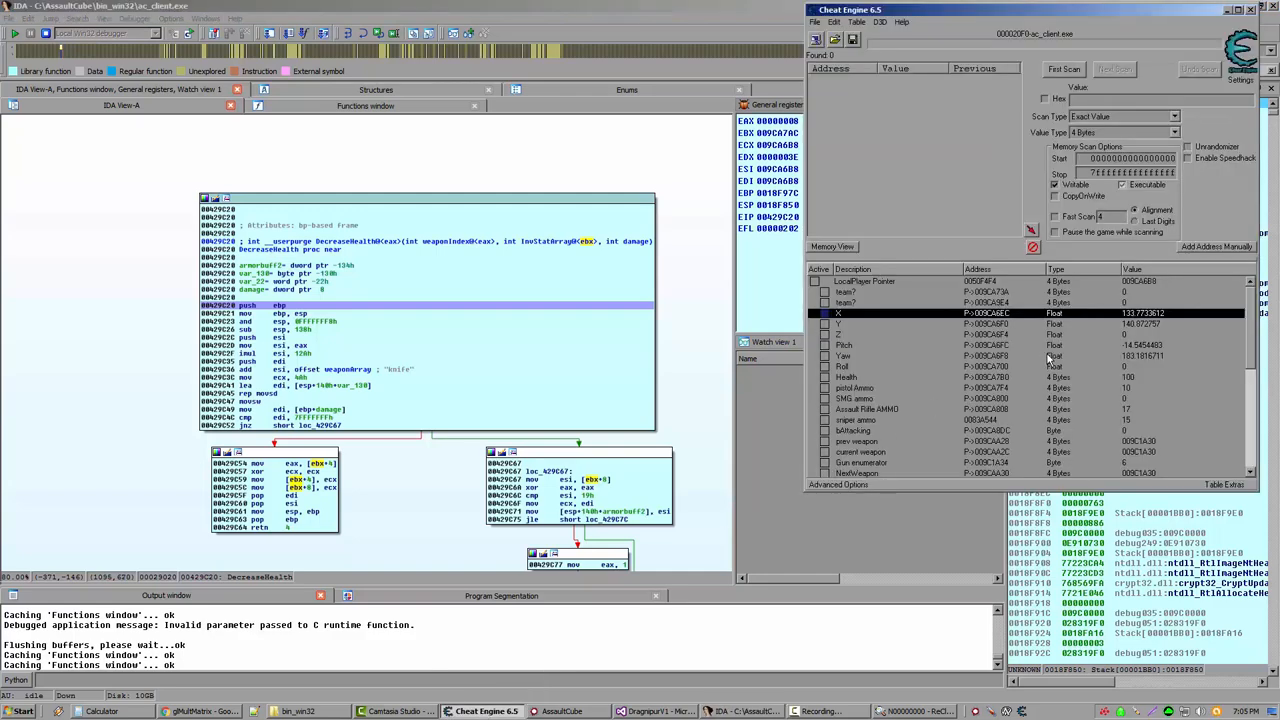
Step: Move the Cheat Engine player table aside and select the pistol ammo entry (10)
click(850, 366)
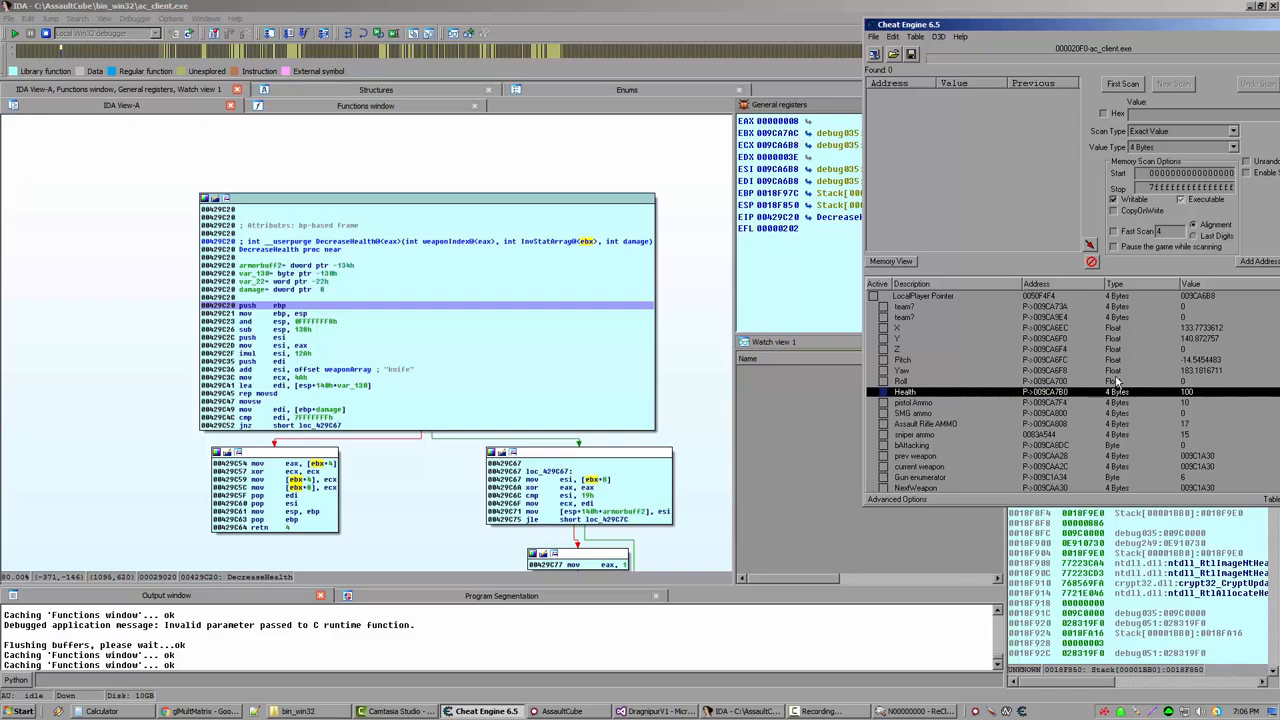
click(920, 402)
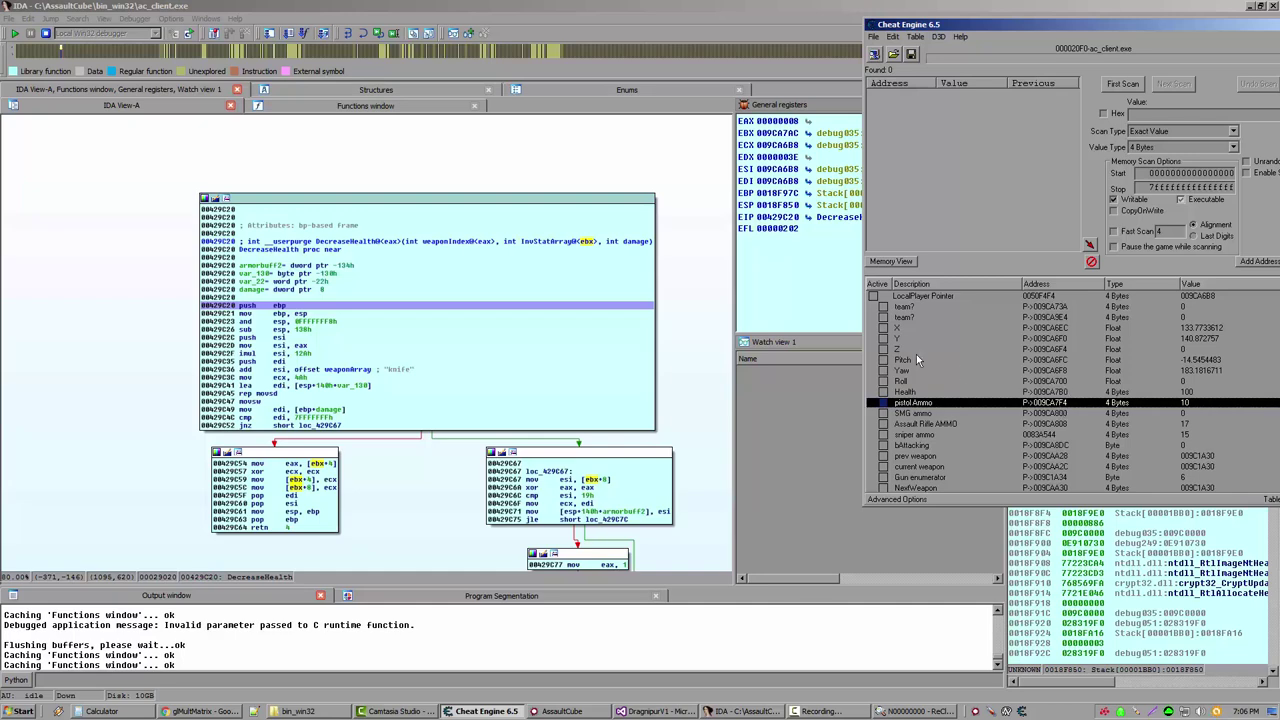
mouse_move(168, 309)
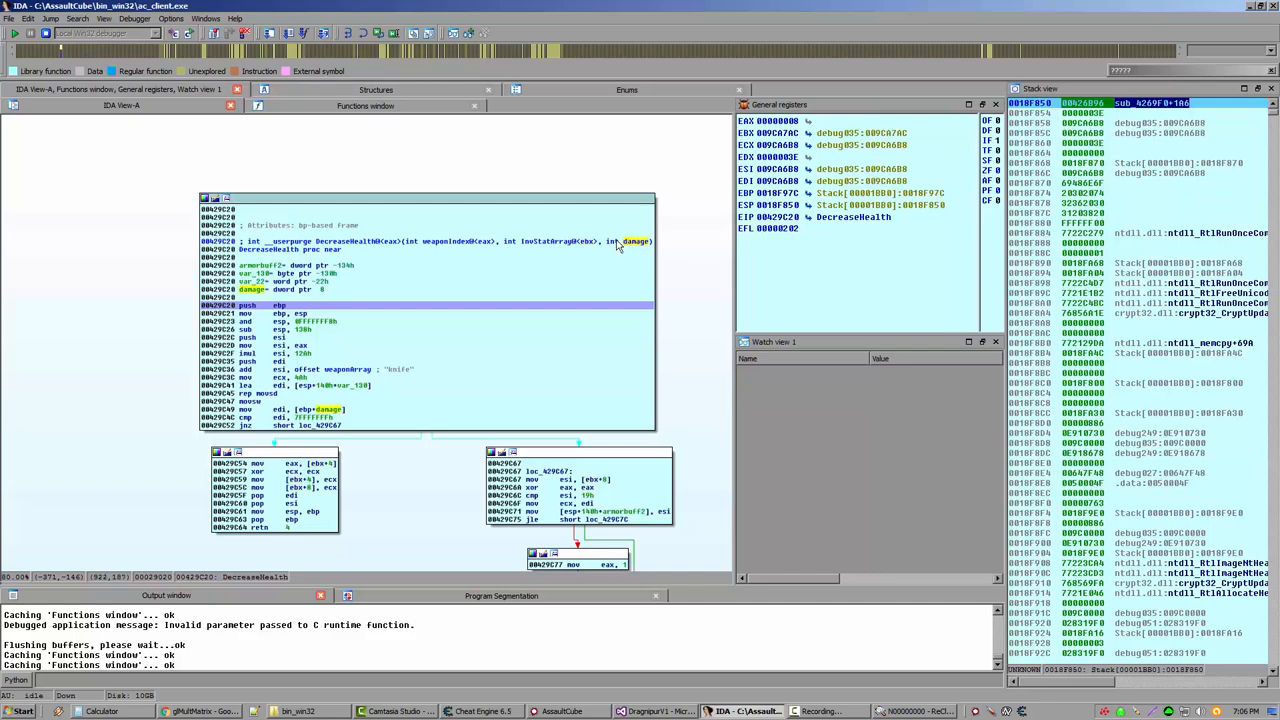
mouse_move(613, 247)
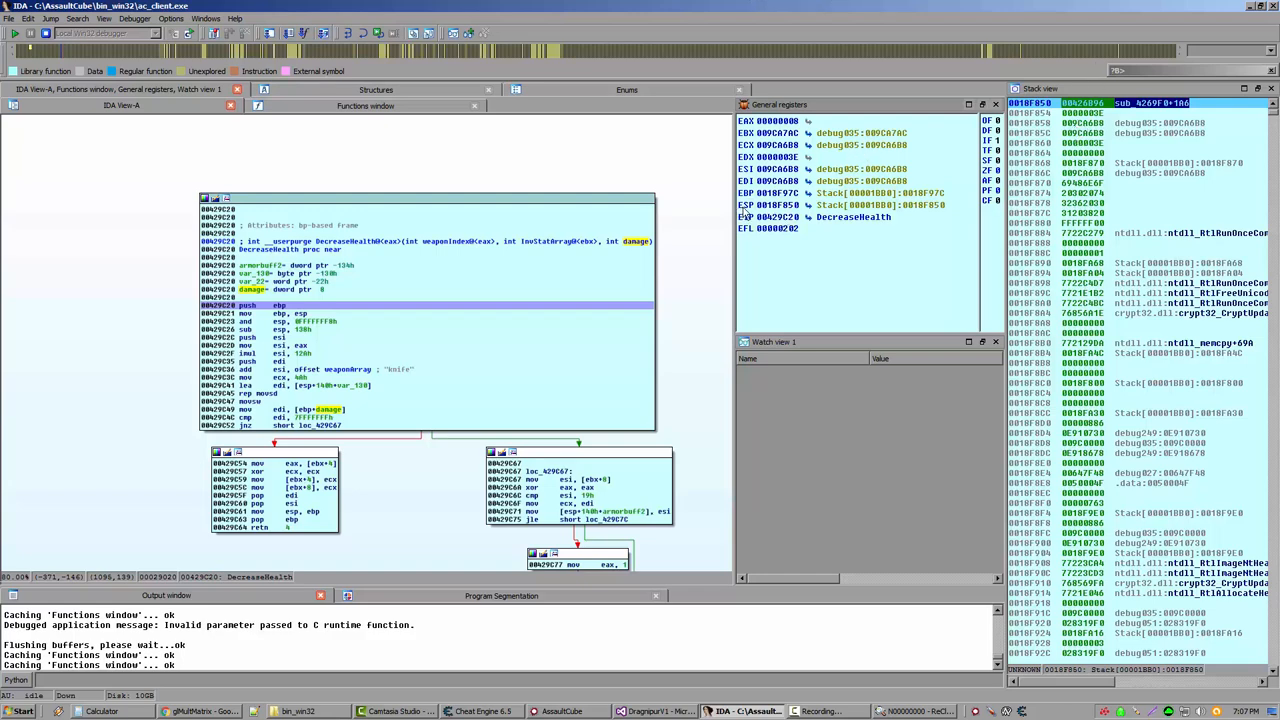
mouse_move(790, 217)
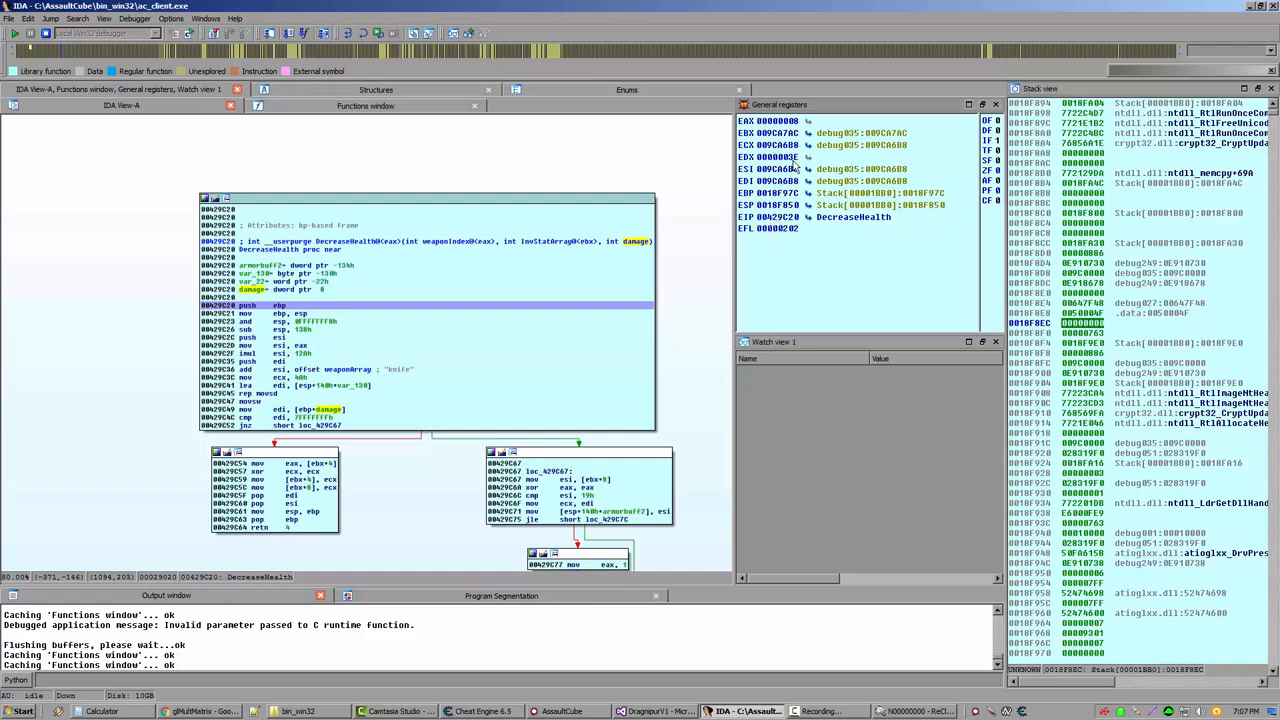
mouse_move(765, 231)
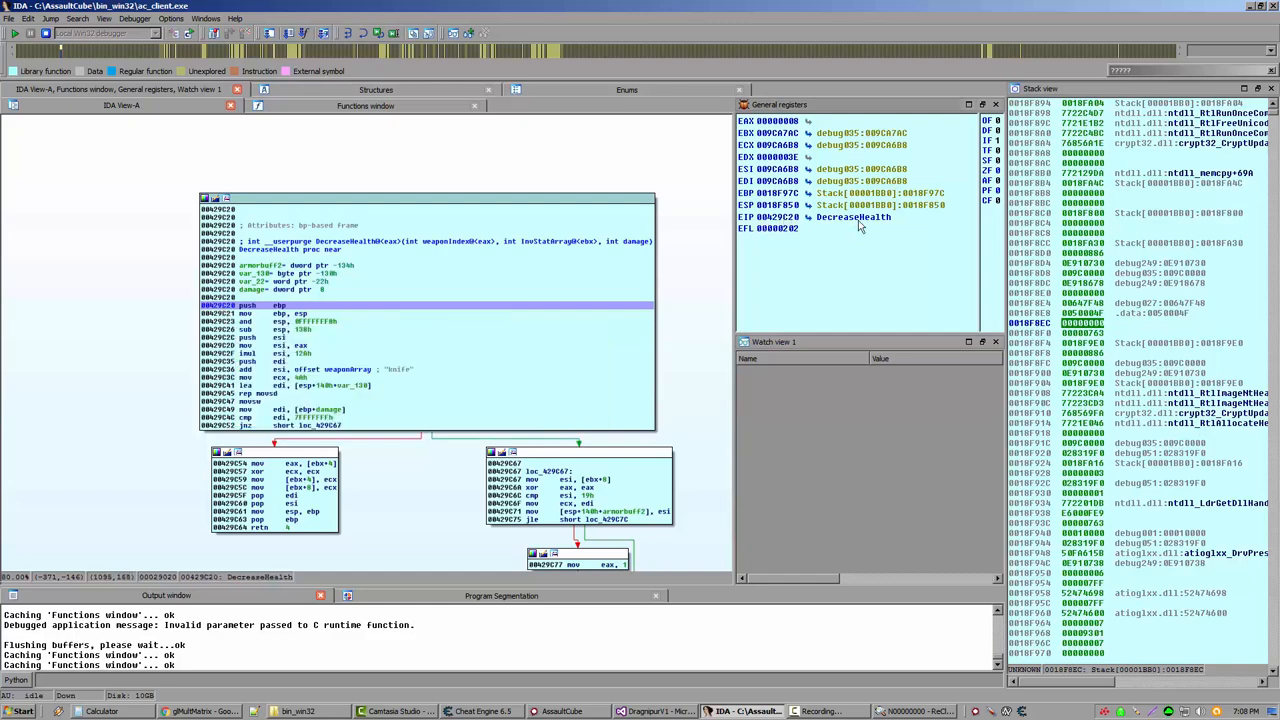
mouse_move(883, 224)
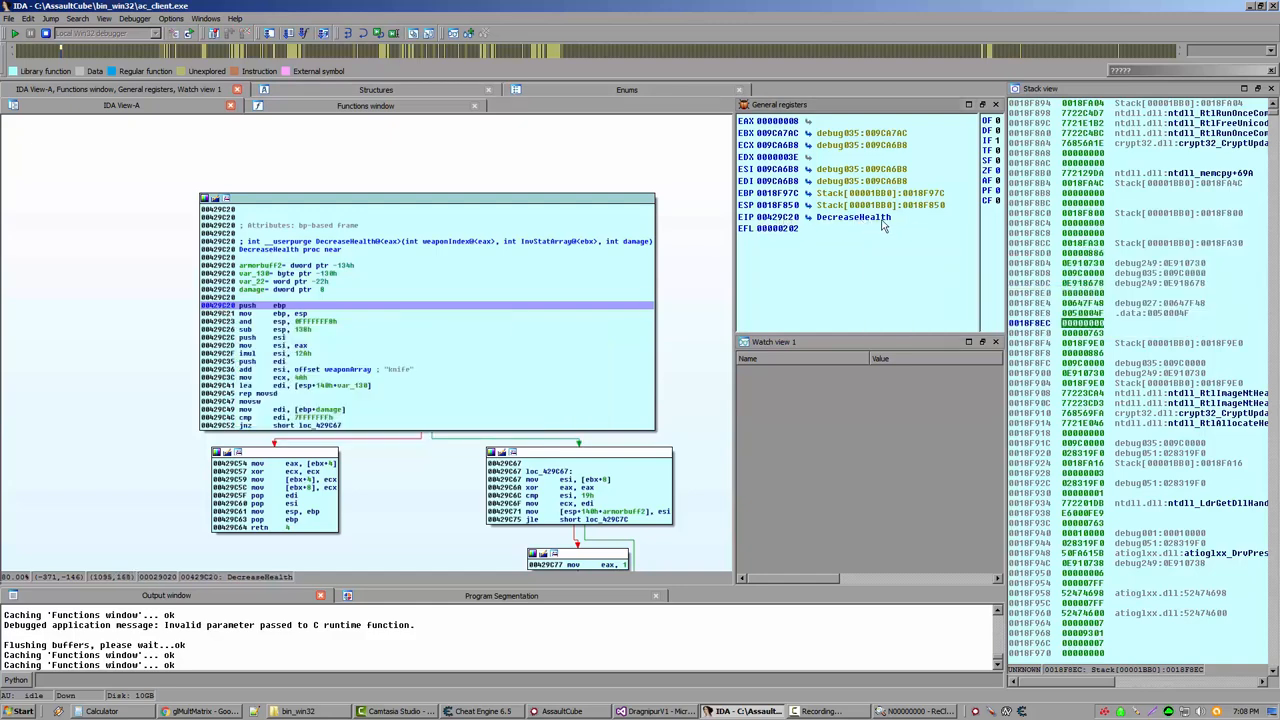
mouse_move(835, 225)
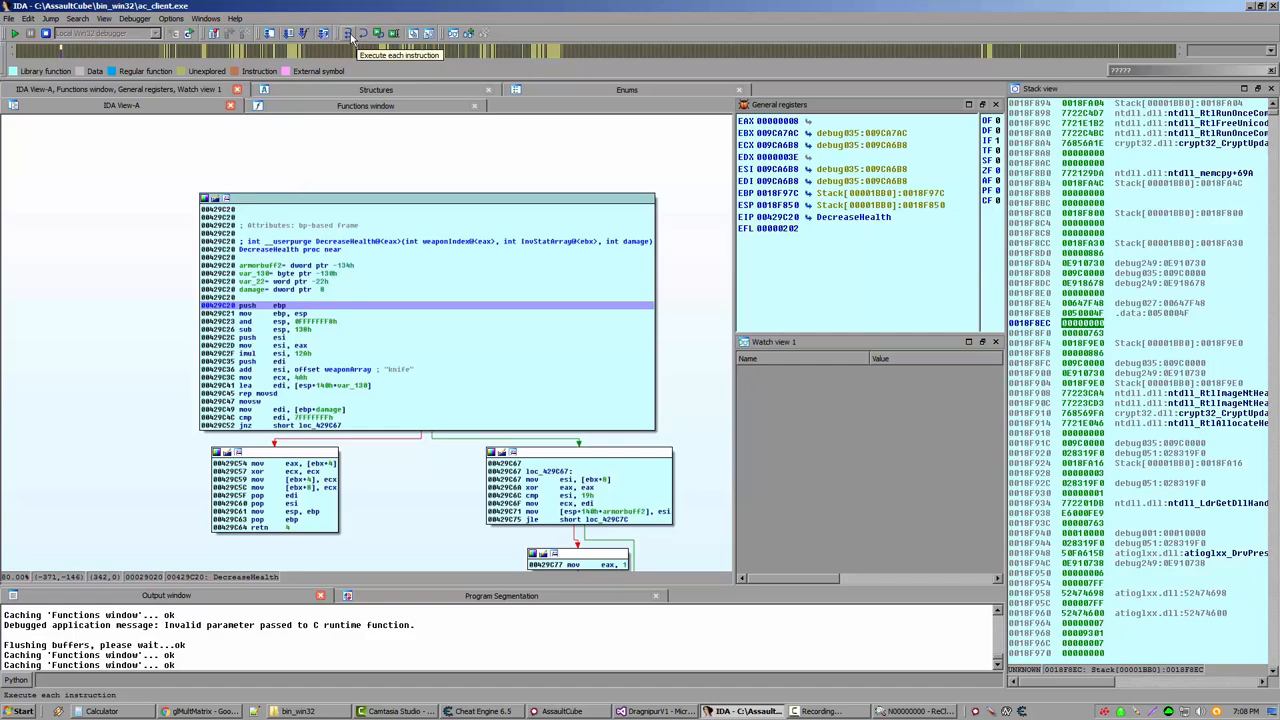
mouse_move(354, 33)
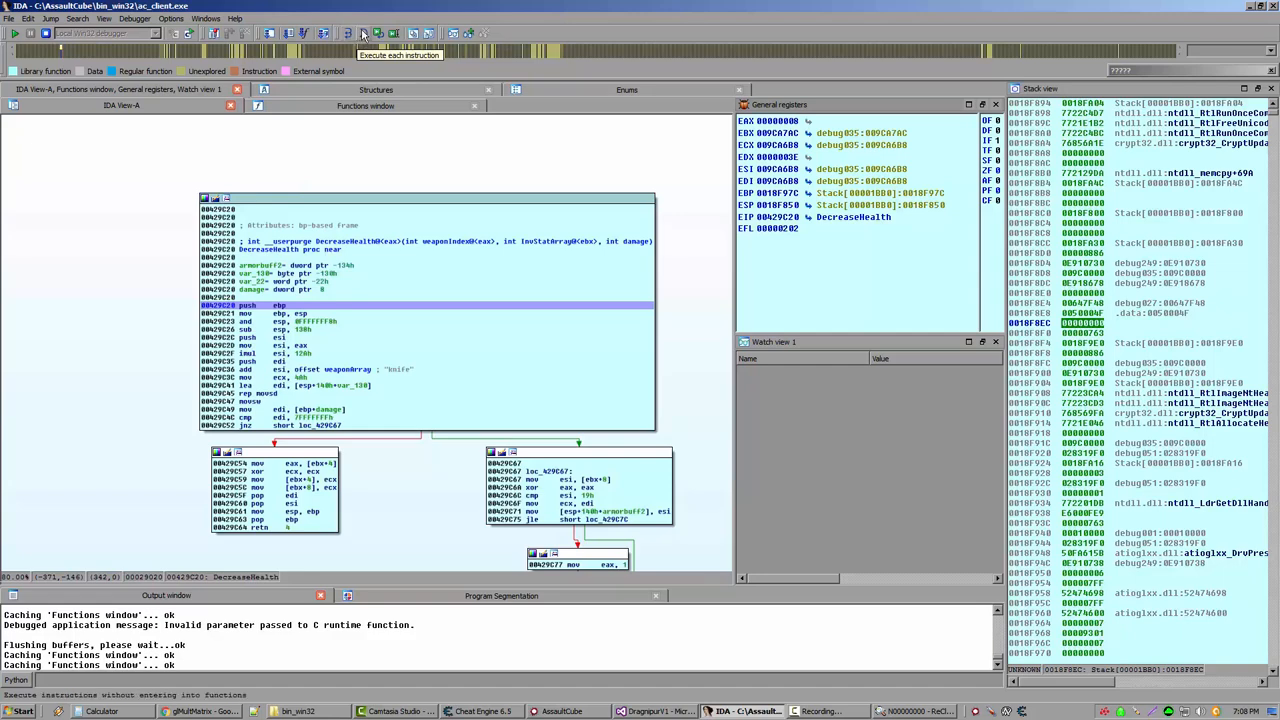
mouse_move(362, 33)
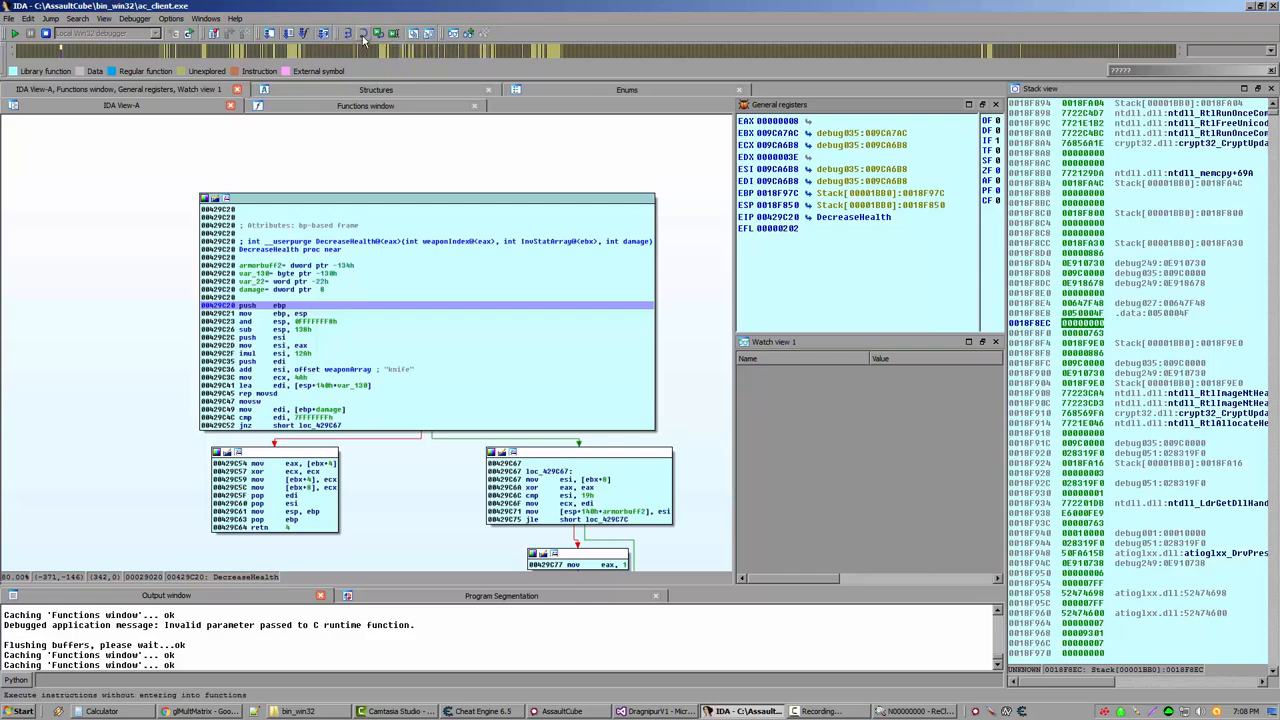
mouse_move(361, 37)
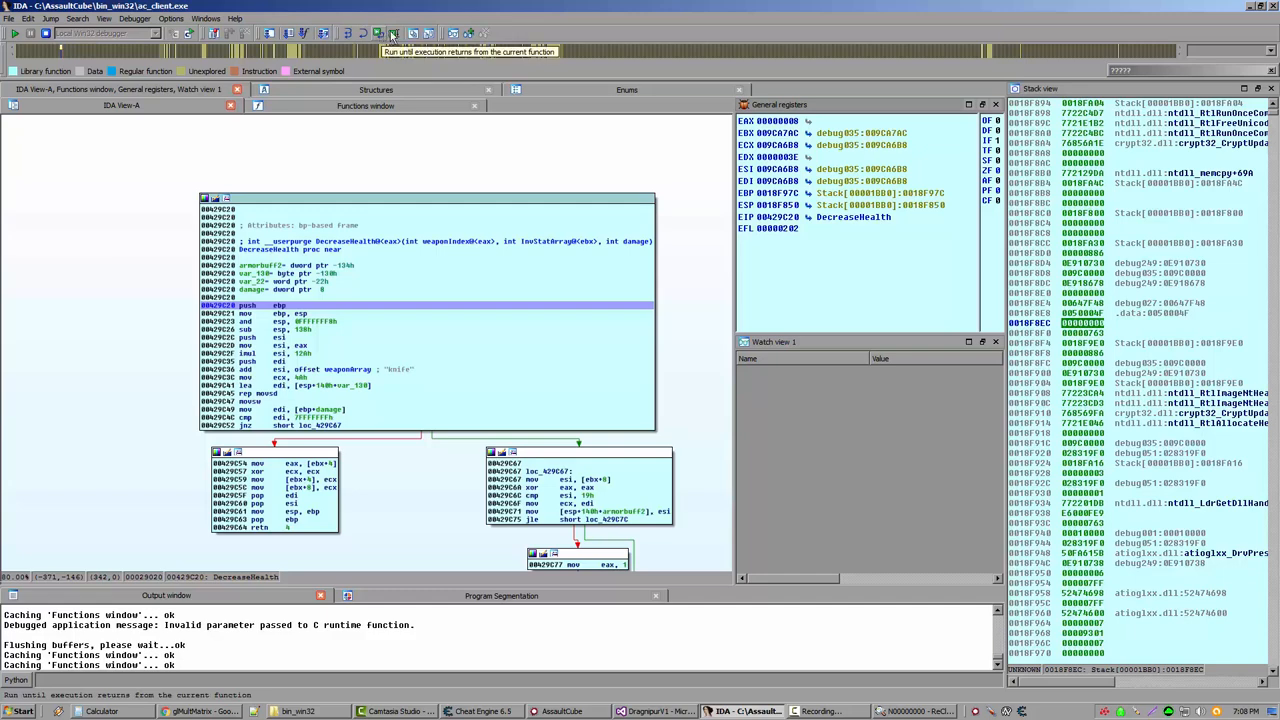
mouse_move(388, 37)
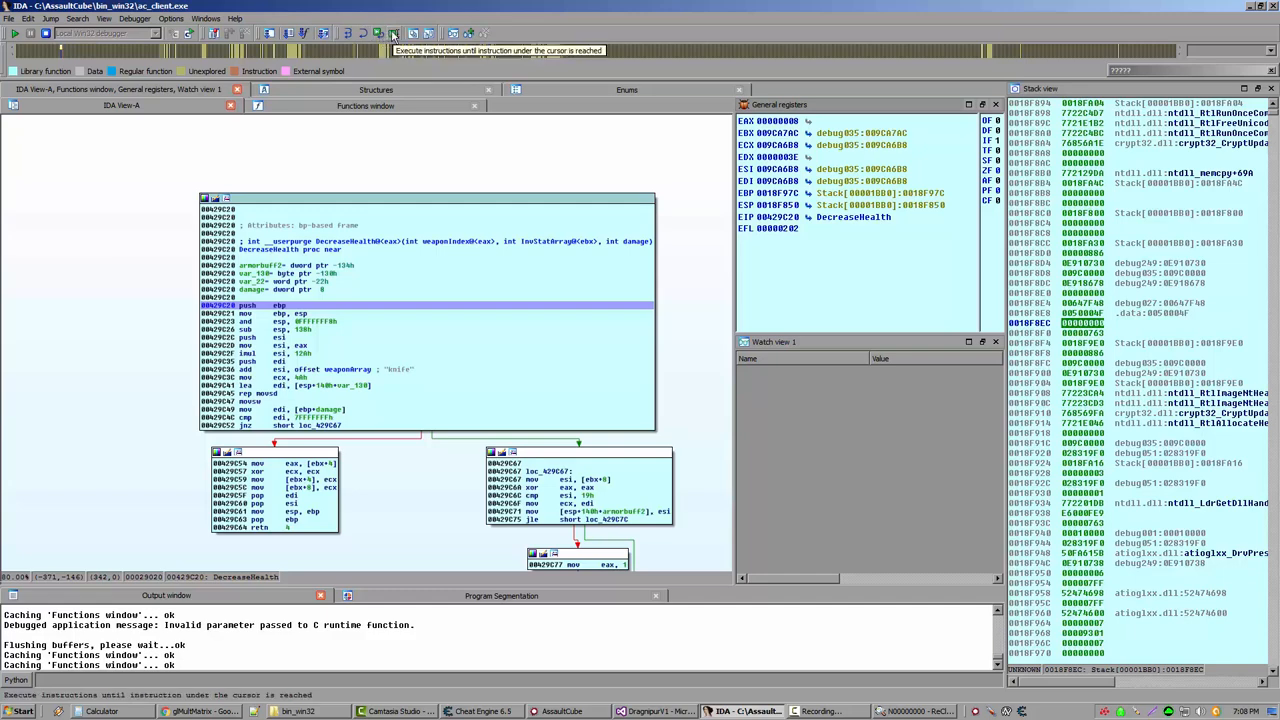
Step: Resume ac_client.exe with Continue (F9), keeping the DecreaseHealth breakpoint
click(389, 33)
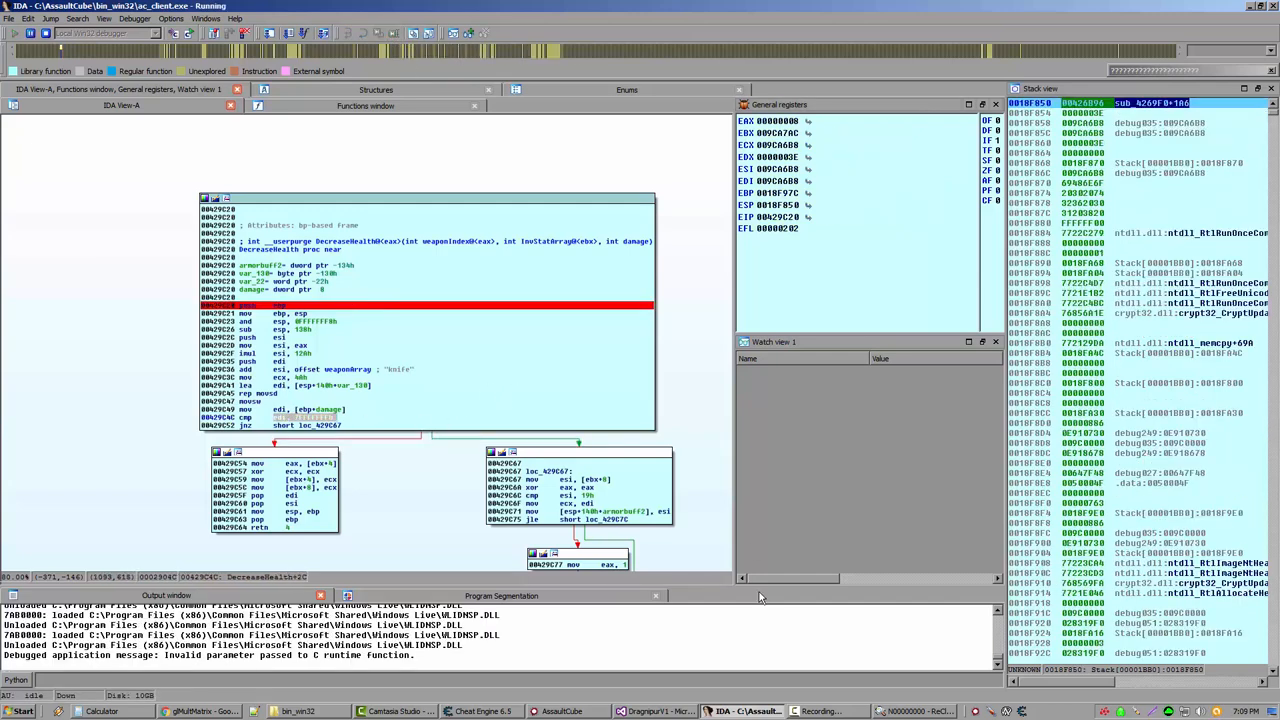
mouse_move(400, 424)
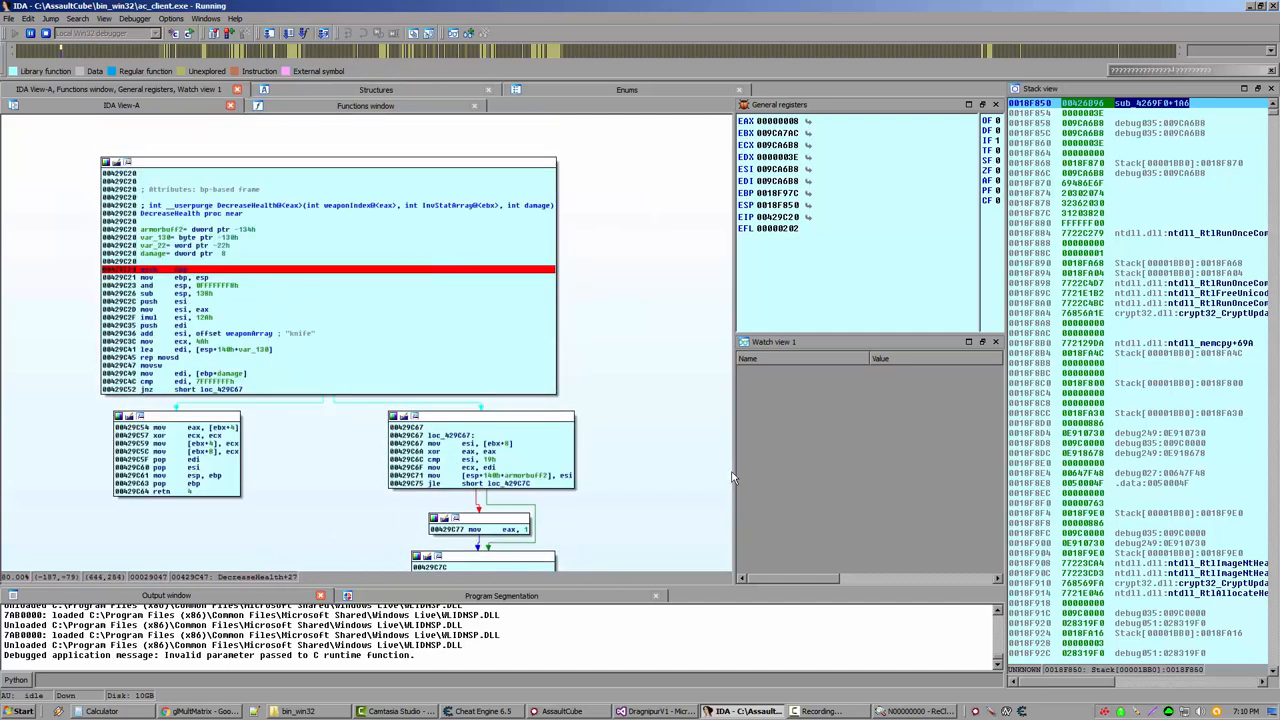
Step: Trigger damage in the game so IDA breaks again at DecreaseHealth's entry, 00429C20
click(590, 711)
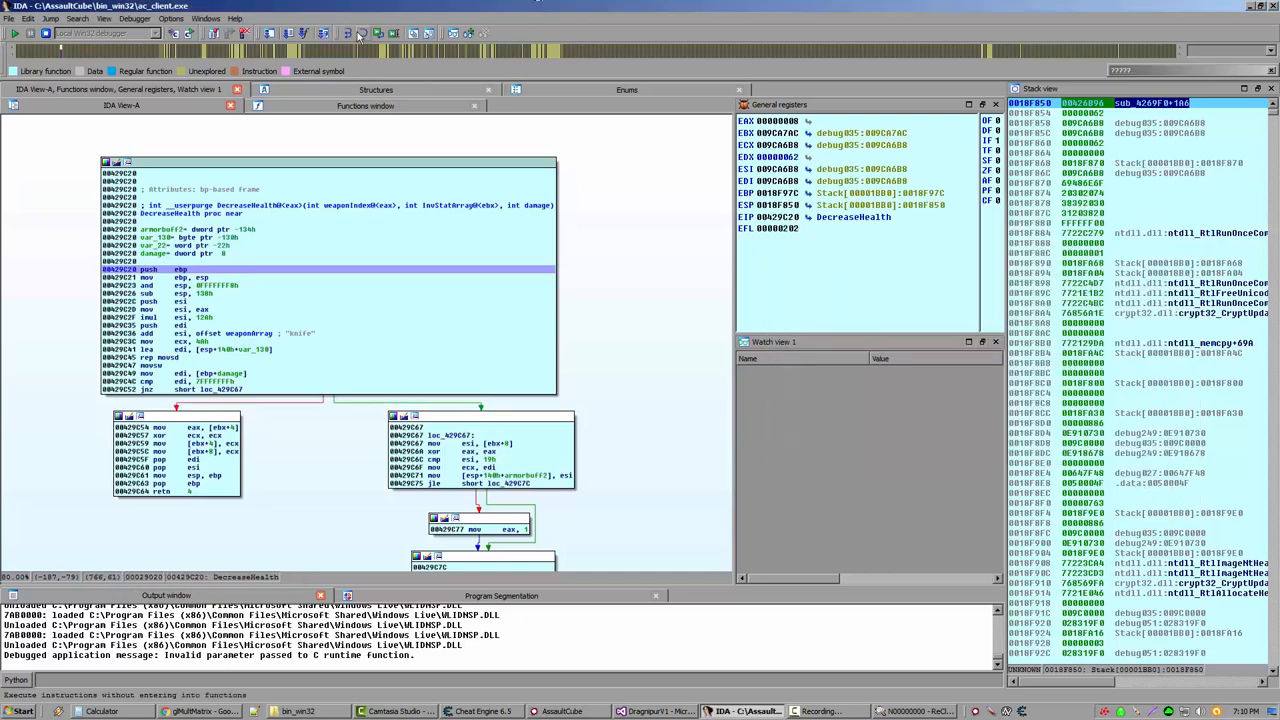
Step: Step over instructions until EIP reaches sub esp, 138h at DecreaseHealth+6 (00429C26)
click(355, 36)
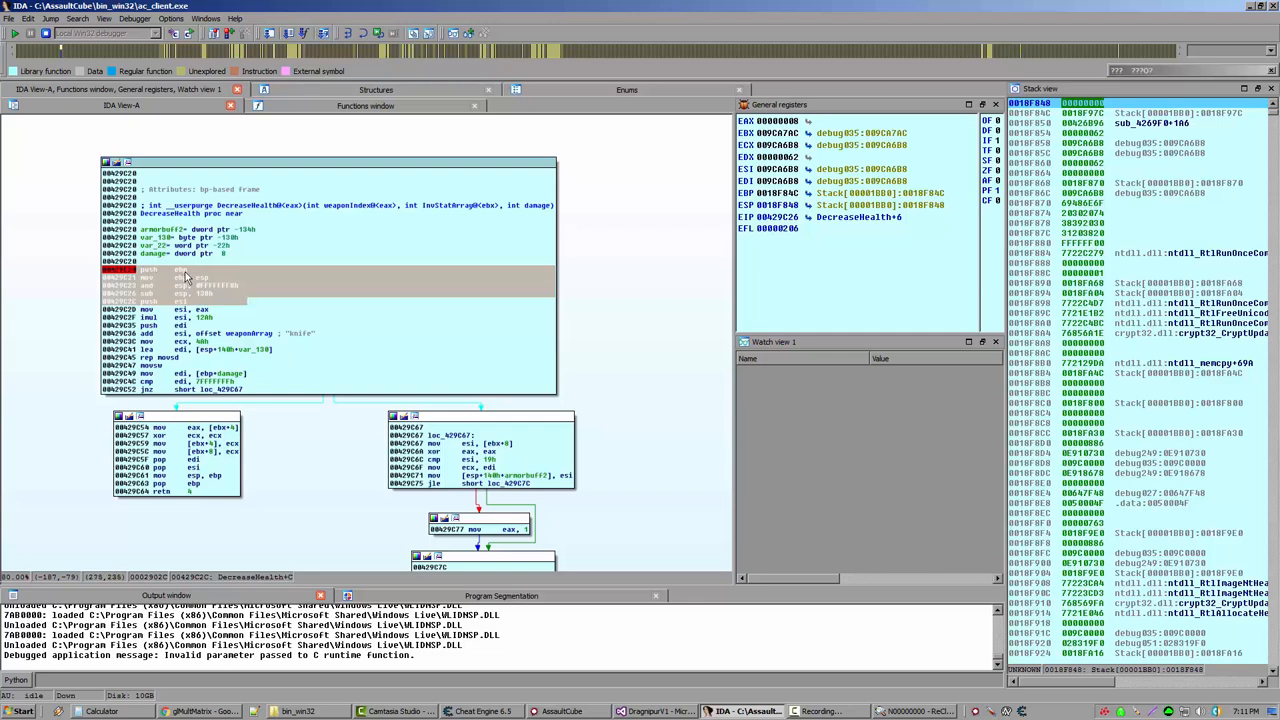
mouse_move(180, 278)
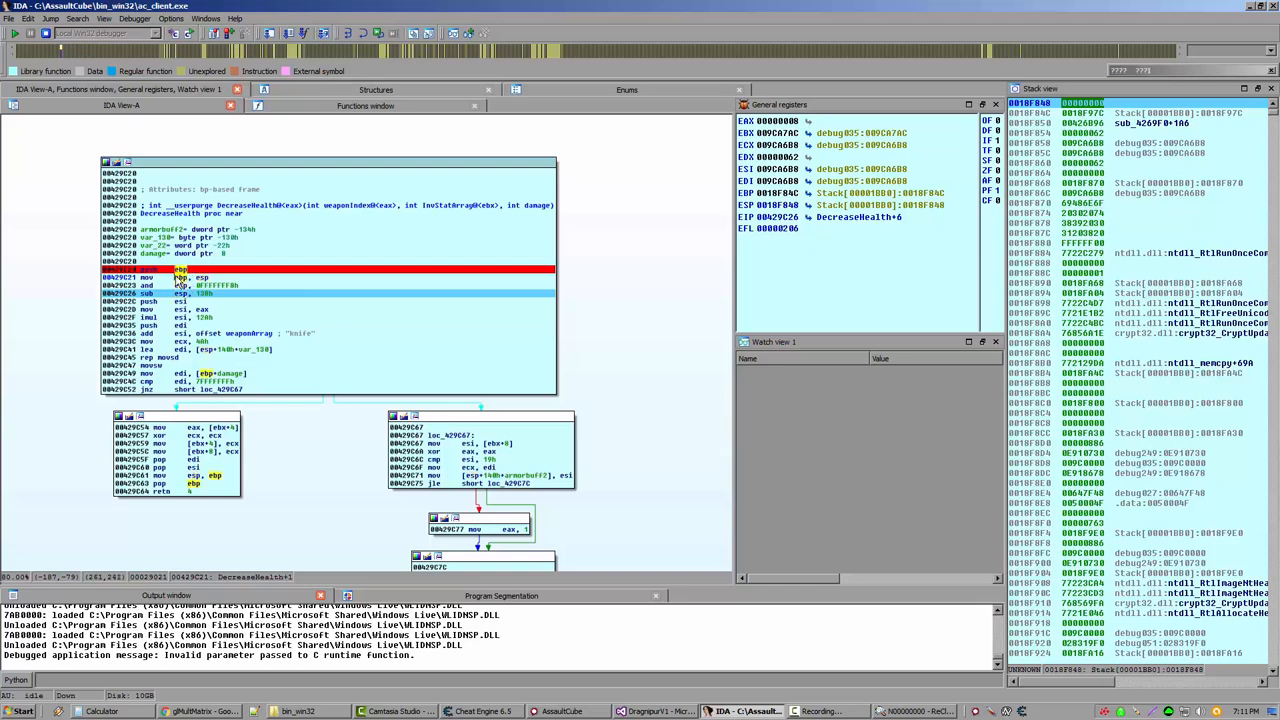
mouse_move(191, 295)
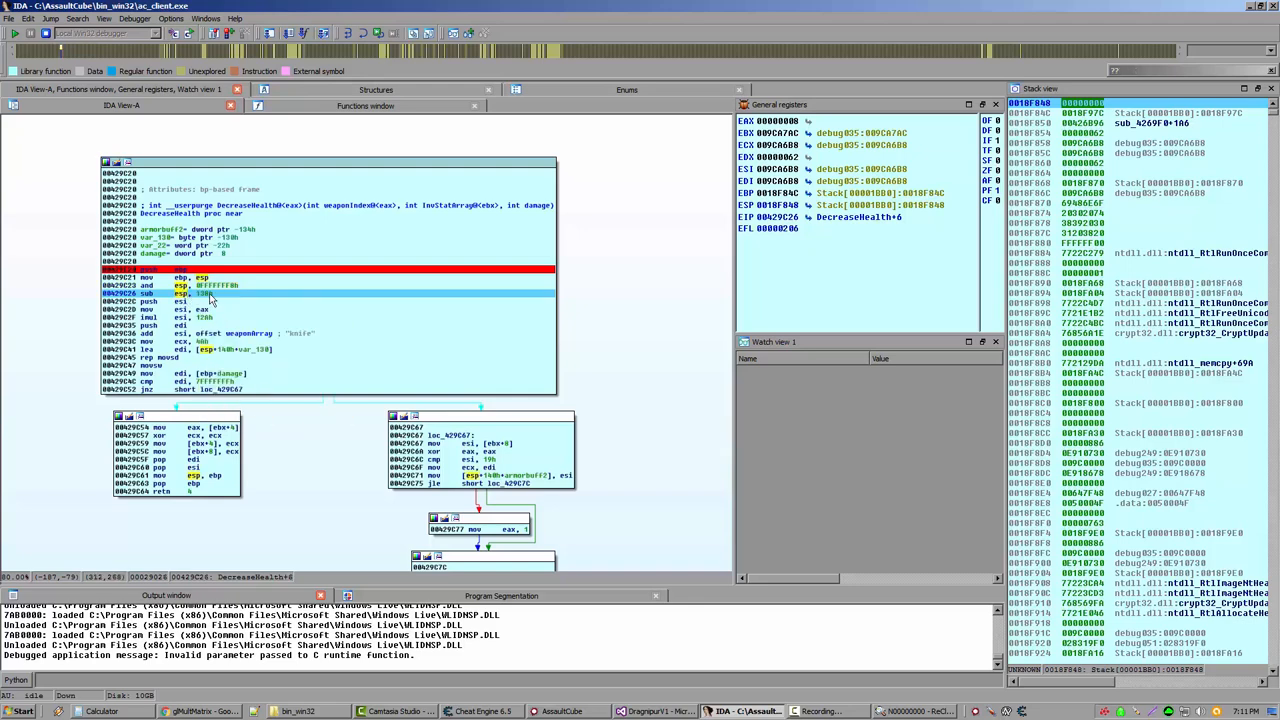
mouse_move(213, 320)
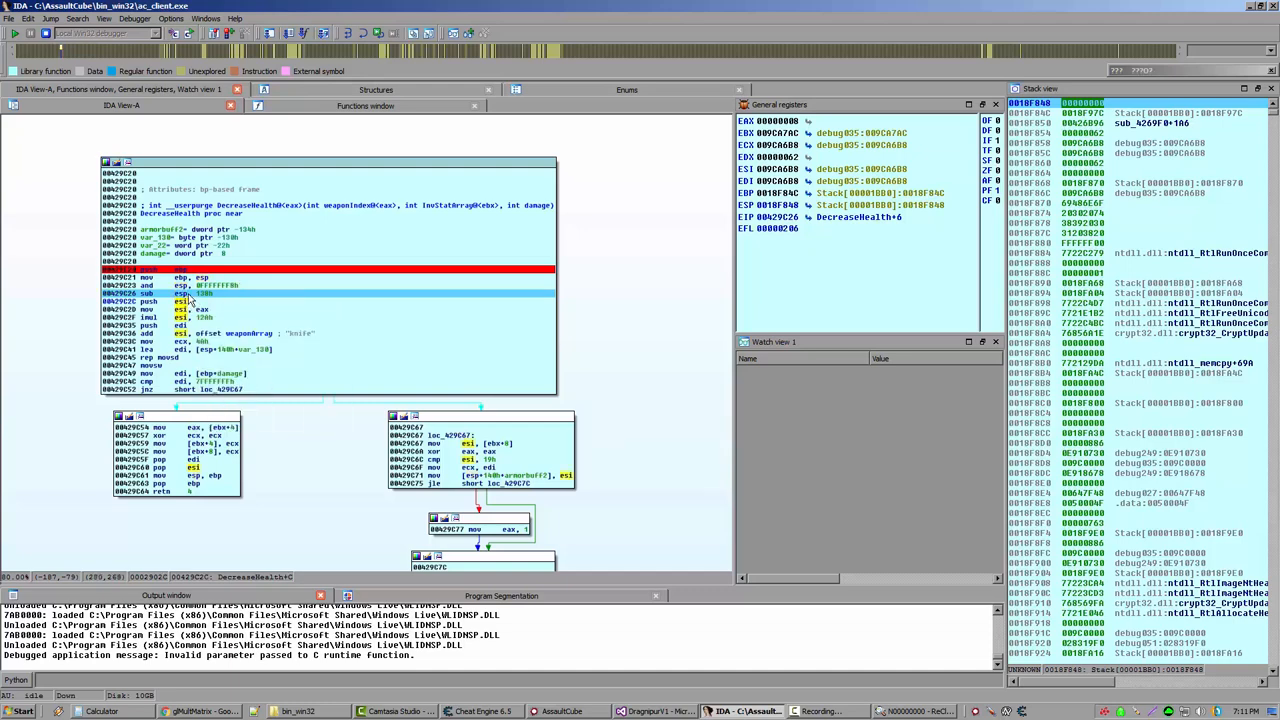
mouse_move(197, 310)
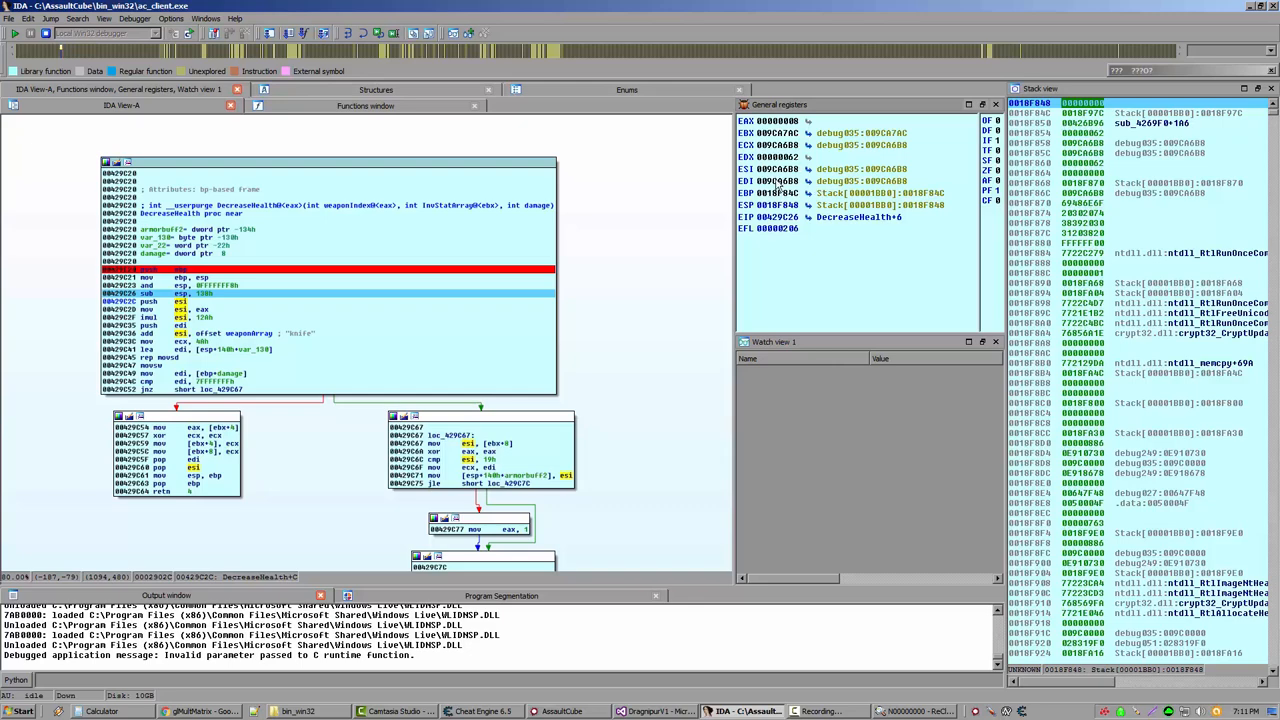
mouse_move(750, 168)
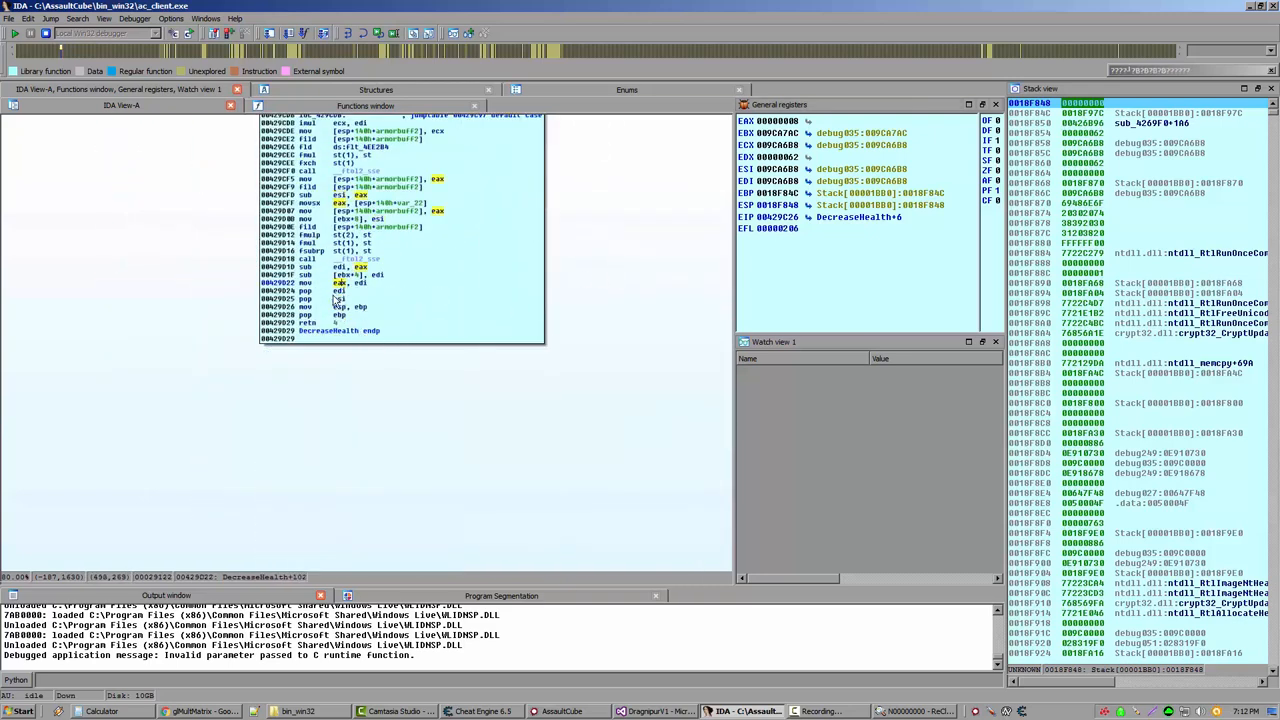
mouse_move(347, 300)
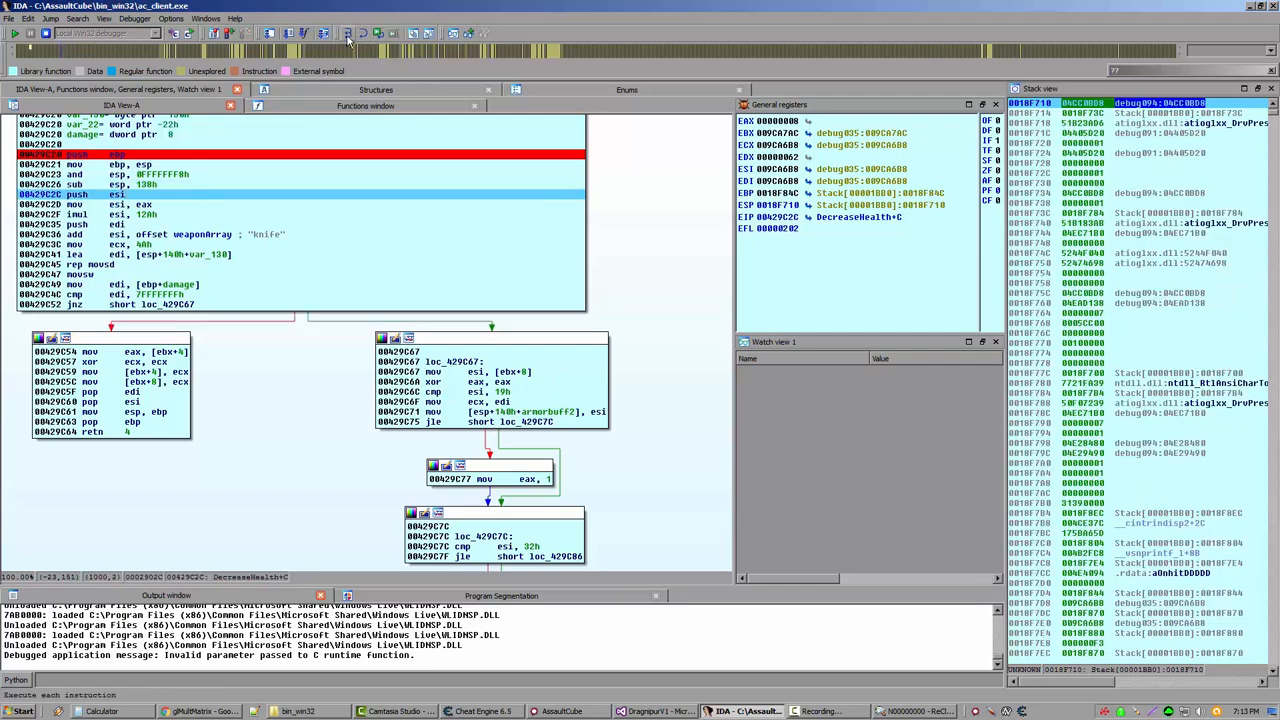
mouse_move(345, 38)
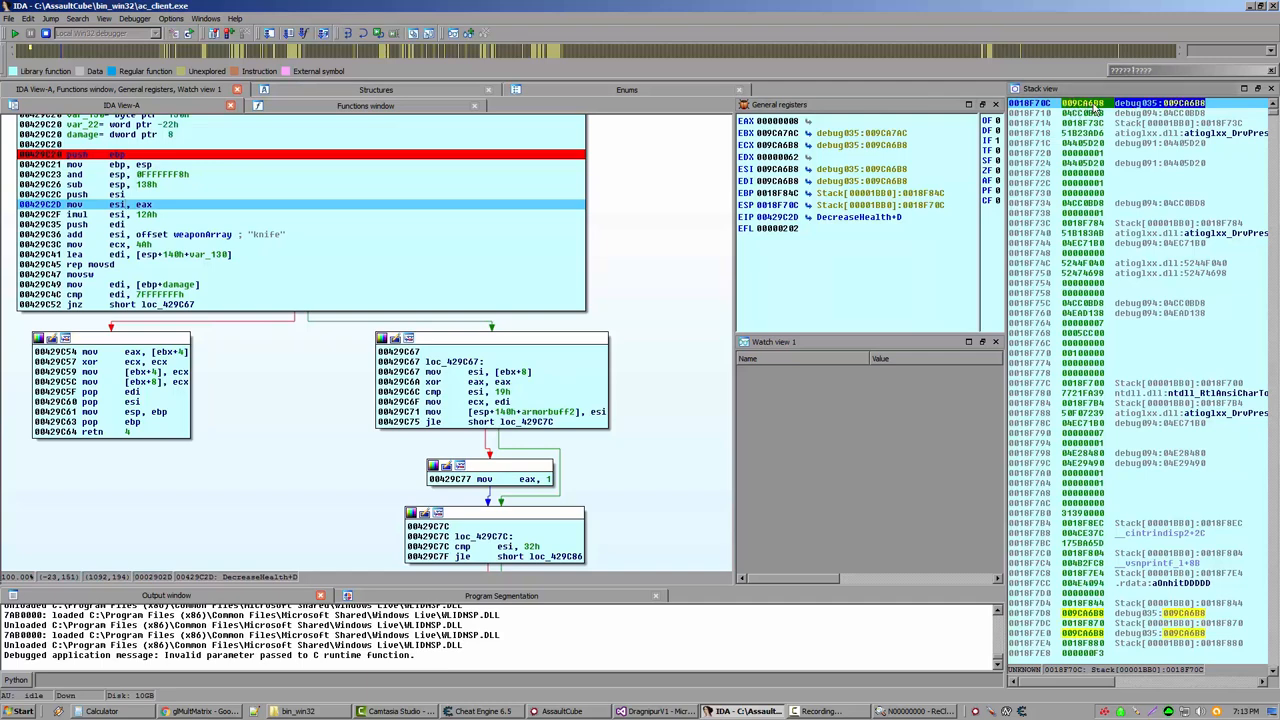
mouse_move(1092, 113)
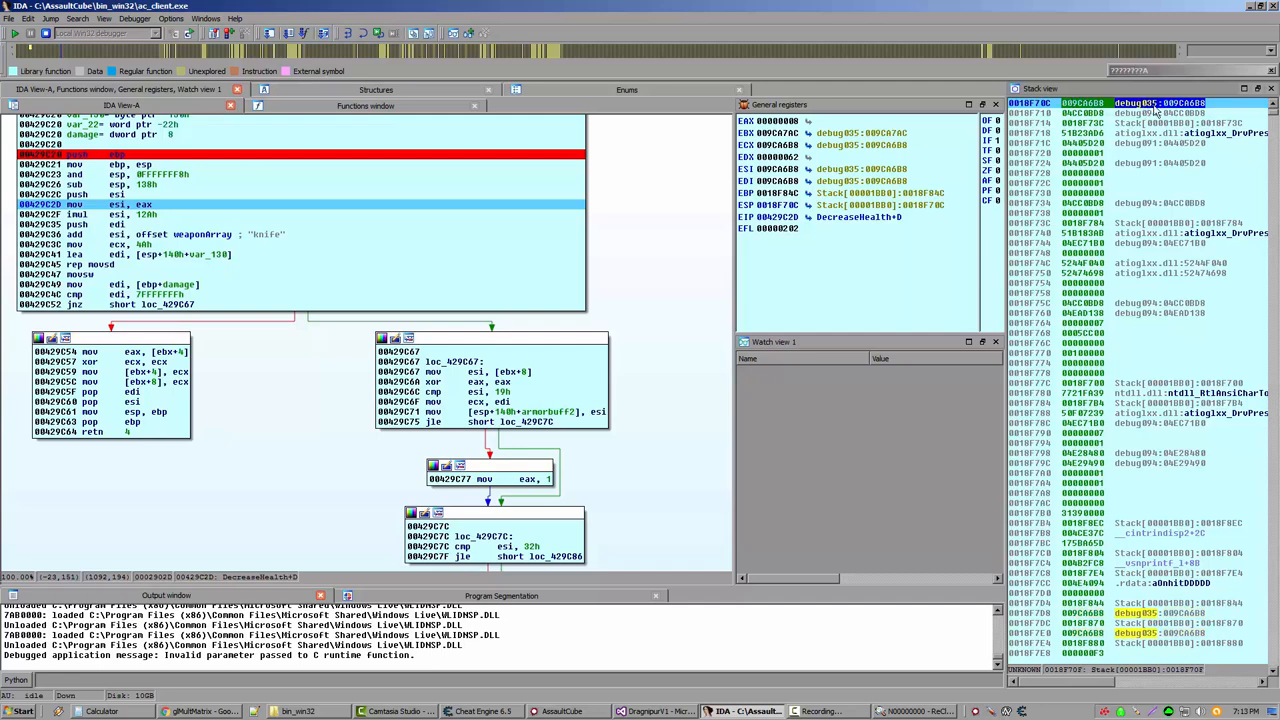
Step: Right-click in the disassembly while paused at DecreaseHealth+D (mov esi, eax)
right_click(1140, 102)
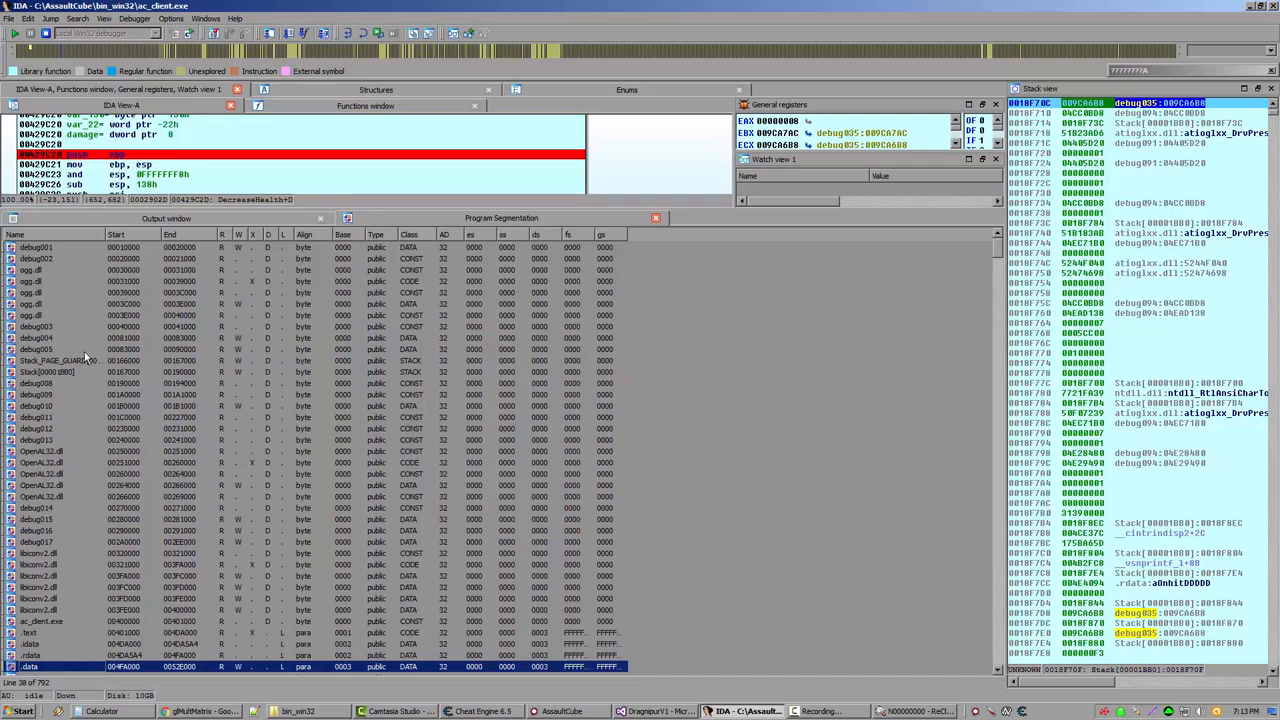
Step: Open the Segments subview and scroll through the Program Segmentation list
click(40, 353)
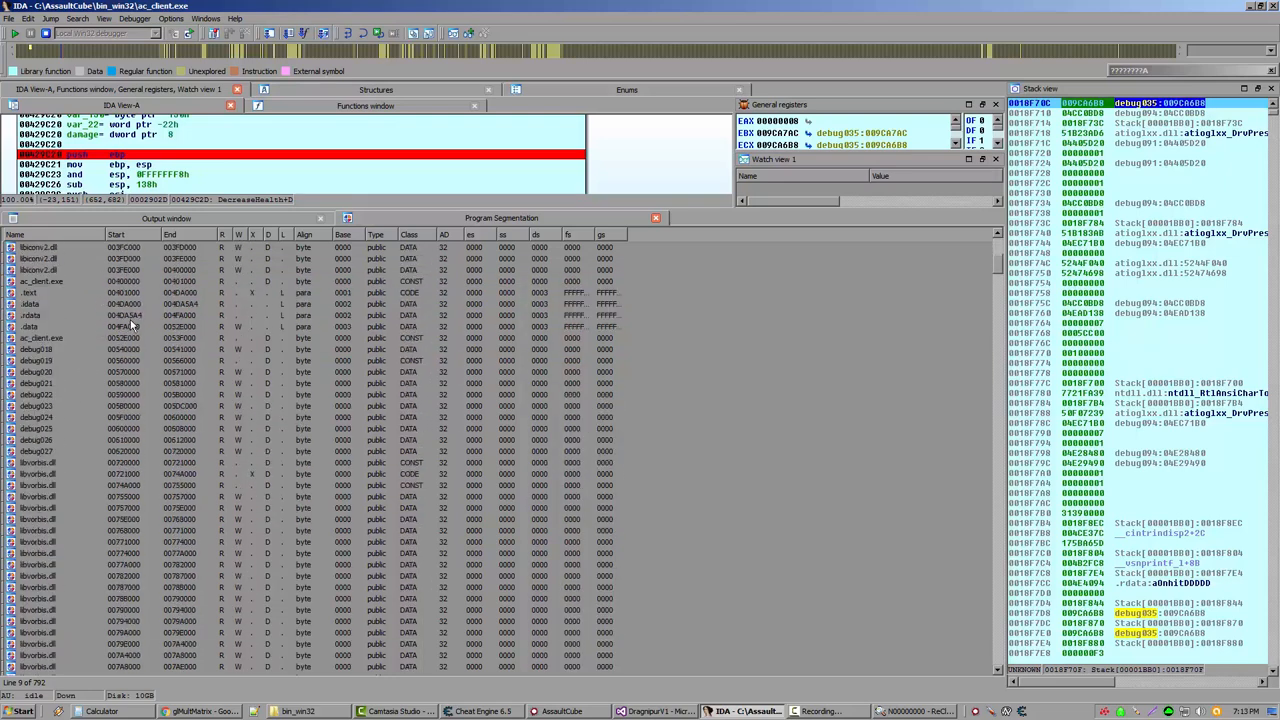
scroll(down, 3)
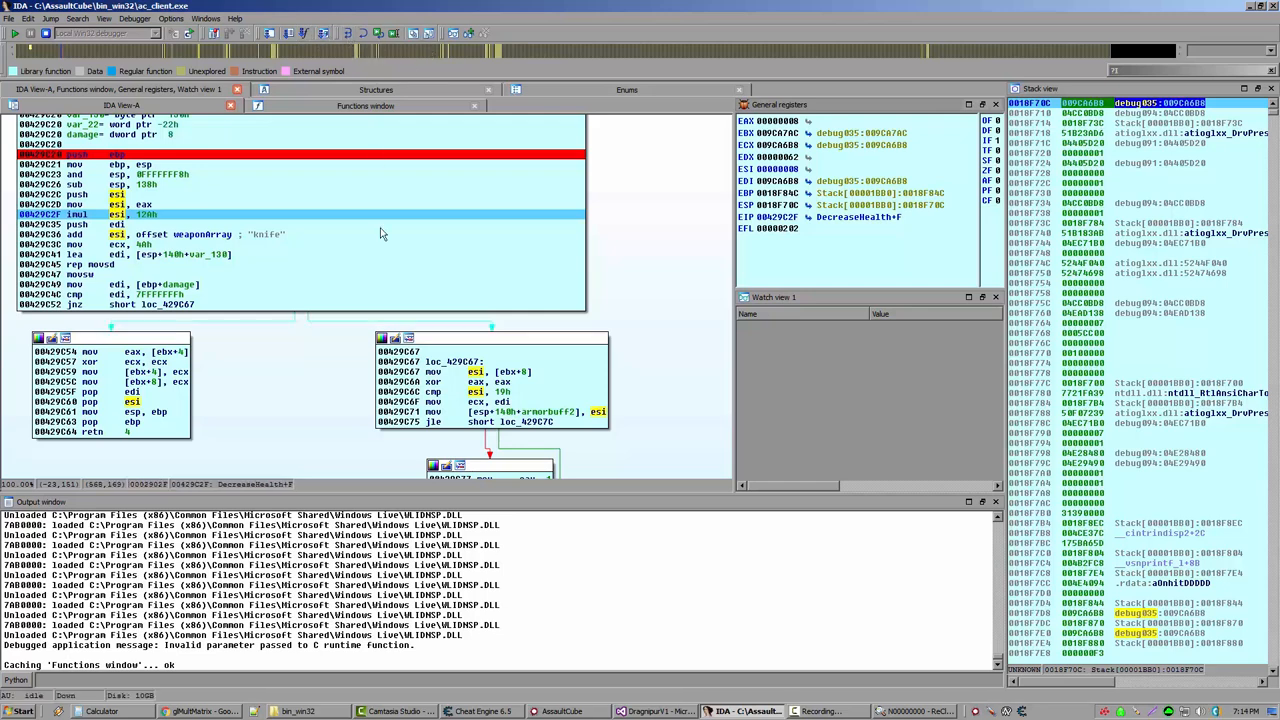
mouse_move(297, 197)
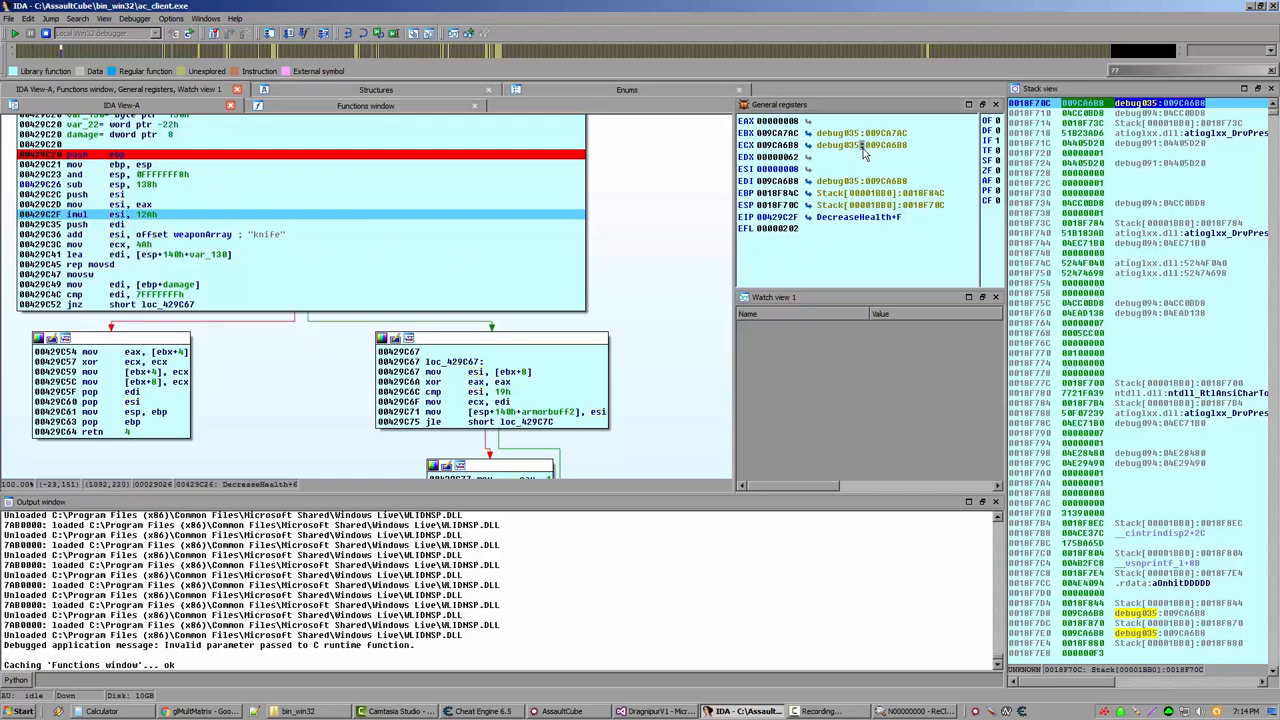
mouse_move(384, 217)
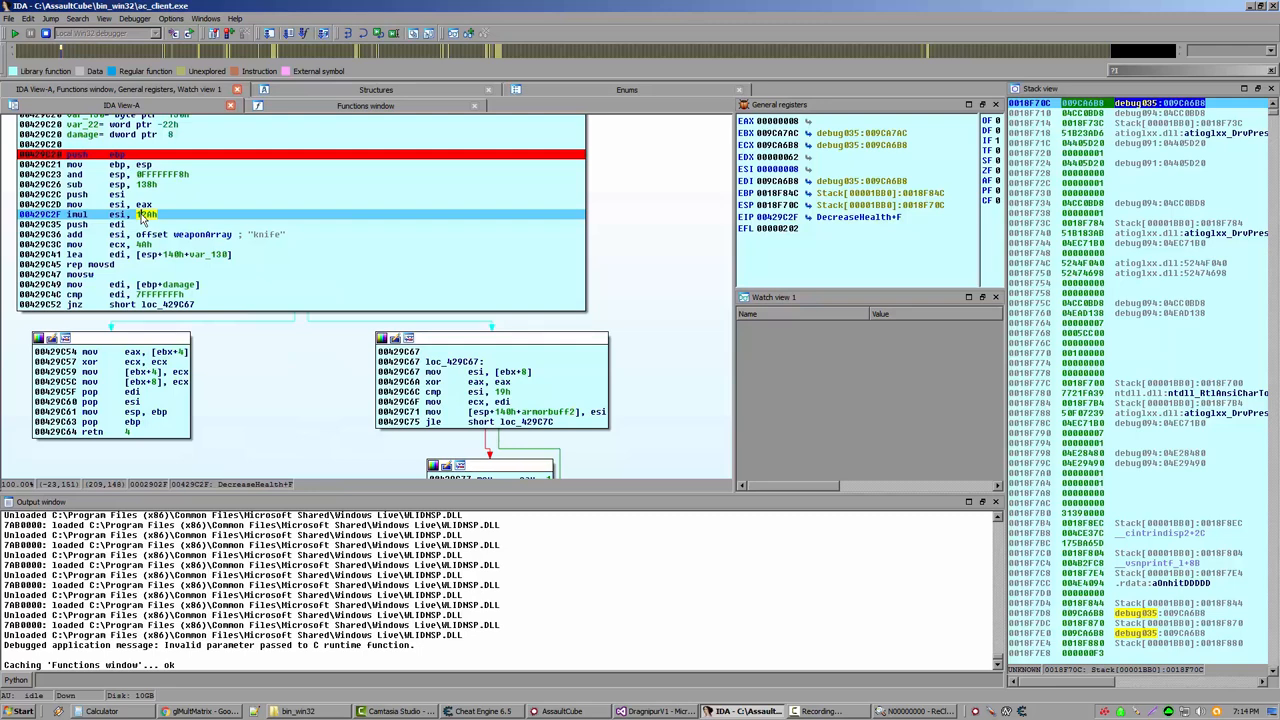
mouse_move(147, 215)
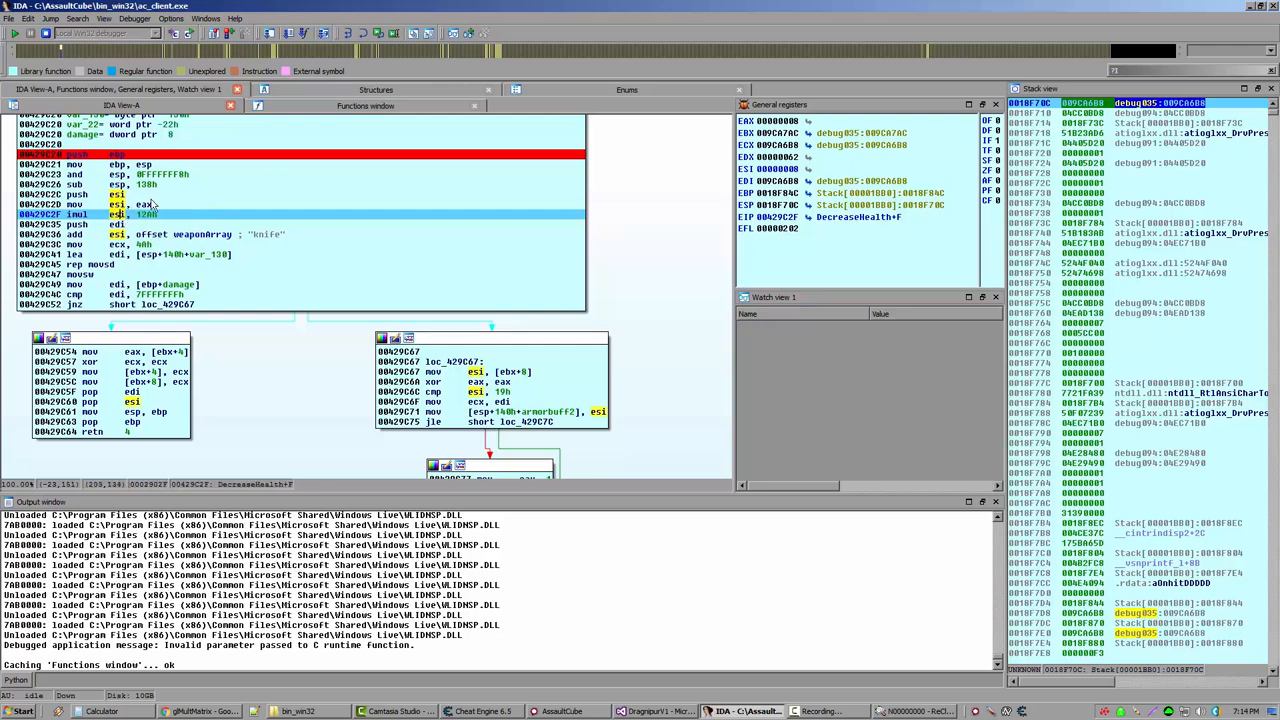
mouse_move(790, 180)
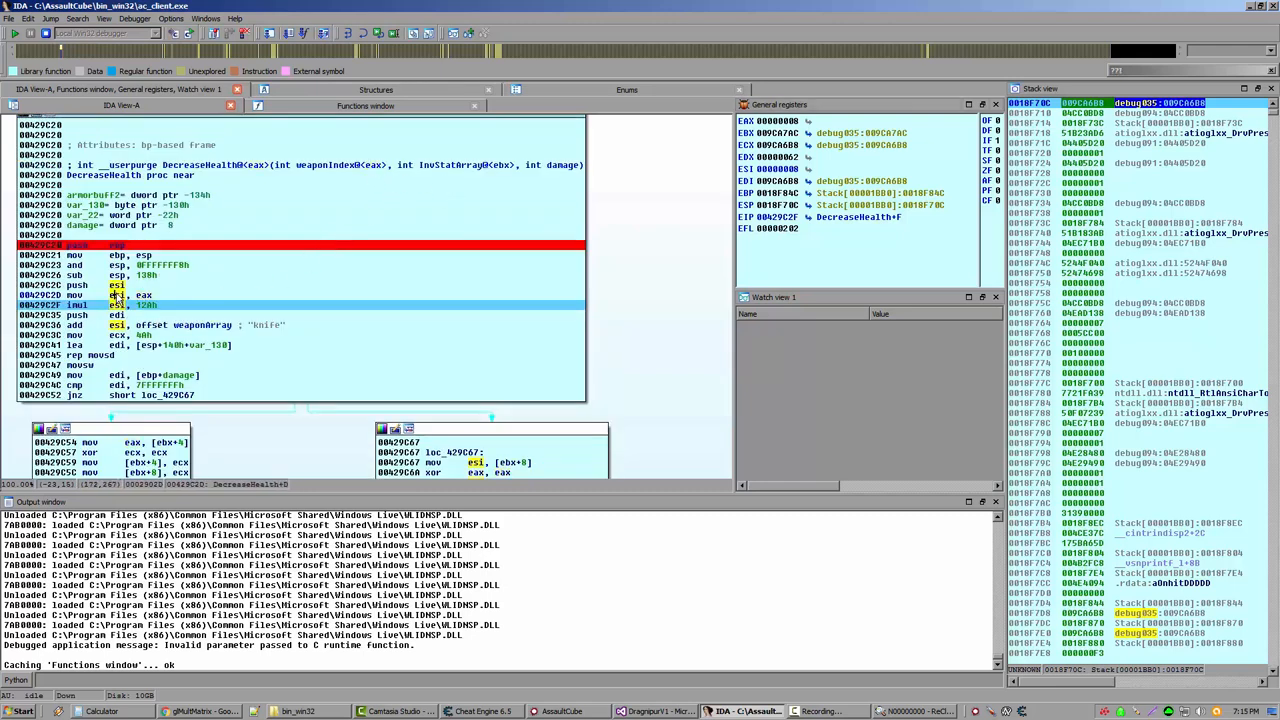
mouse_move(162, 275)
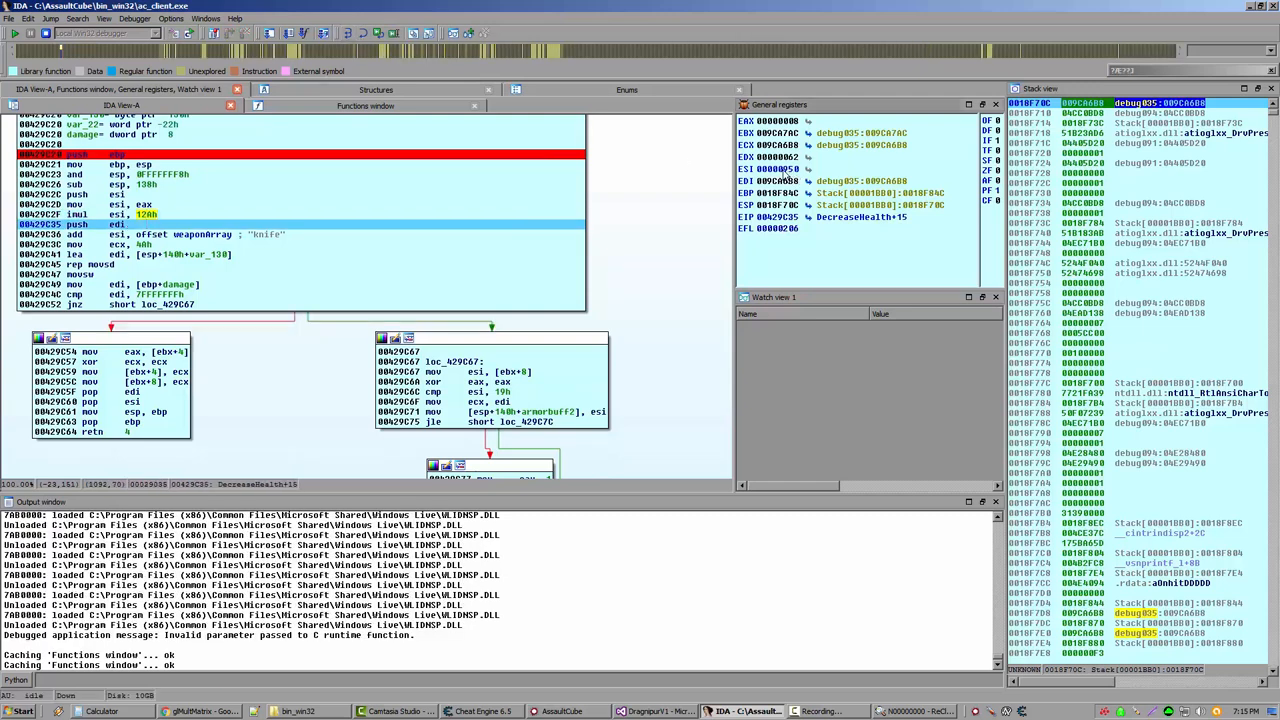
mouse_move(790, 180)
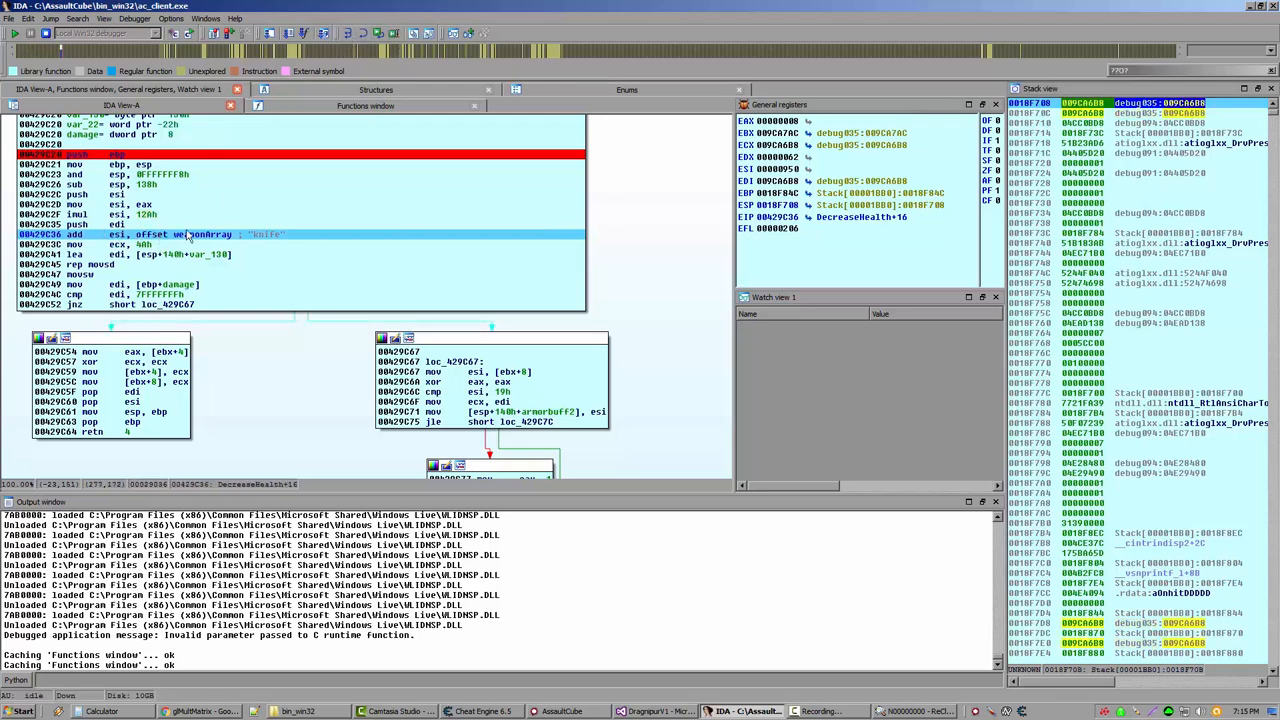
mouse_move(200, 234)
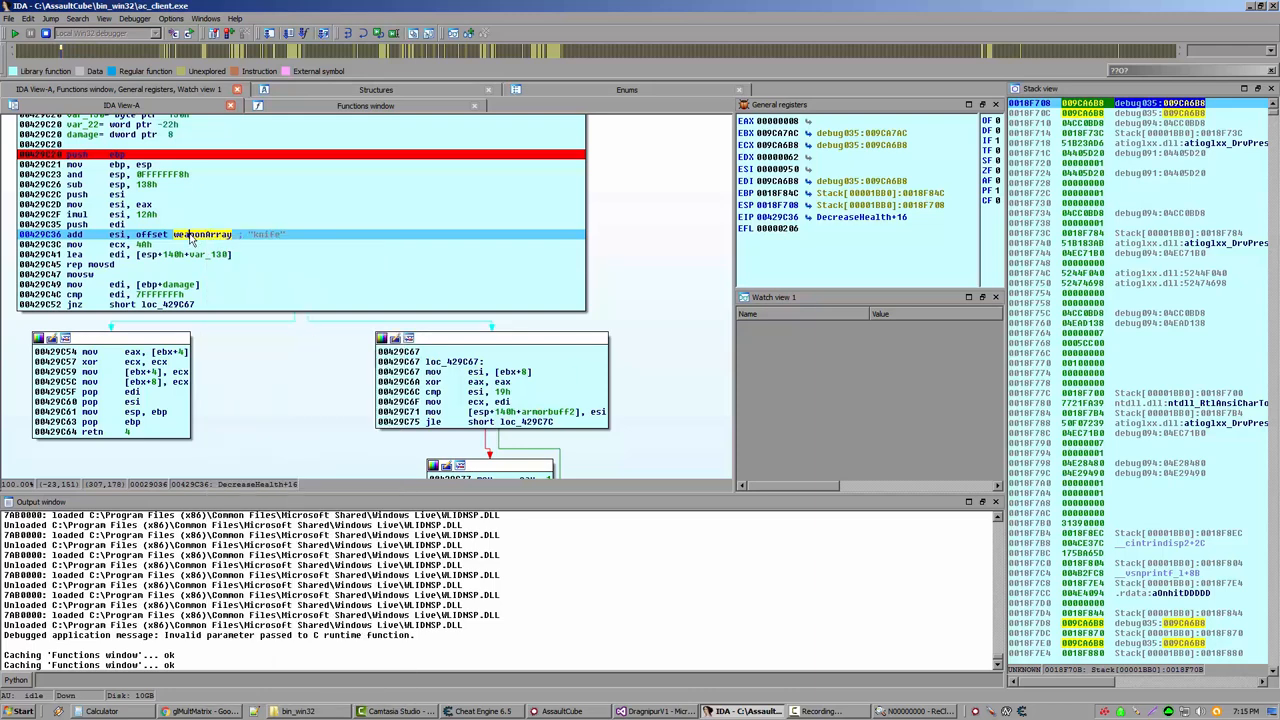
Step: Inspect weaponArray via right-click, then step over the add so ESI points at aGrenade
right_click(205, 234)
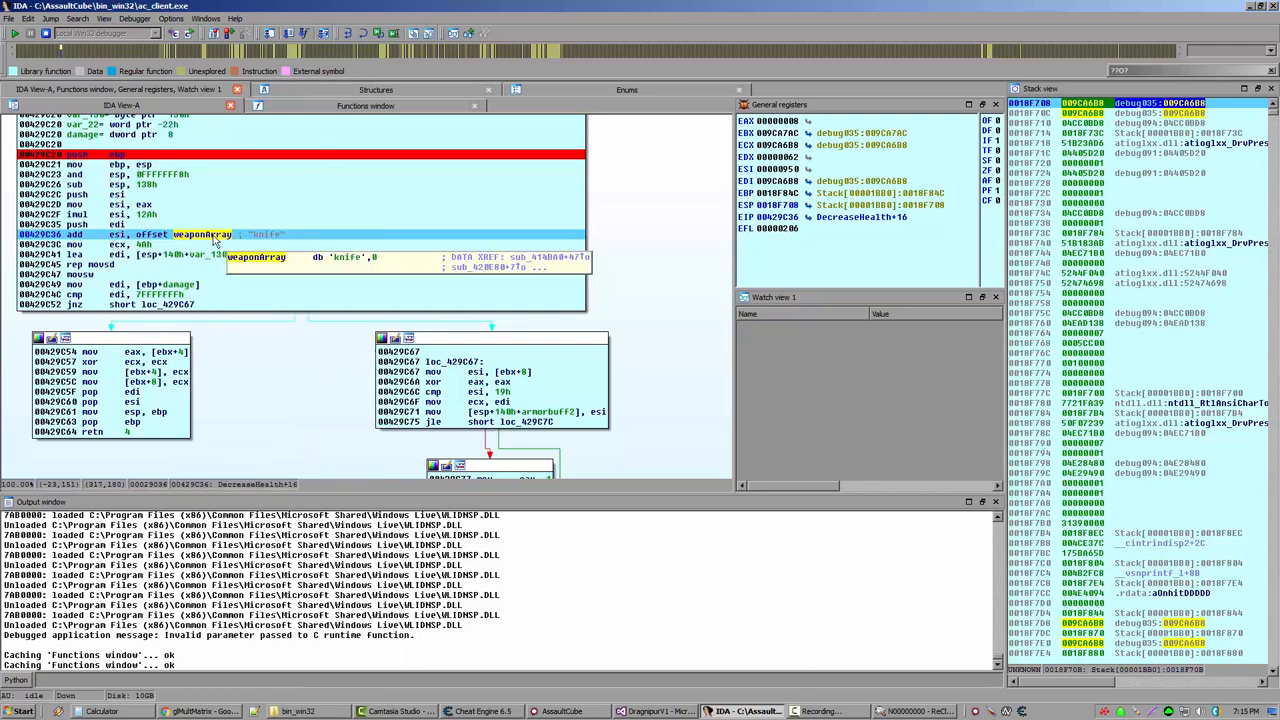
right_click(210, 237)
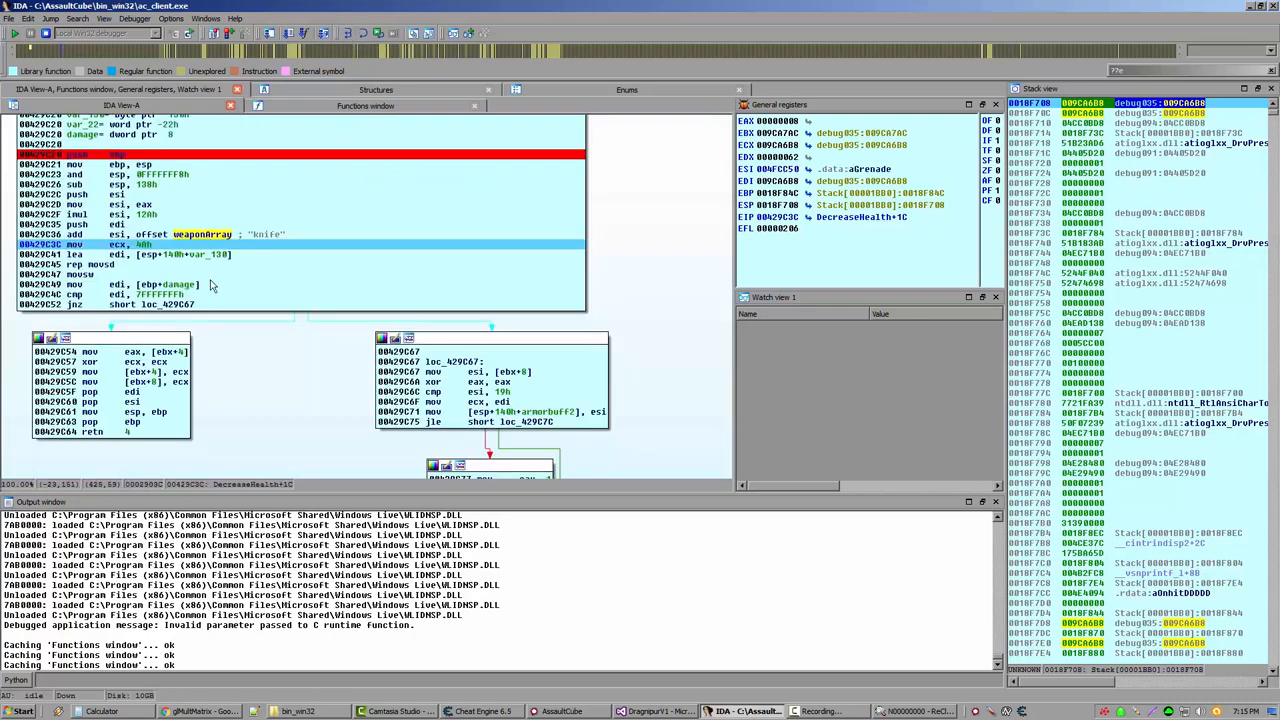
key(F8)
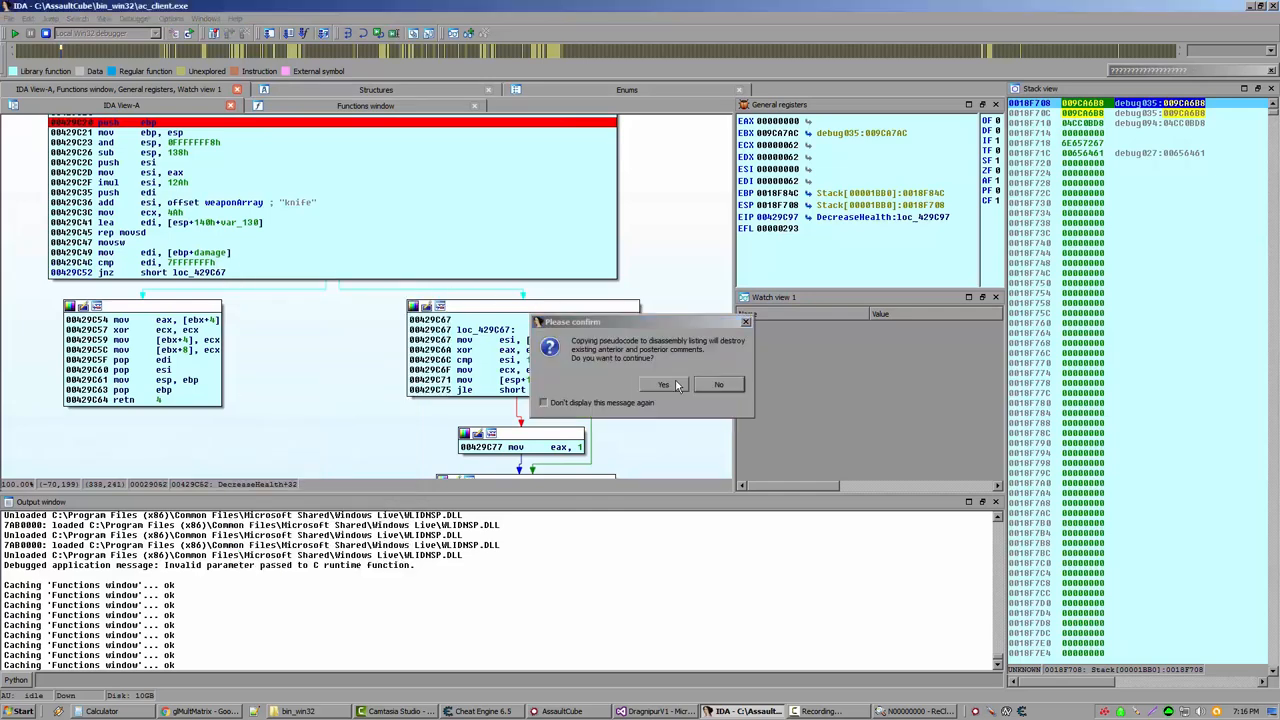
Step: Comment the cmp edi, 7FFFFFFFh line with 'cmp damage to MAX_INT'
click(663, 384)
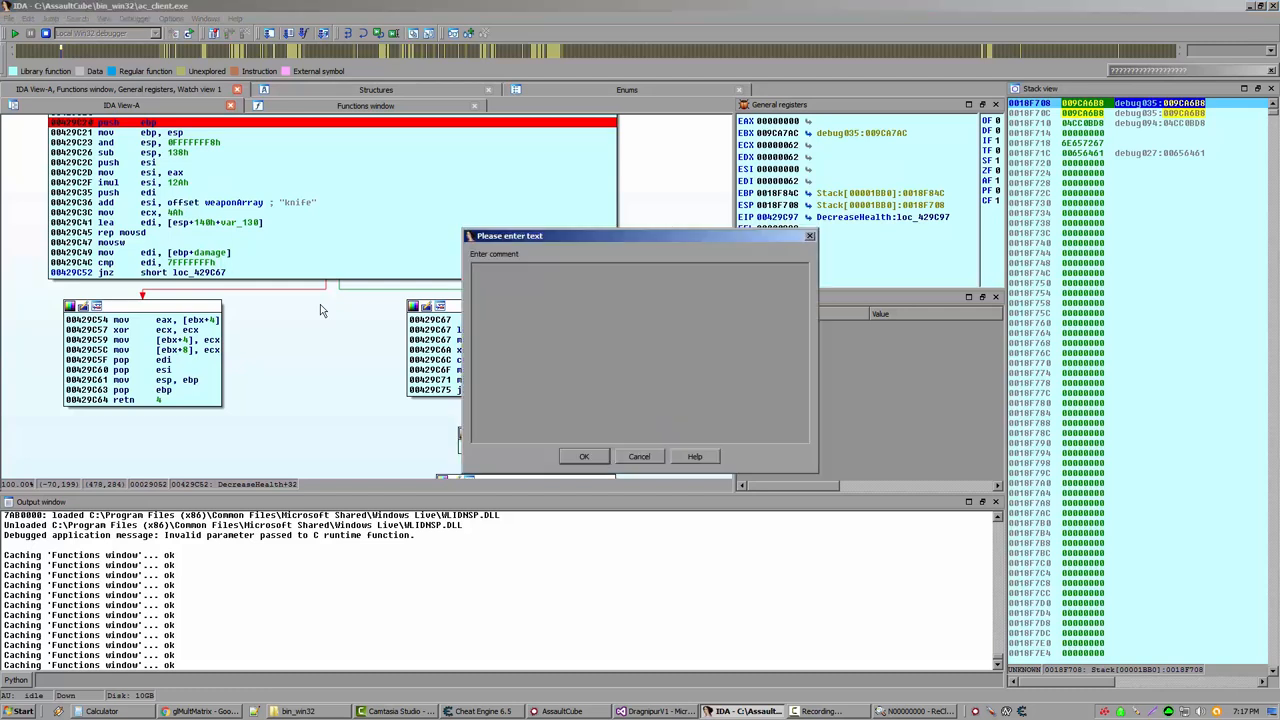
click(639, 456)
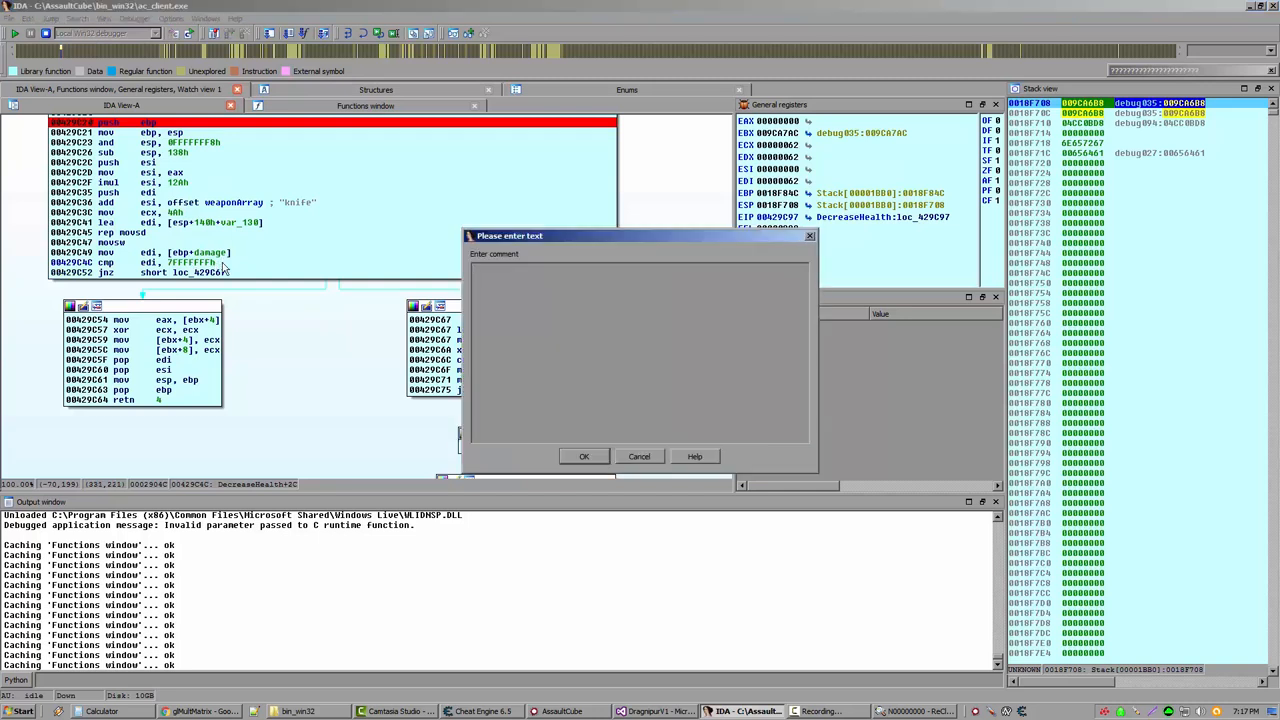
text(cmp)
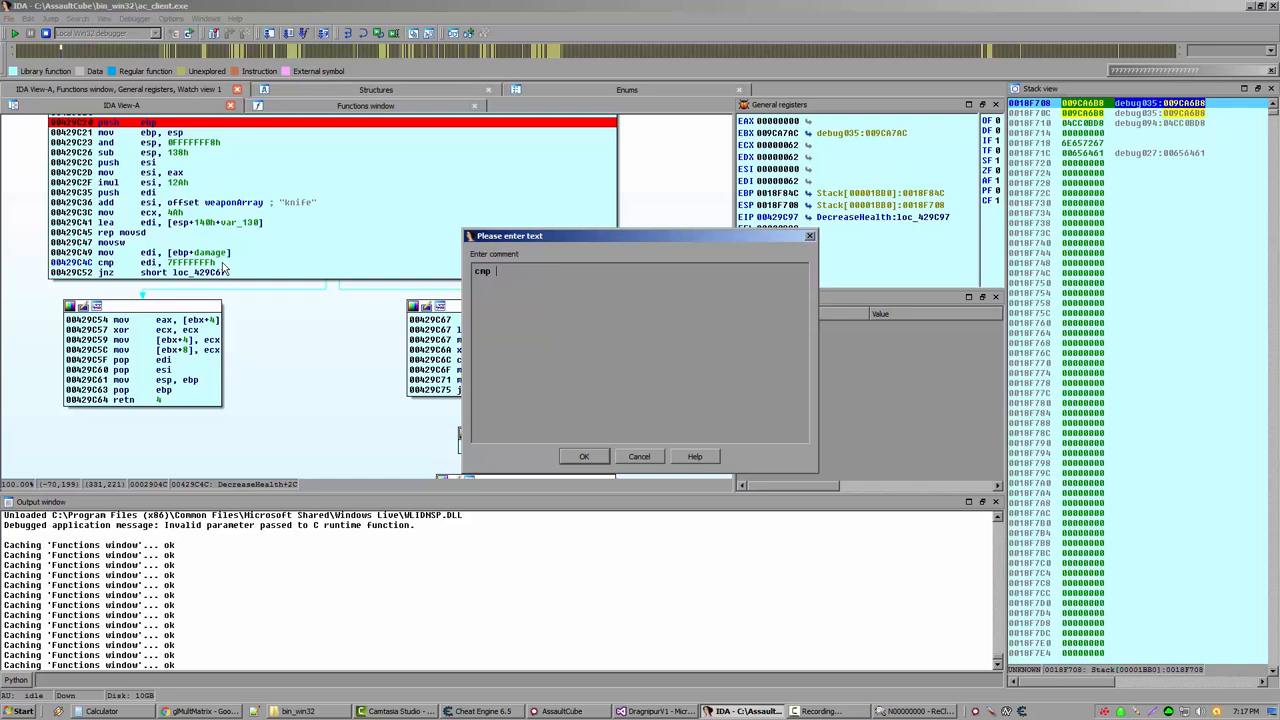
text(damage to MAX_INT)
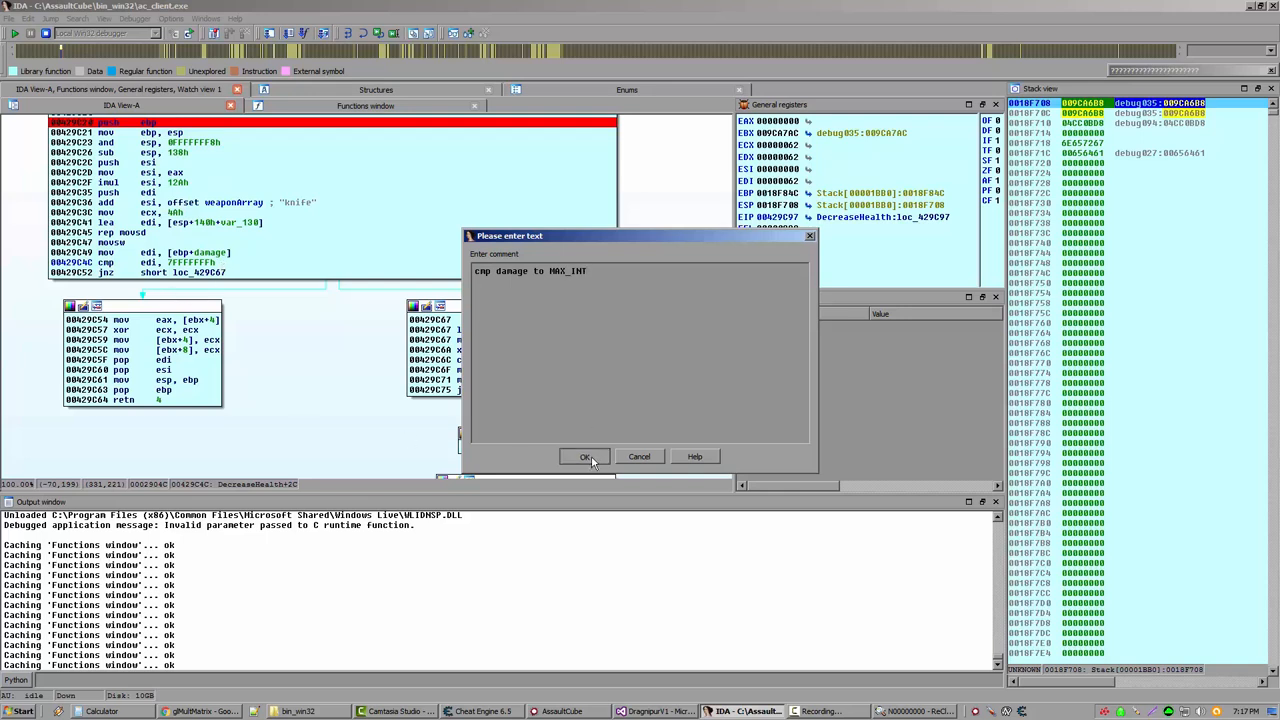
click(584, 456)
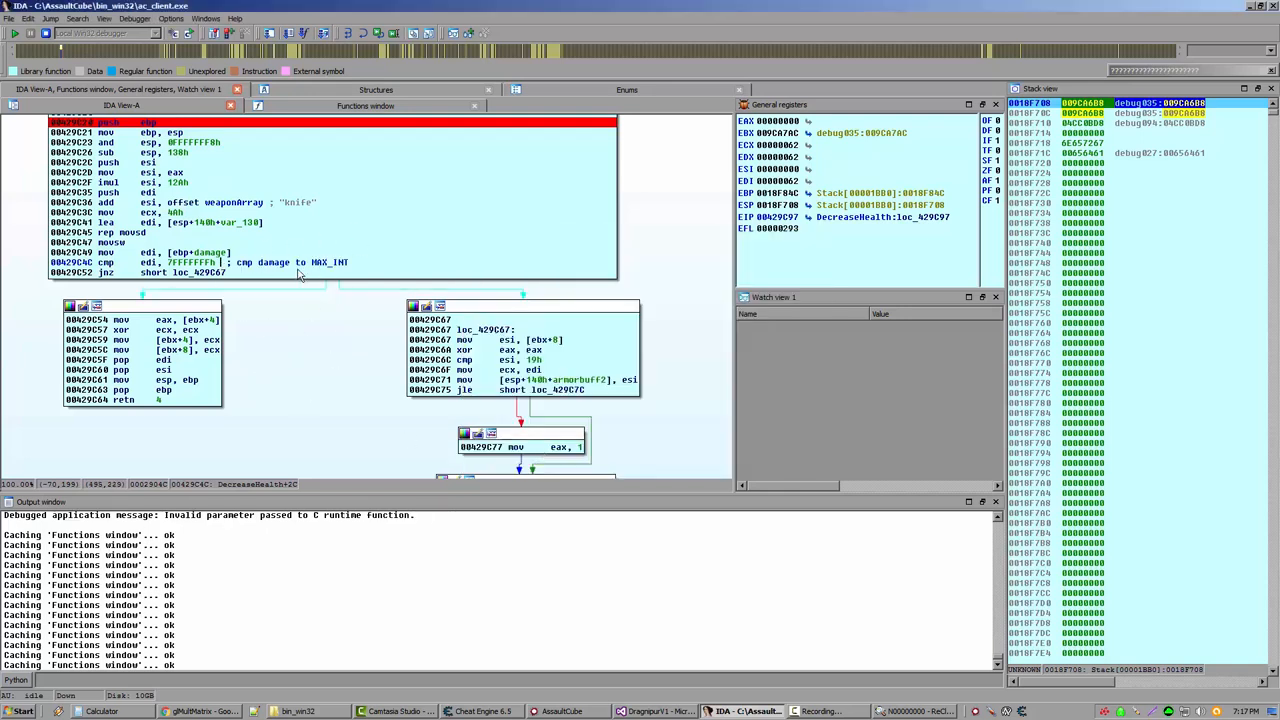
mouse_move(368, 253)
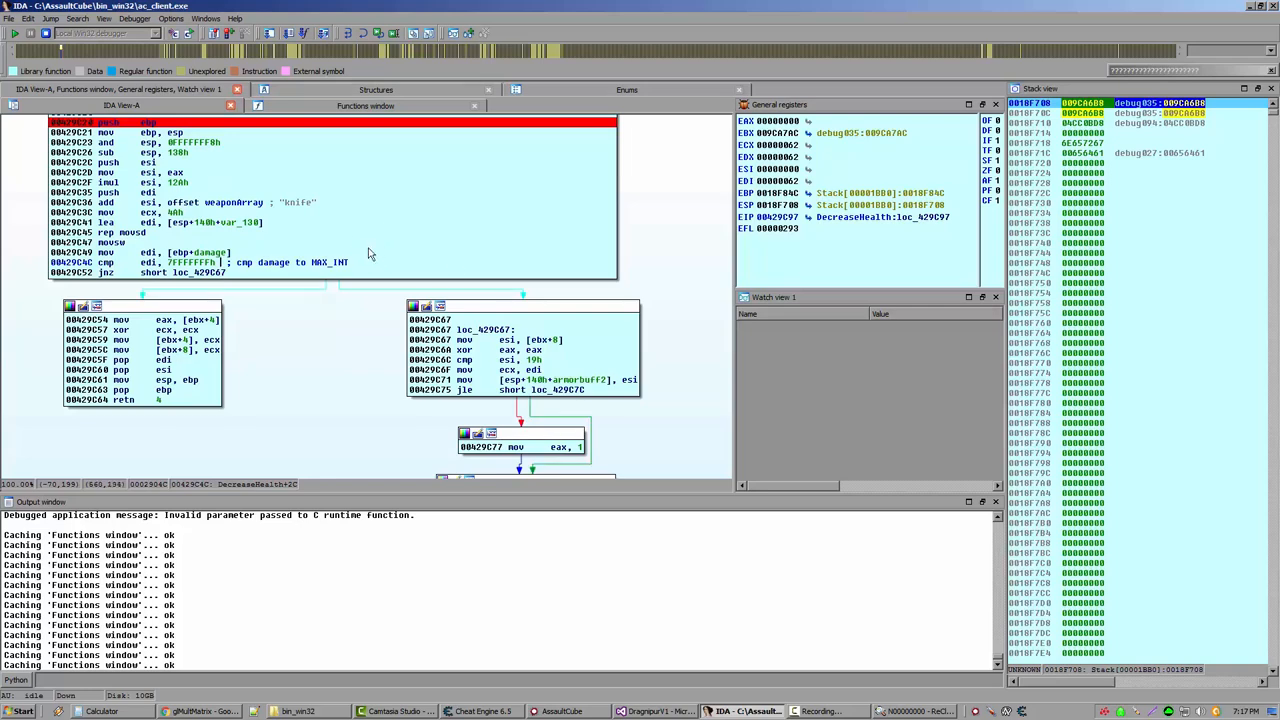
mouse_move(249, 278)
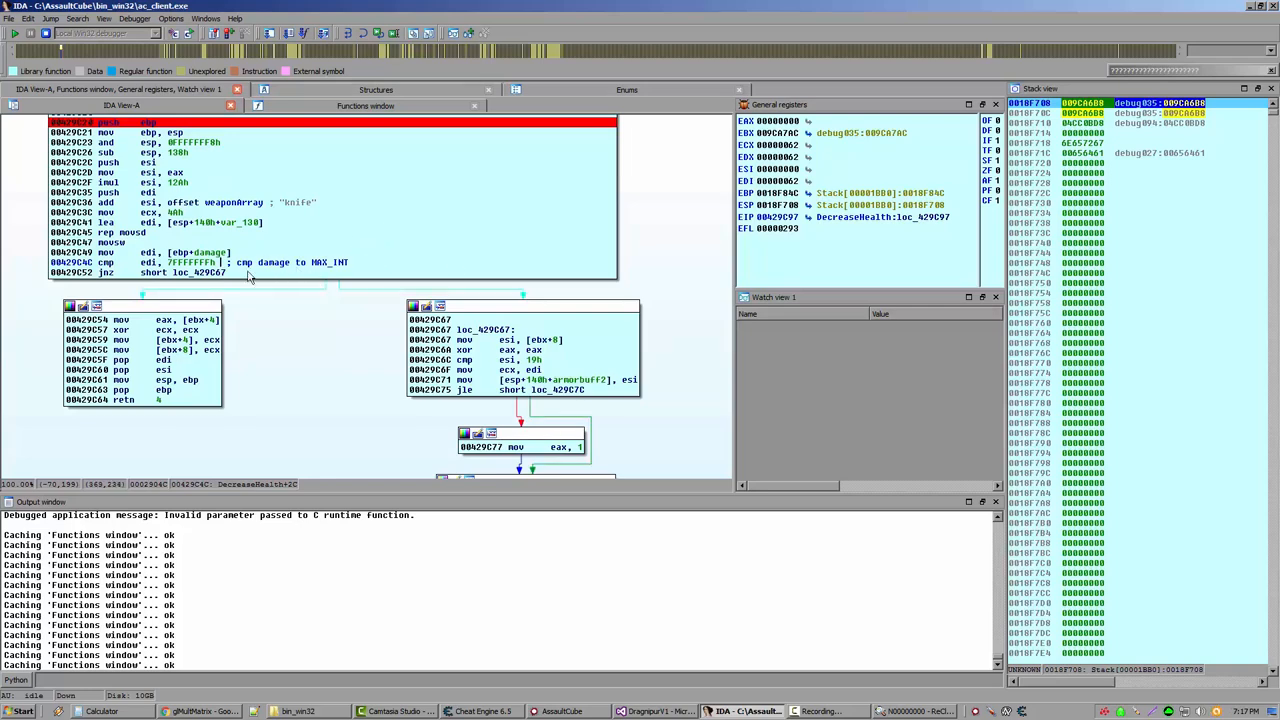
Step: Select loc_429C67 to highlight the jnz branch target
click(200, 273)
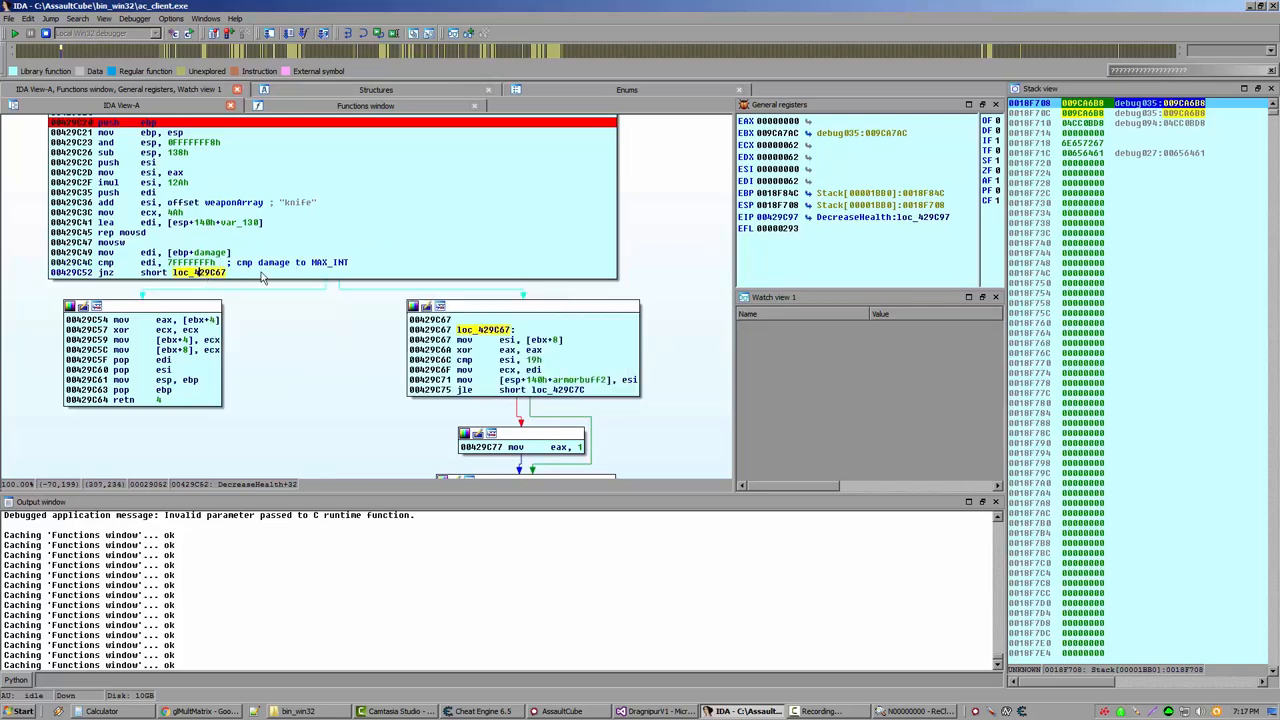
mouse_move(287, 287)
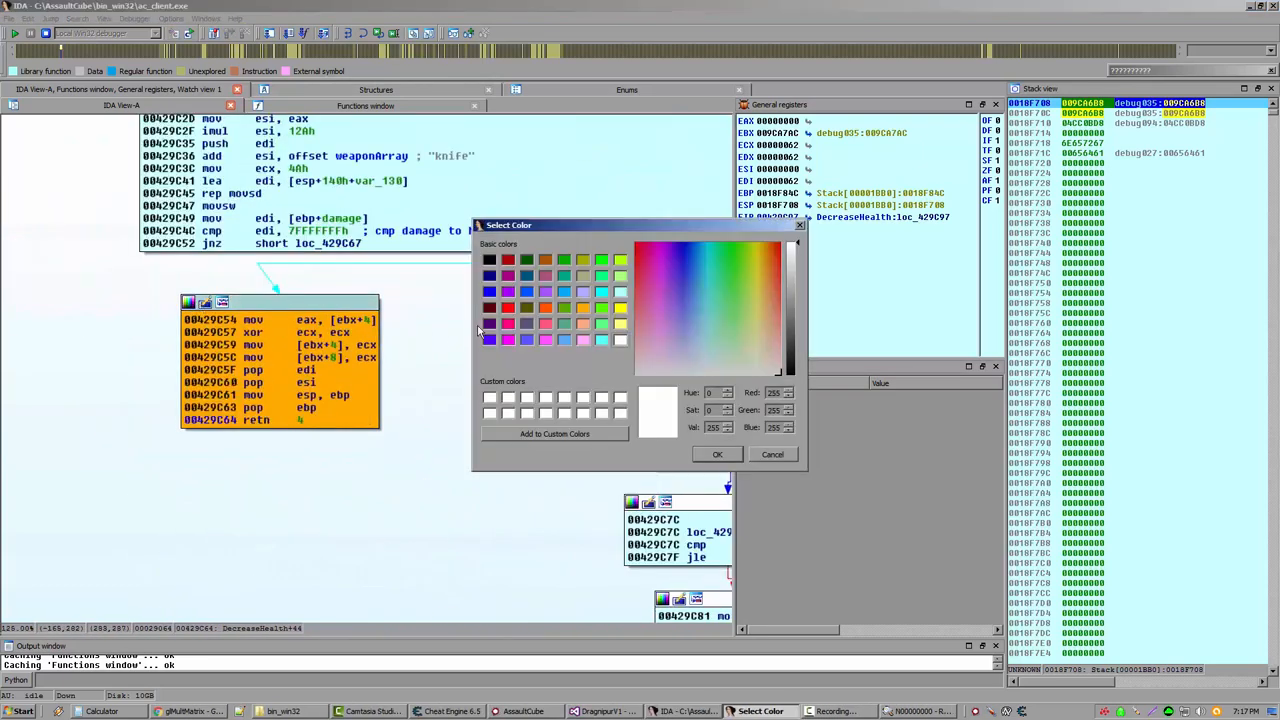
Step: Pick pure red in Select Color and apply it to the ecx-clearing retn block
click(800, 250)
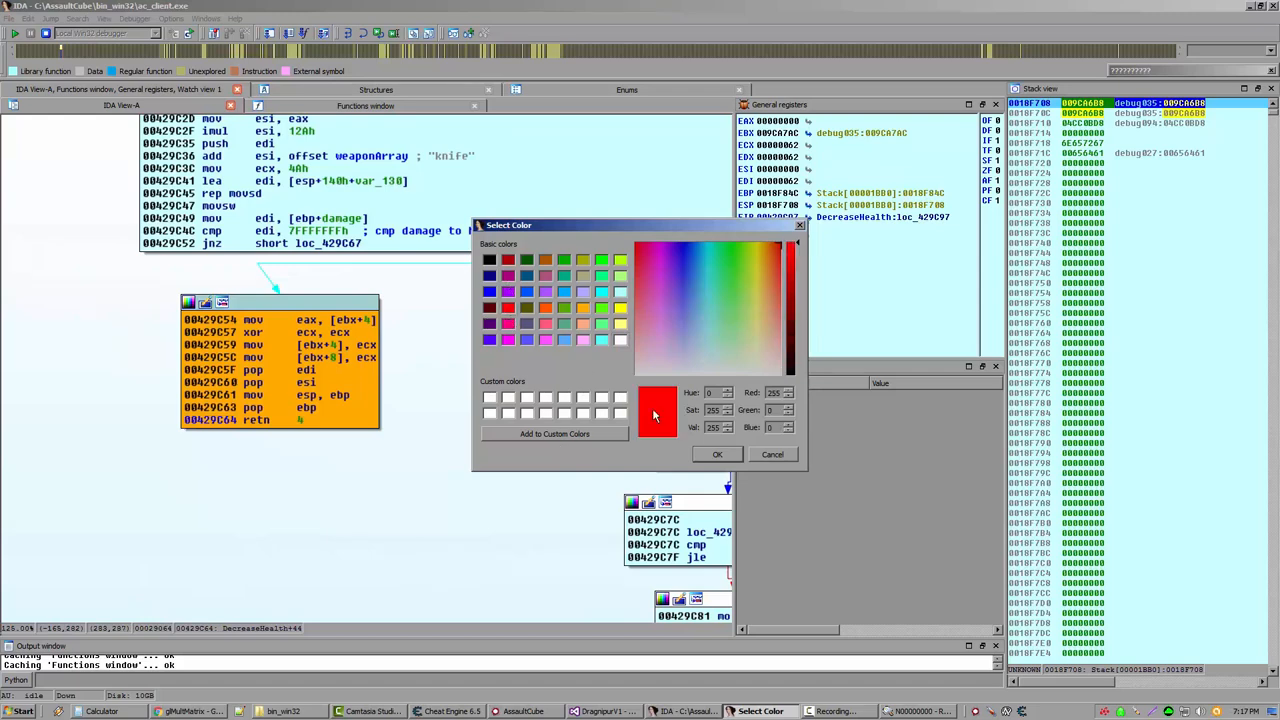
mouse_move(718, 454)
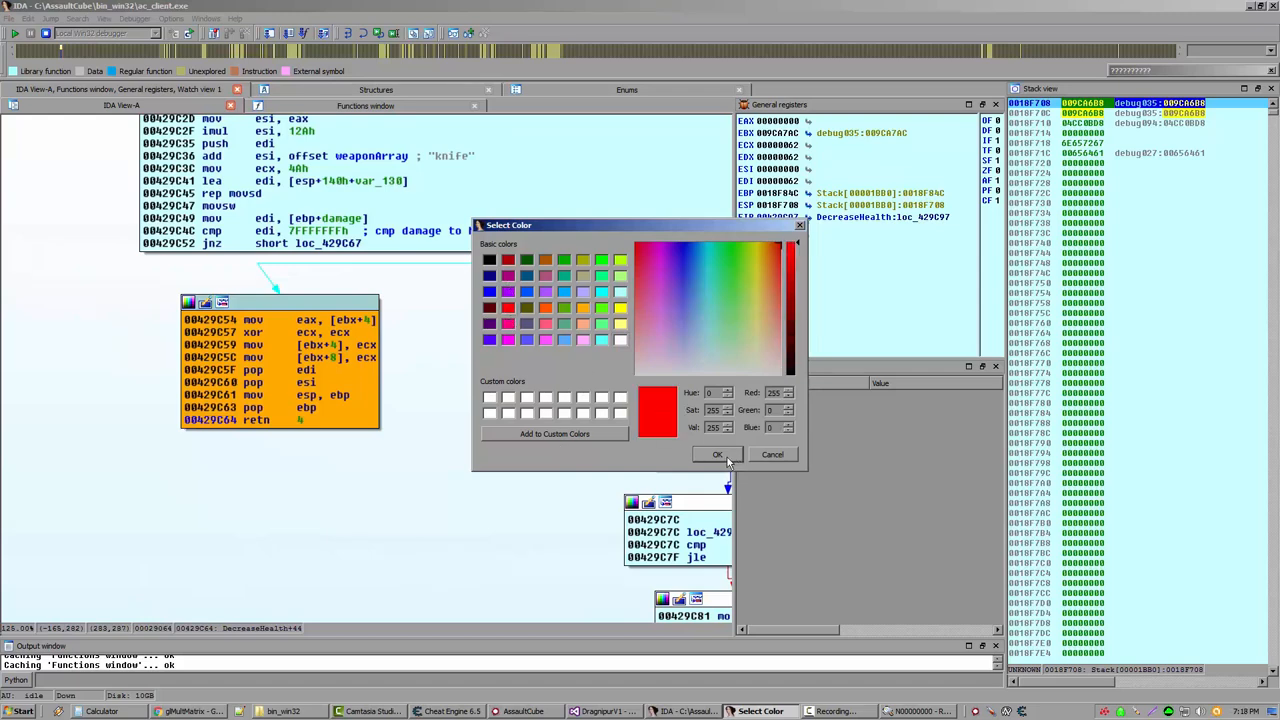
click(717, 454)
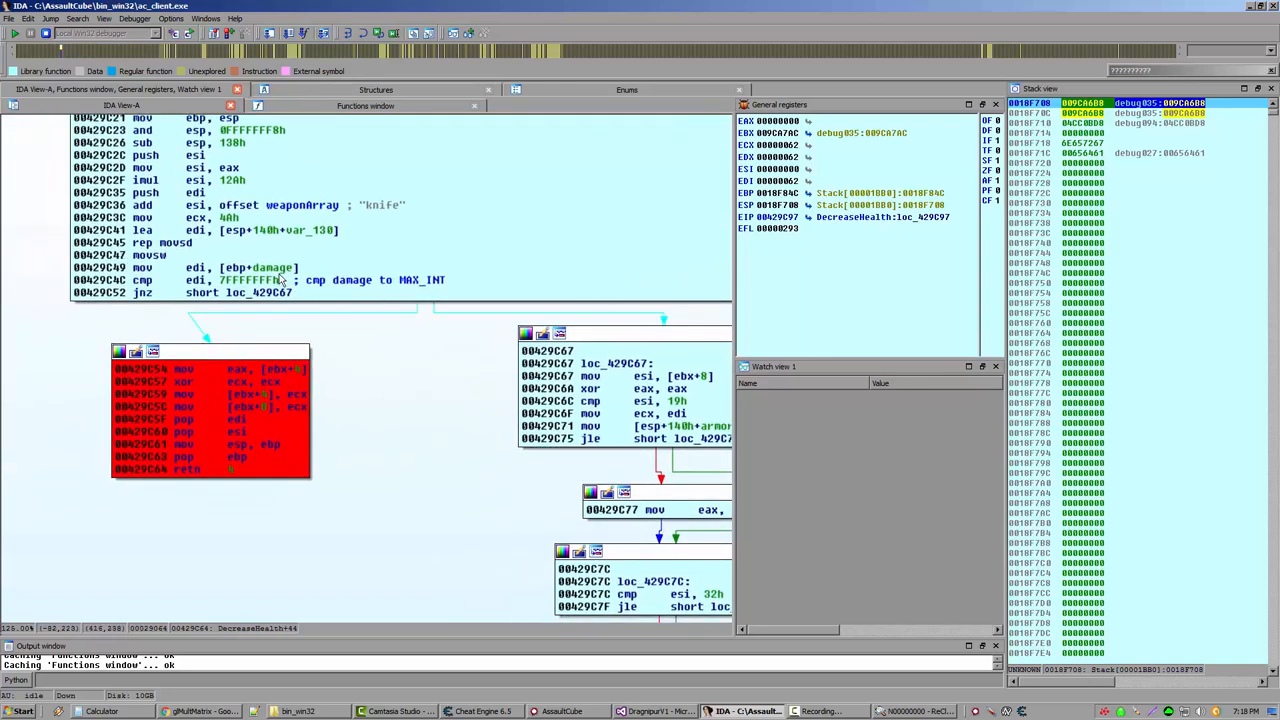
mouse_move(155, 420)
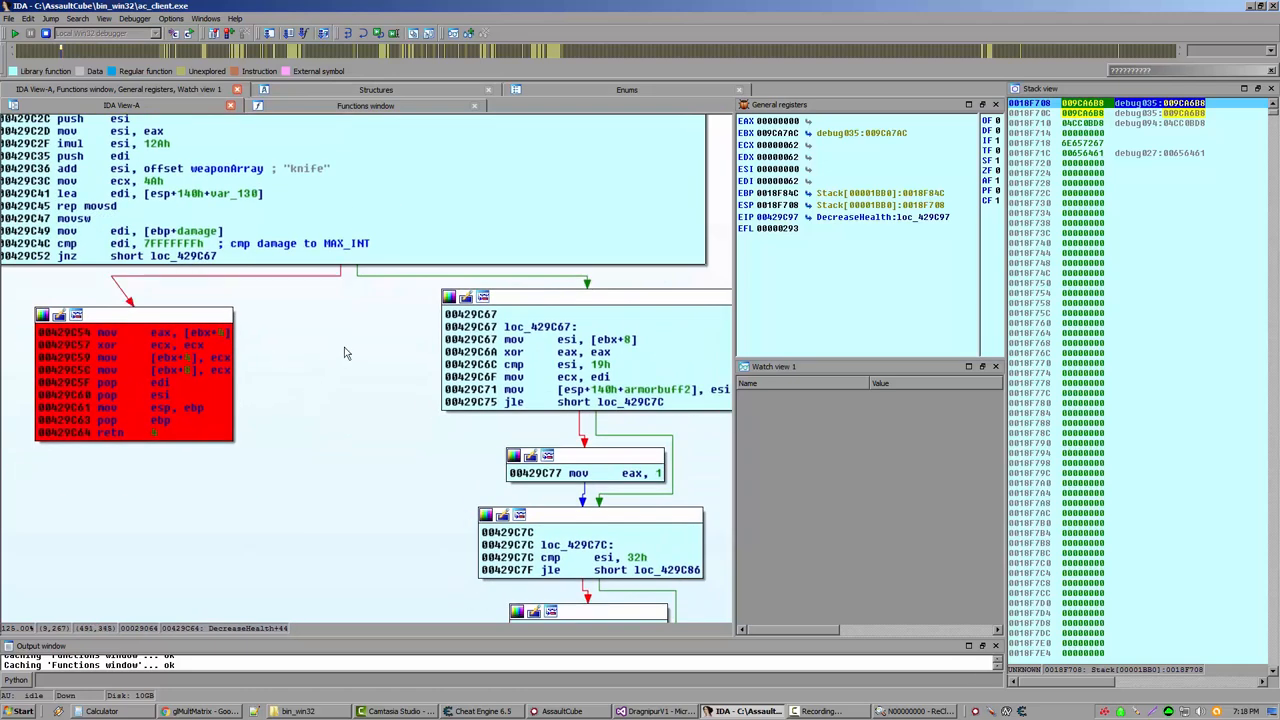
Step: Label the red block at 00429C54 MAX_INT_KILL
right_click(138, 316)
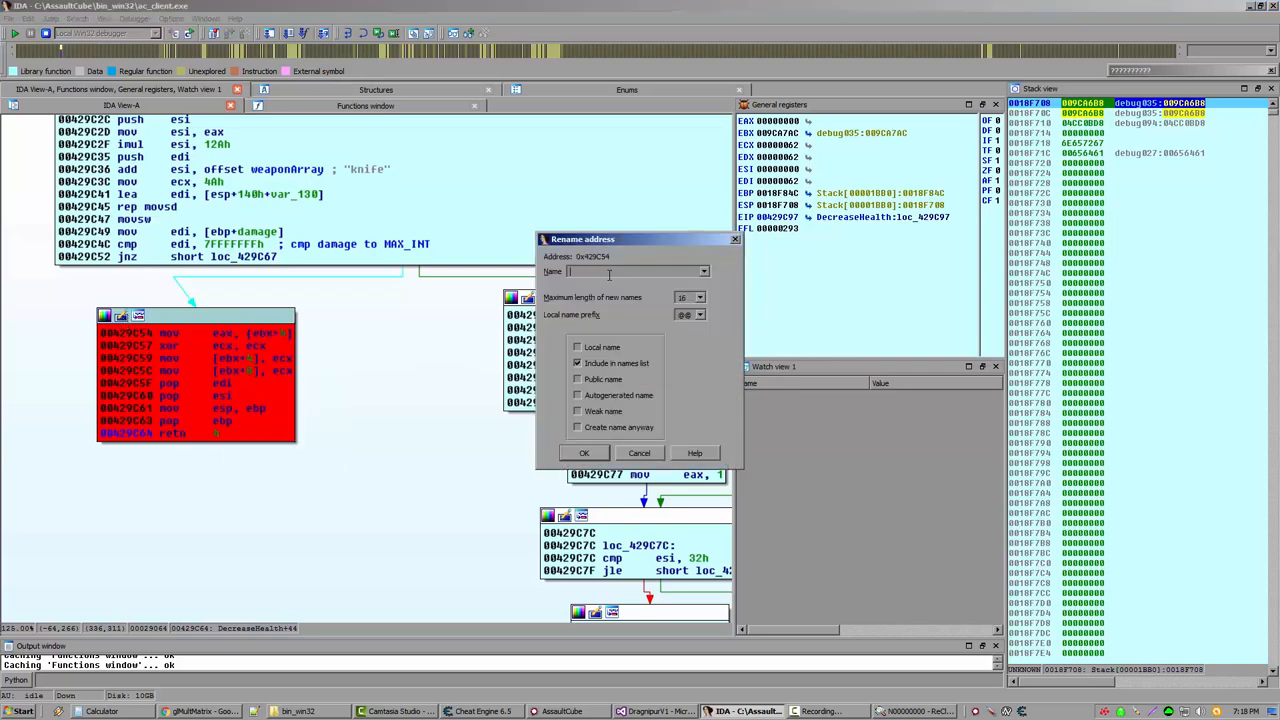
text(MAX_INT)
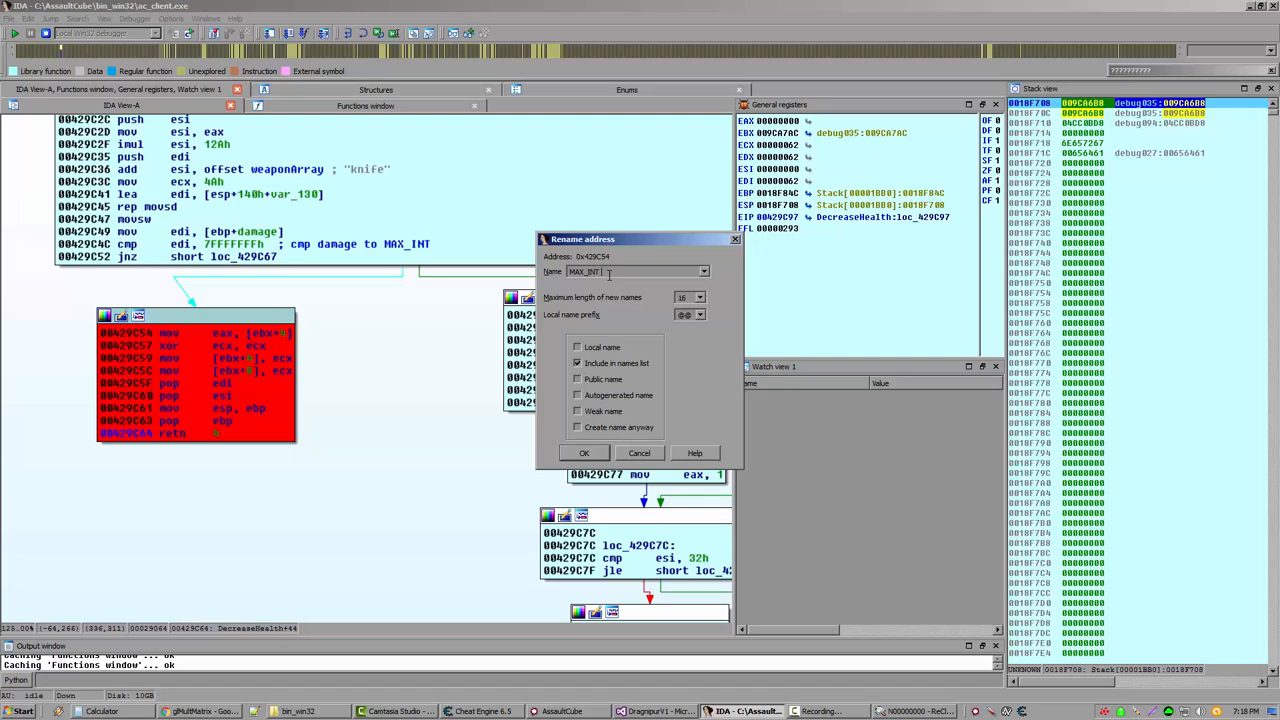
text(_kill)
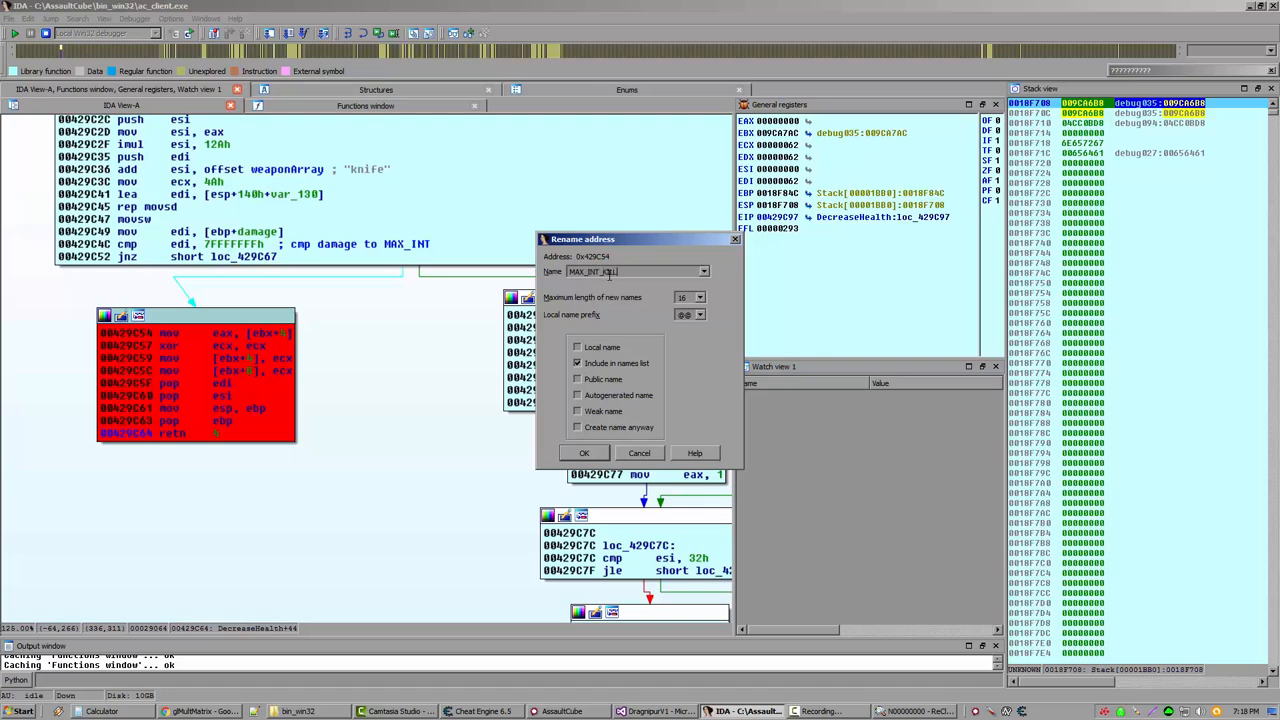
click(584, 453)
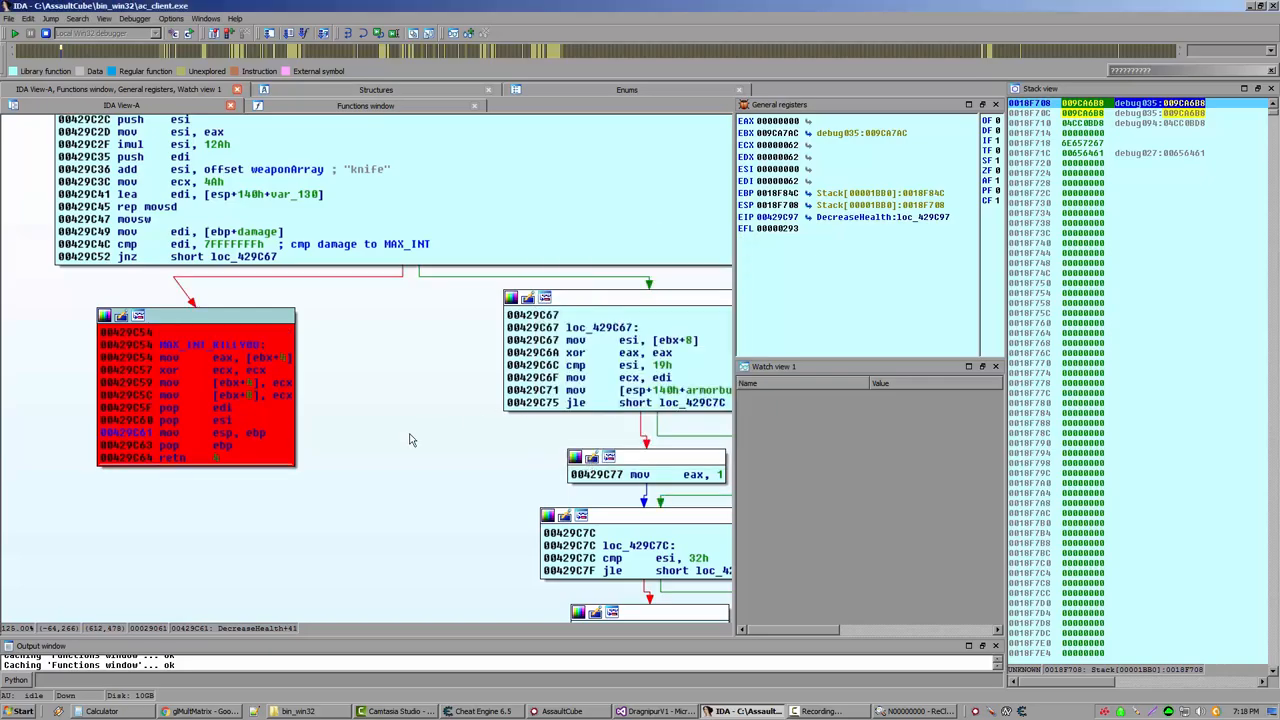